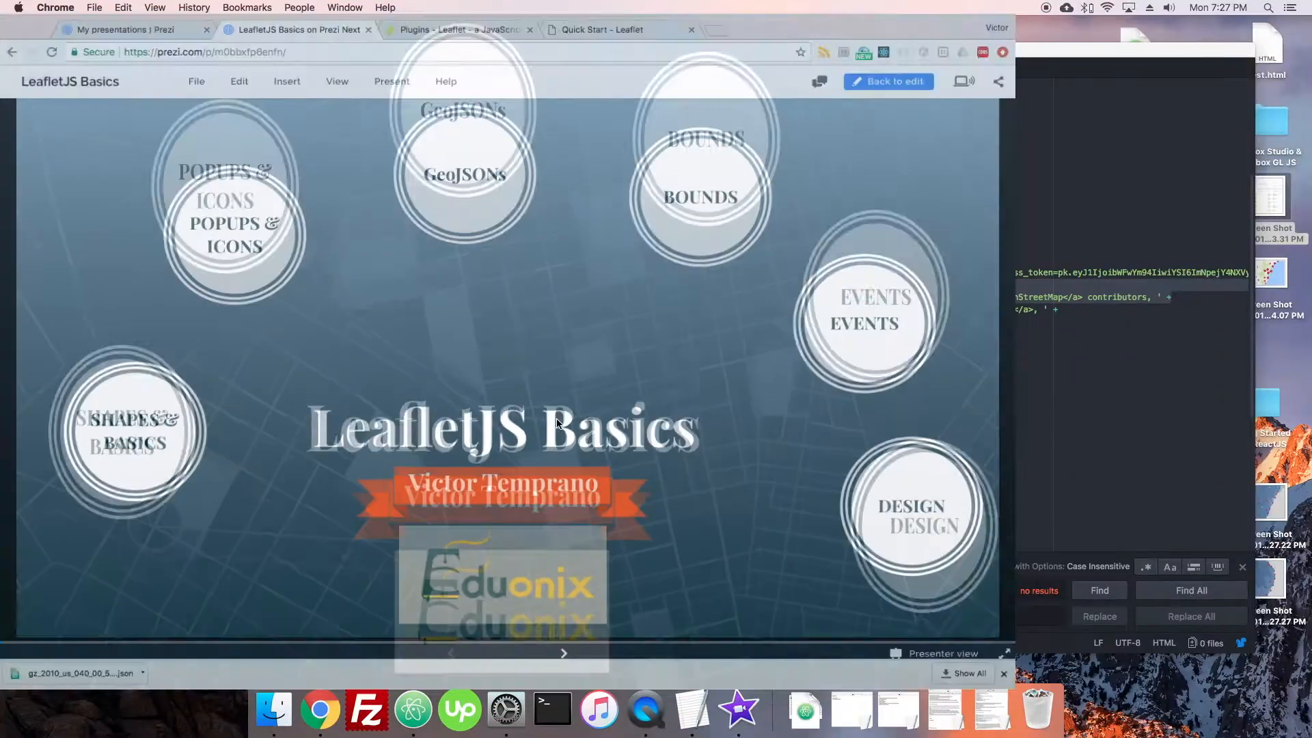
Return to the local Quick Start page's London map, glancing at the Leaflet Plugins tab.
{"action": "left_click", "coordinate": [598, 31]}
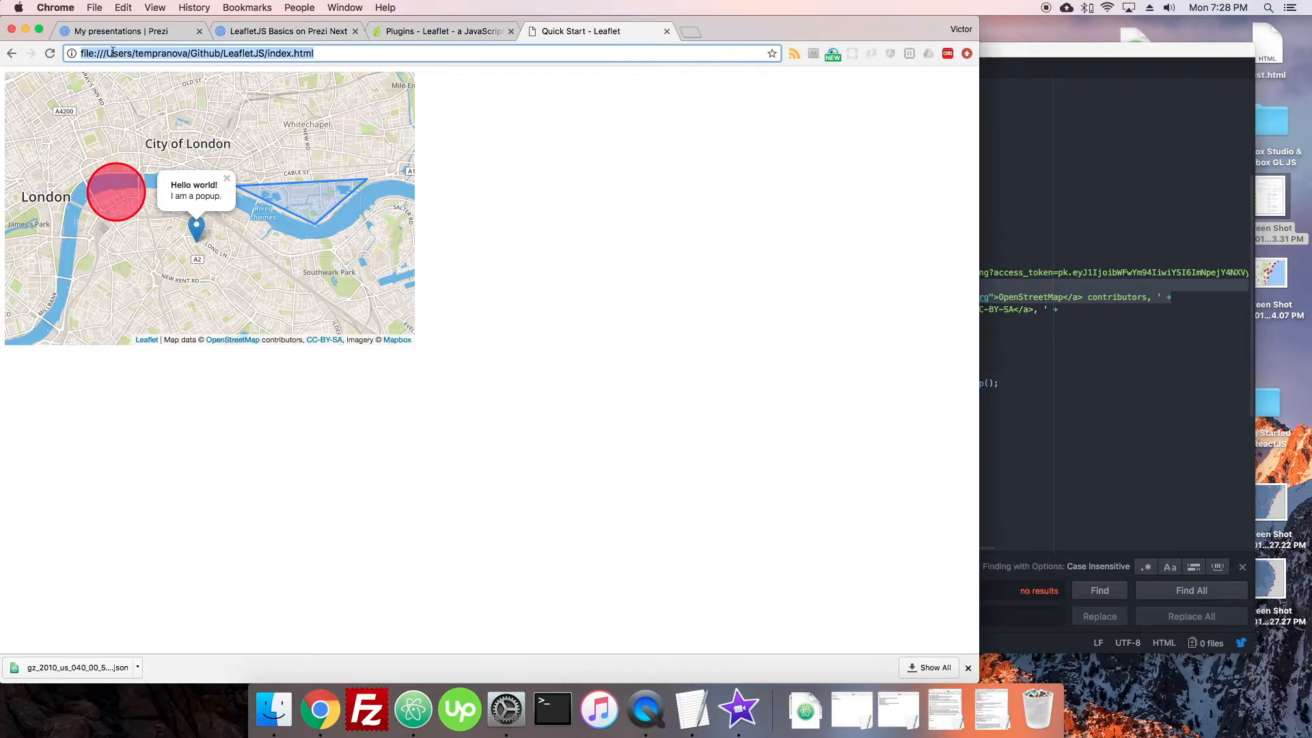
{"action": "left_click", "coordinate": [334, 53]}
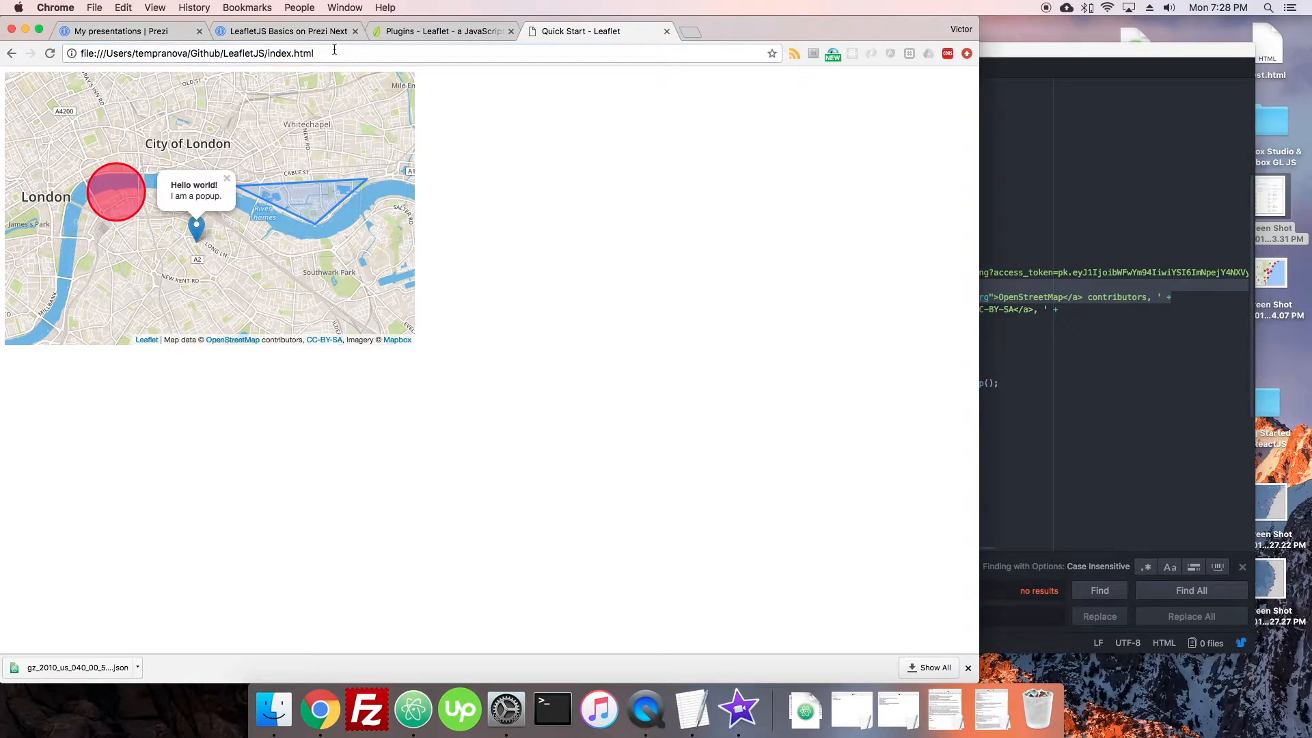
{"action": "left_click", "coordinate": [438, 31]}
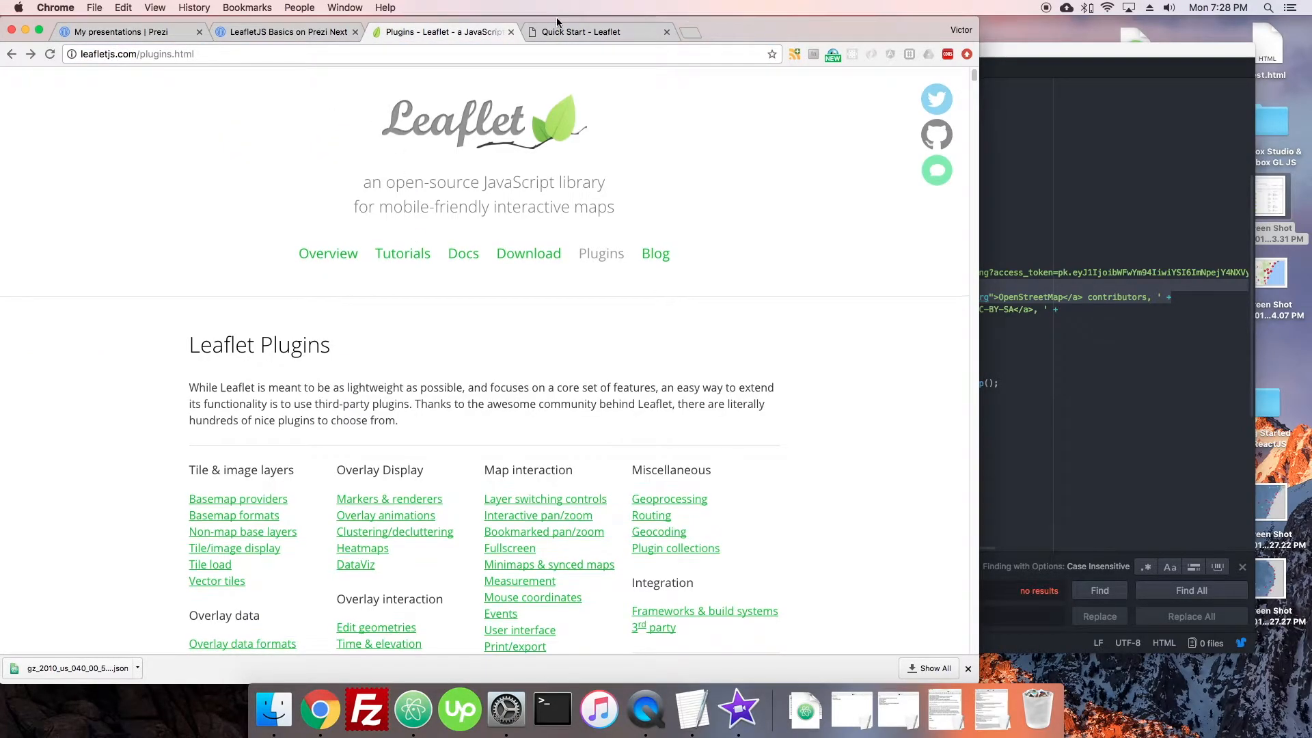
{"action": "left_click", "coordinate": [580, 32]}
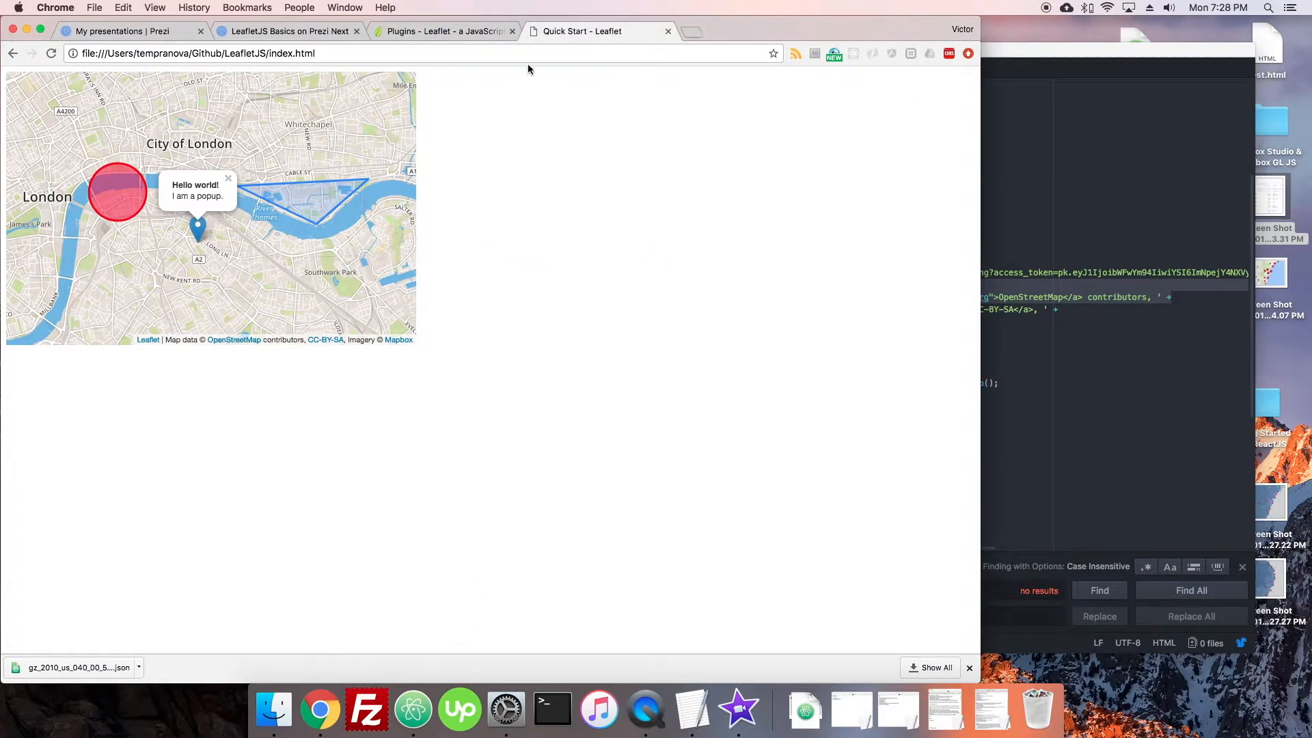
{"action": "left_click", "coordinate": [443, 32]}
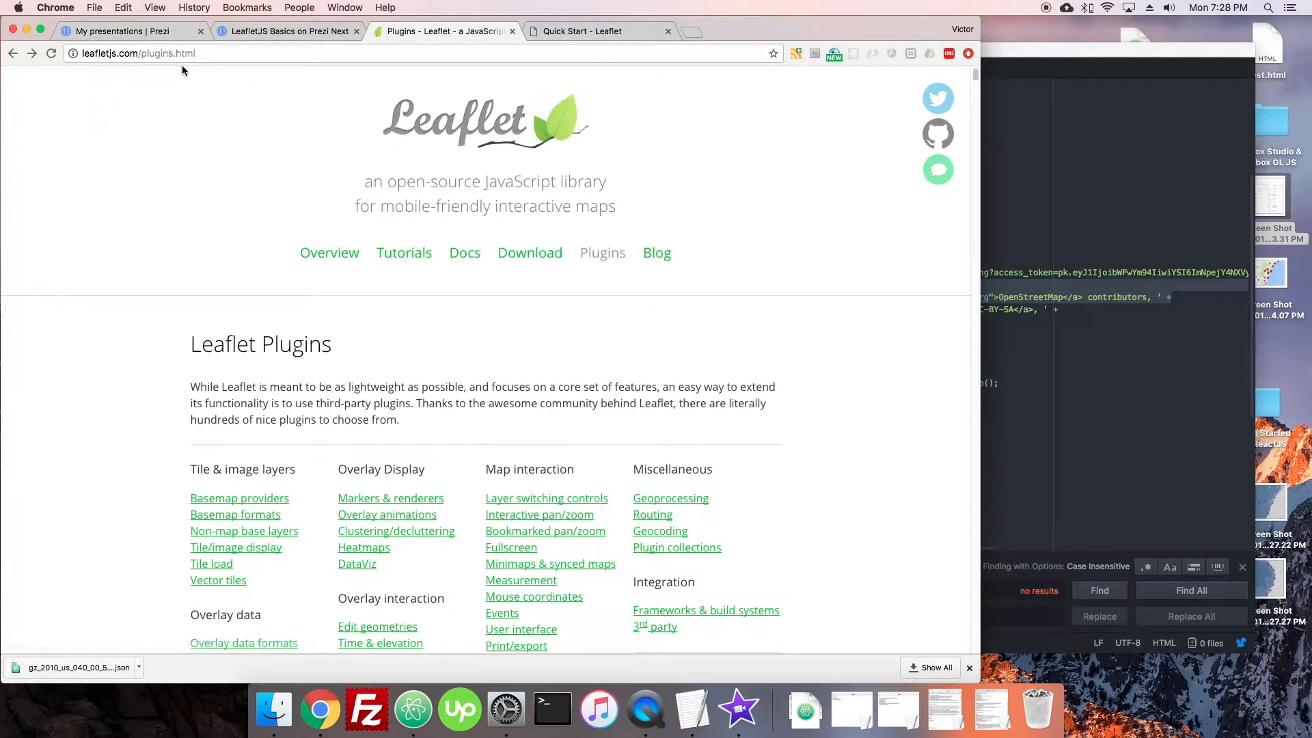
{"action": "left_click", "coordinate": [404, 252]}
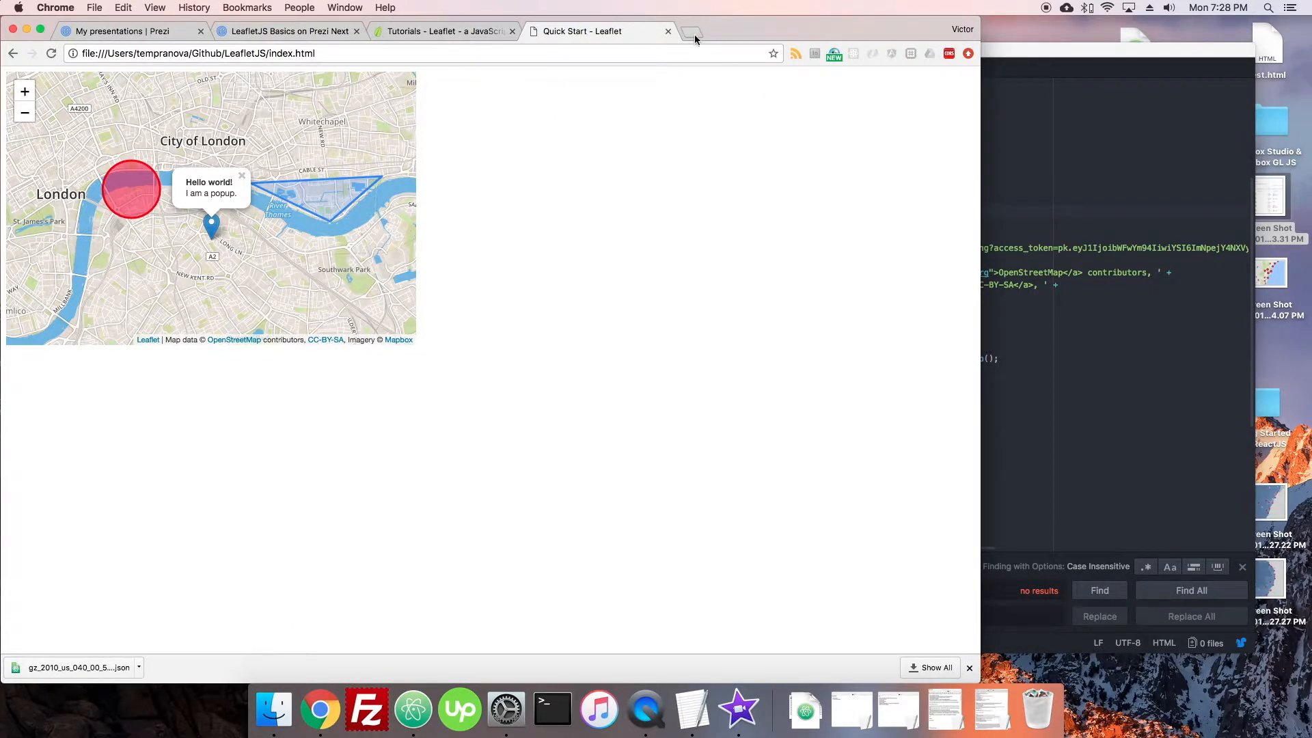
Open geojson.io, dismiss the recover prompt and drop a point on Vancouver.
{"action": "left_click", "coordinate": [696, 39]}
{"action": "type", "text": "geojson.io"}
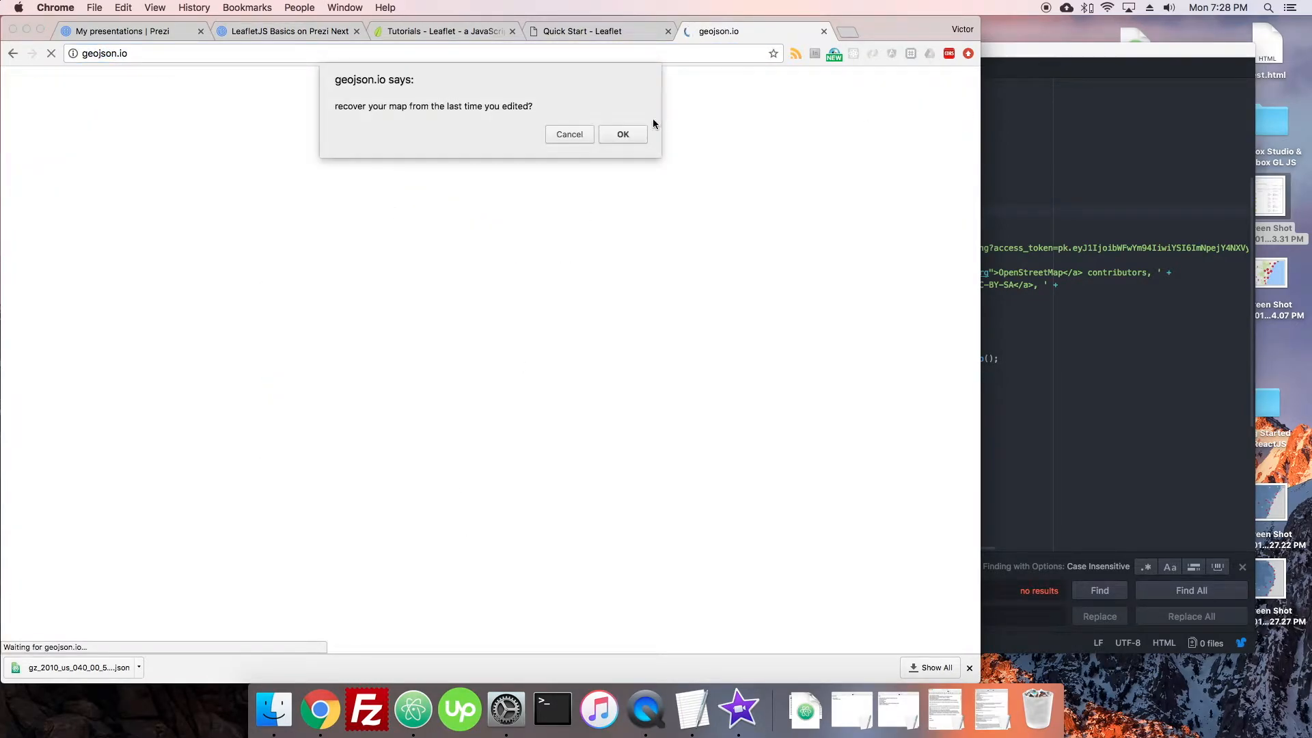
{"action": "left_click", "coordinate": [569, 134]}
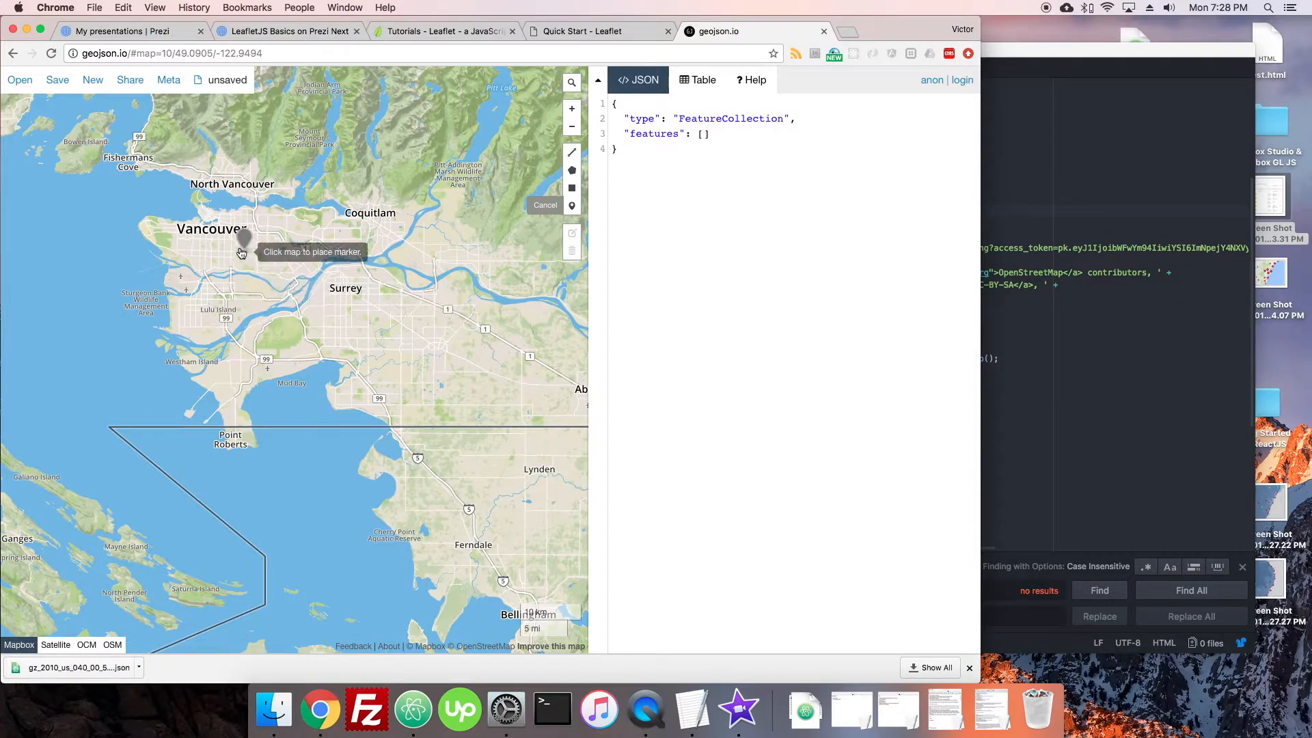
{"action": "left_click", "coordinate": [225, 236]}
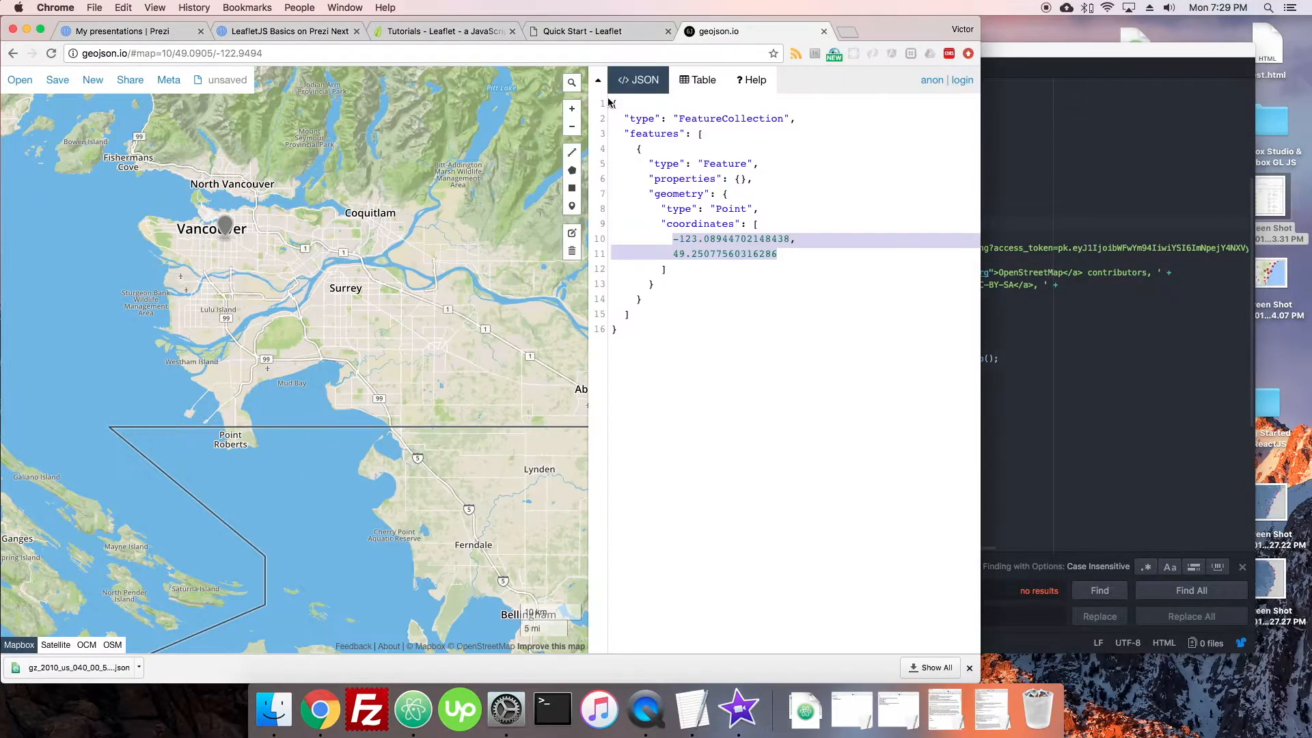
{"action": "left_click", "coordinate": [590, 31]}
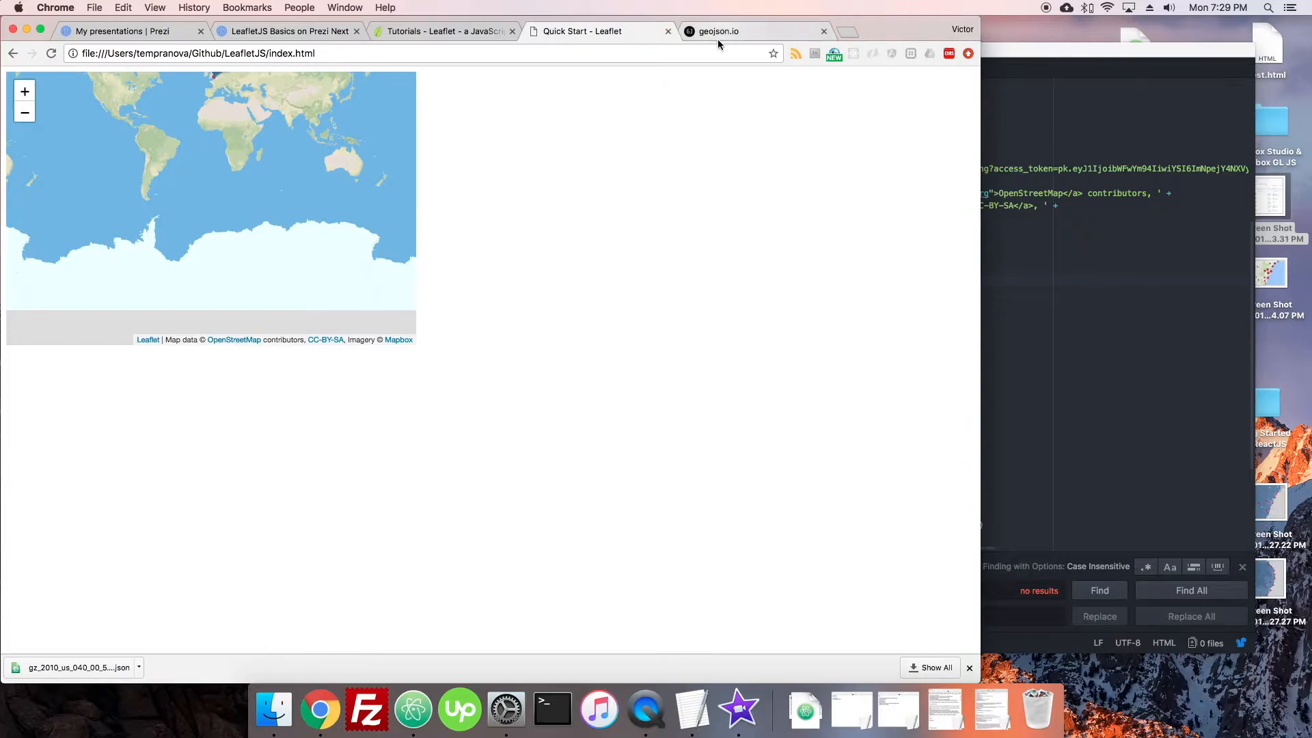
Copy longitude -123.08944702148438 from geojson.io and add it after the latitude in setView.
{"action": "left_click", "coordinate": [715, 31]}
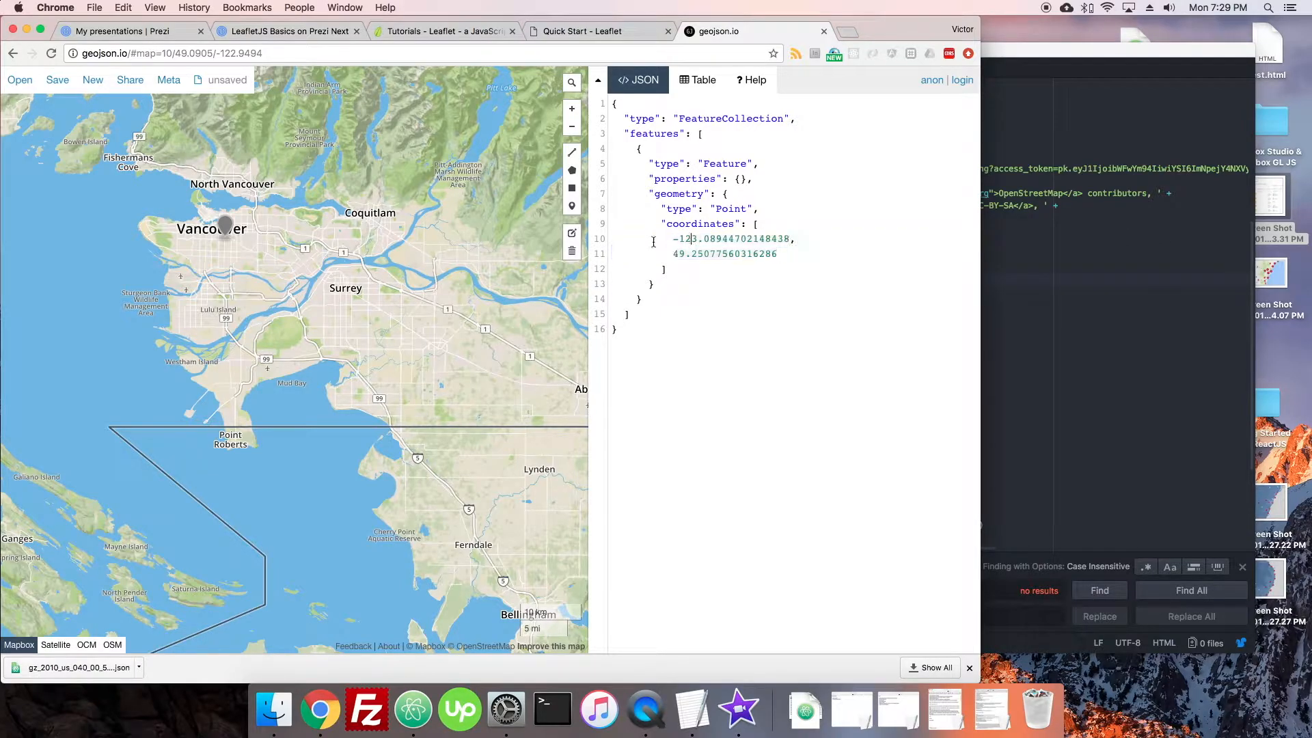
{"action": "left_click_drag", "start_coordinate": [674, 239], "coordinate": [790, 239]}
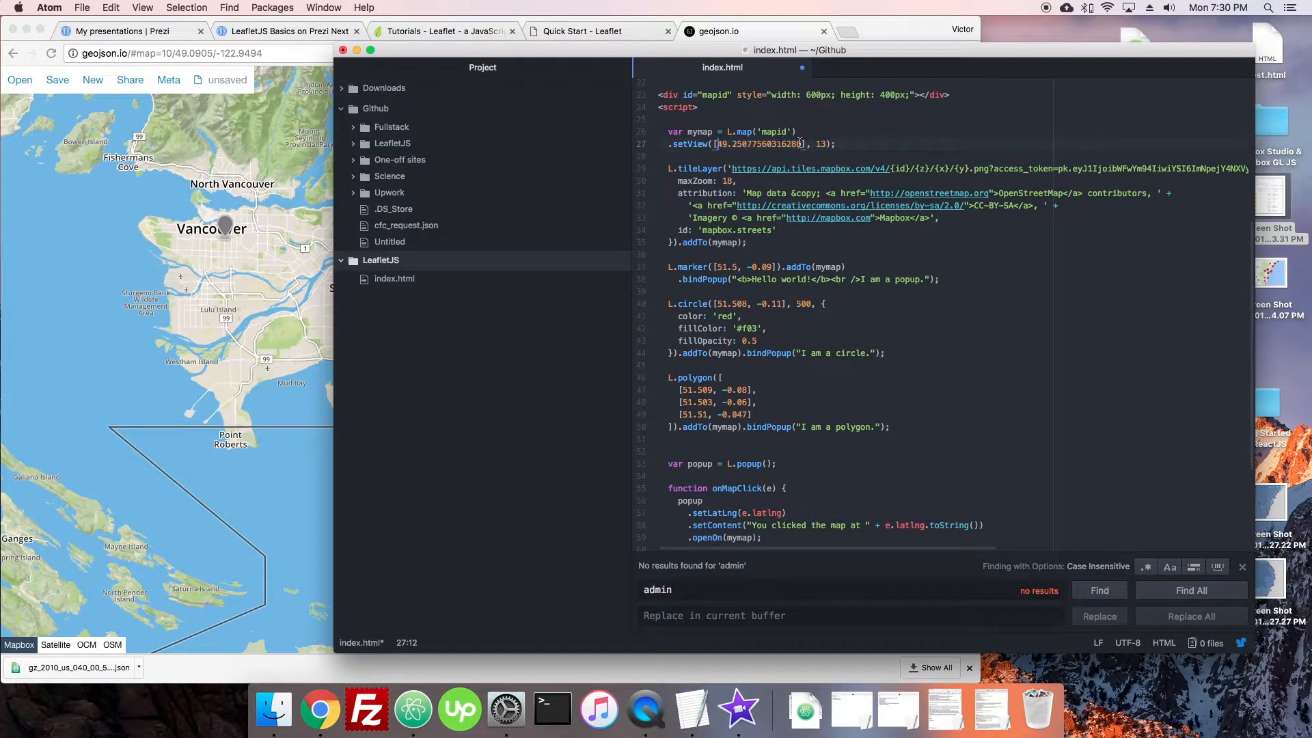
{"action": "type", "text": ",-123.08944702148438"}
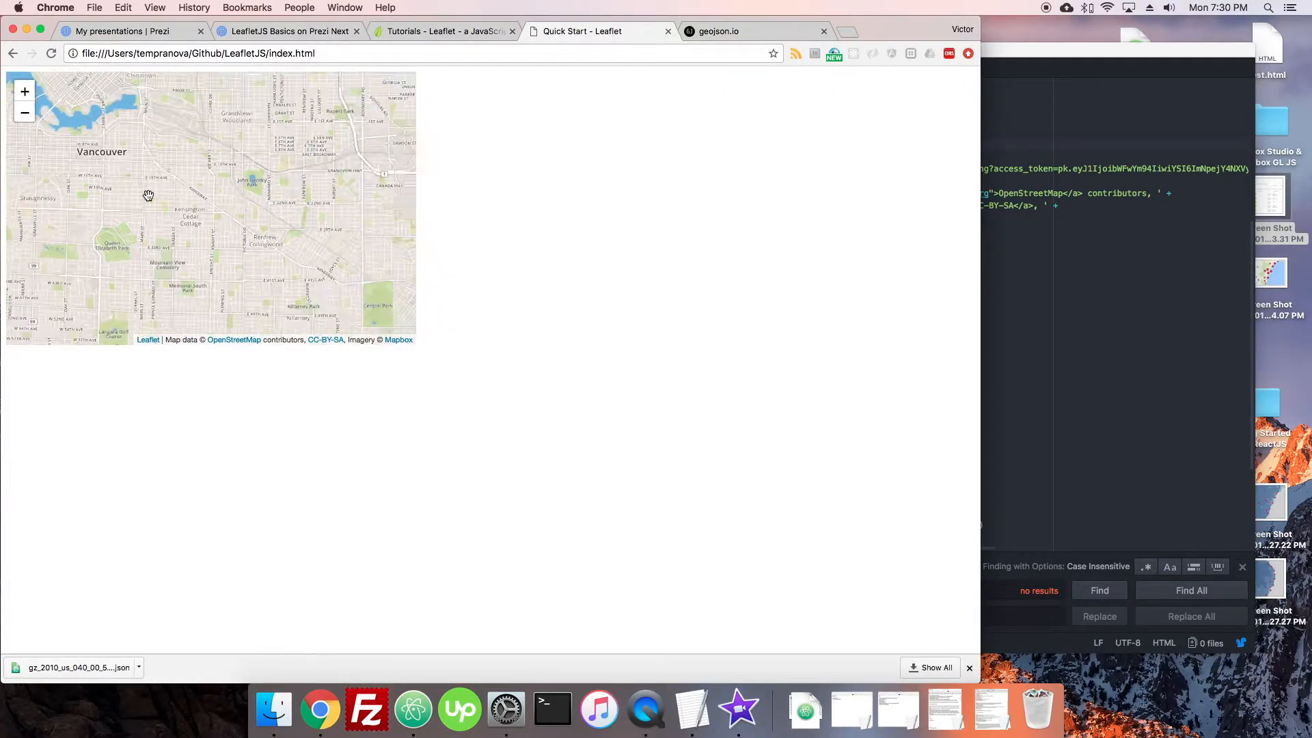
Change the setView zoom to 8 and check the wider Vancouver region in Chrome.
{"action": "left_click_drag", "start_coordinate": [149, 196], "coordinate": [203, 204]}
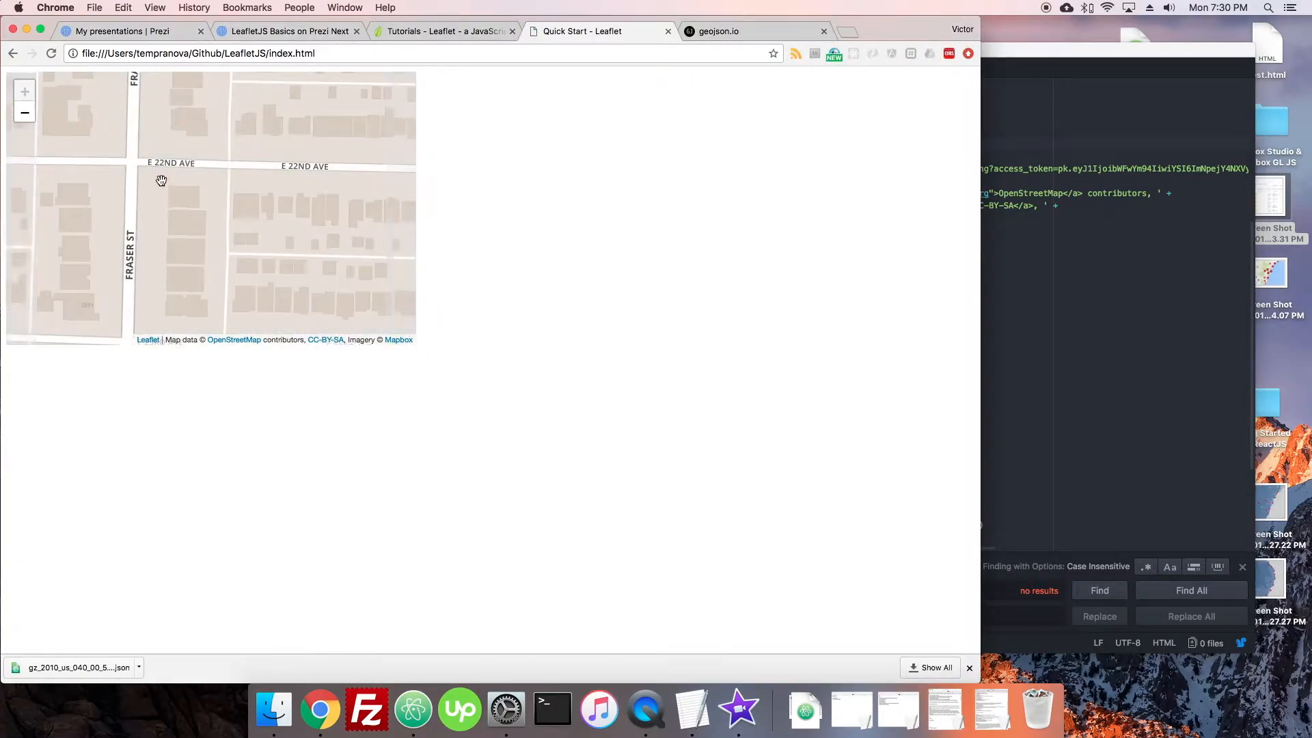
{"action": "mouse_move", "coordinate": [617, 168]}
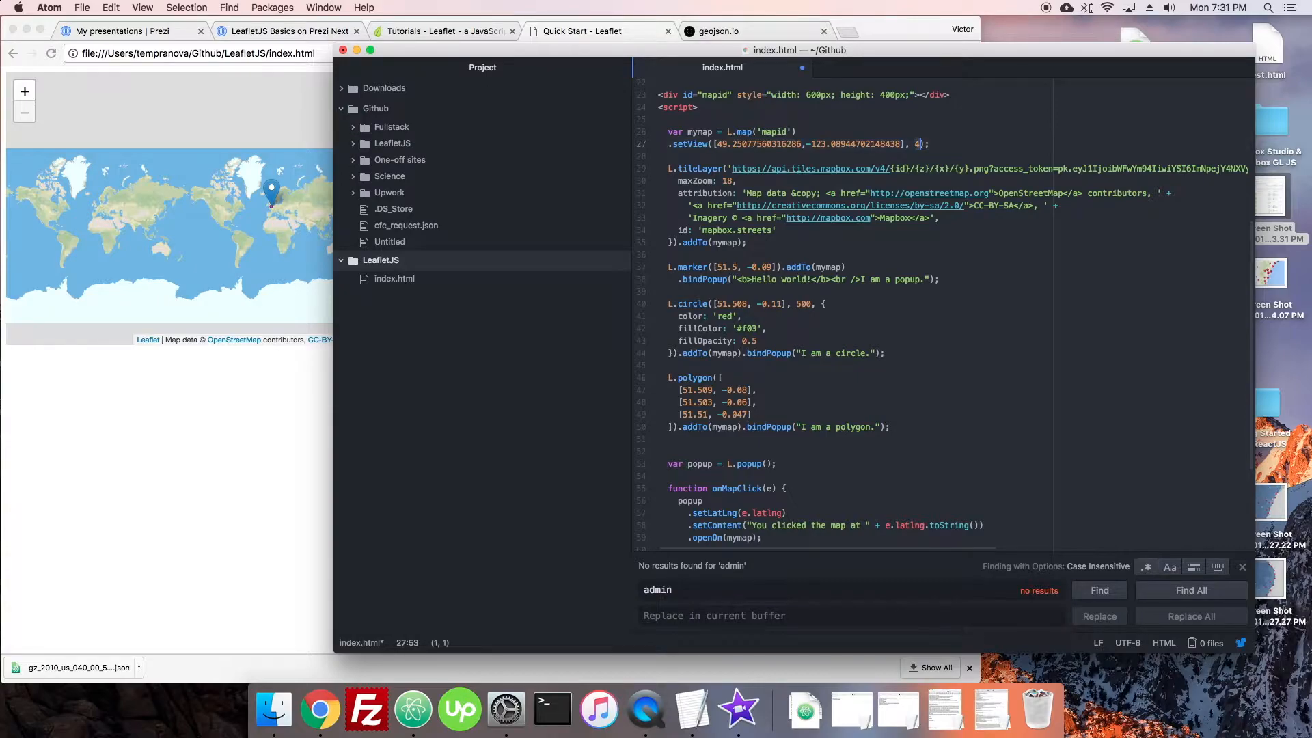
{"action": "left_click", "coordinate": [320, 709]}
{"action": "type", "text": "8"}
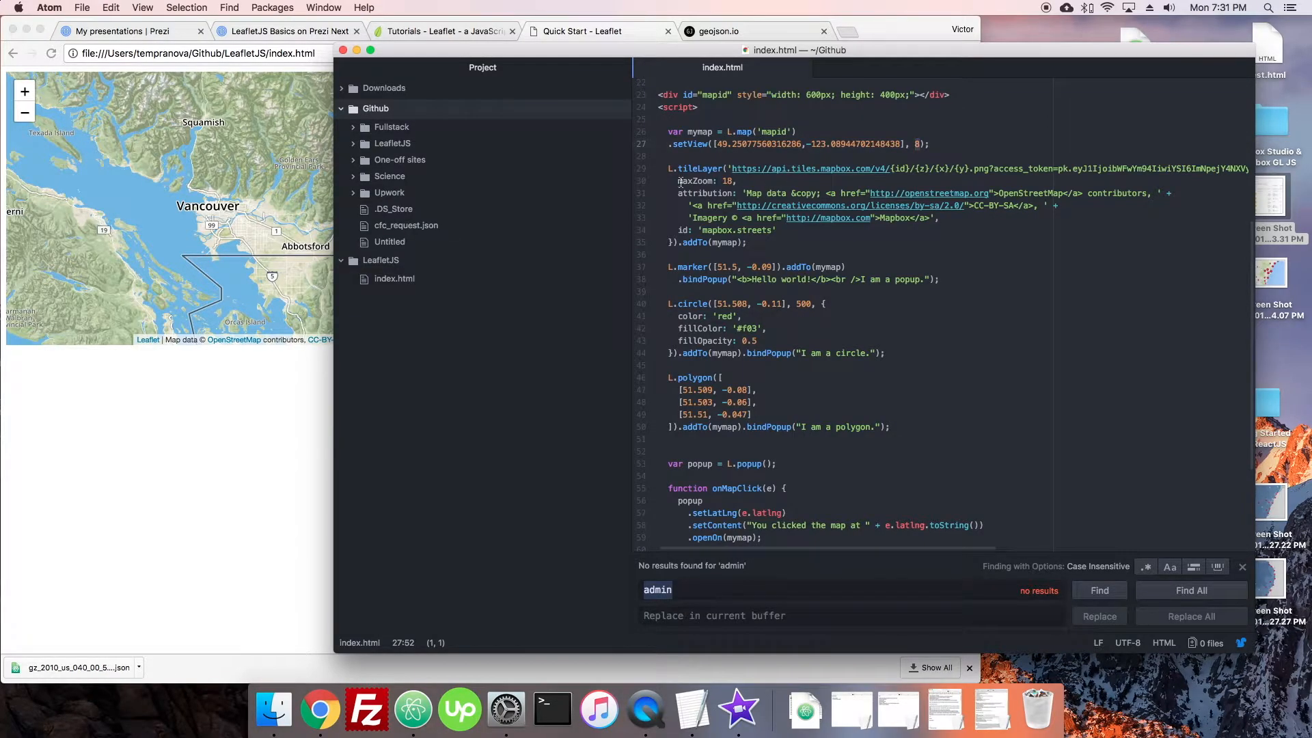
{"action": "left_click", "coordinate": [320, 709]}
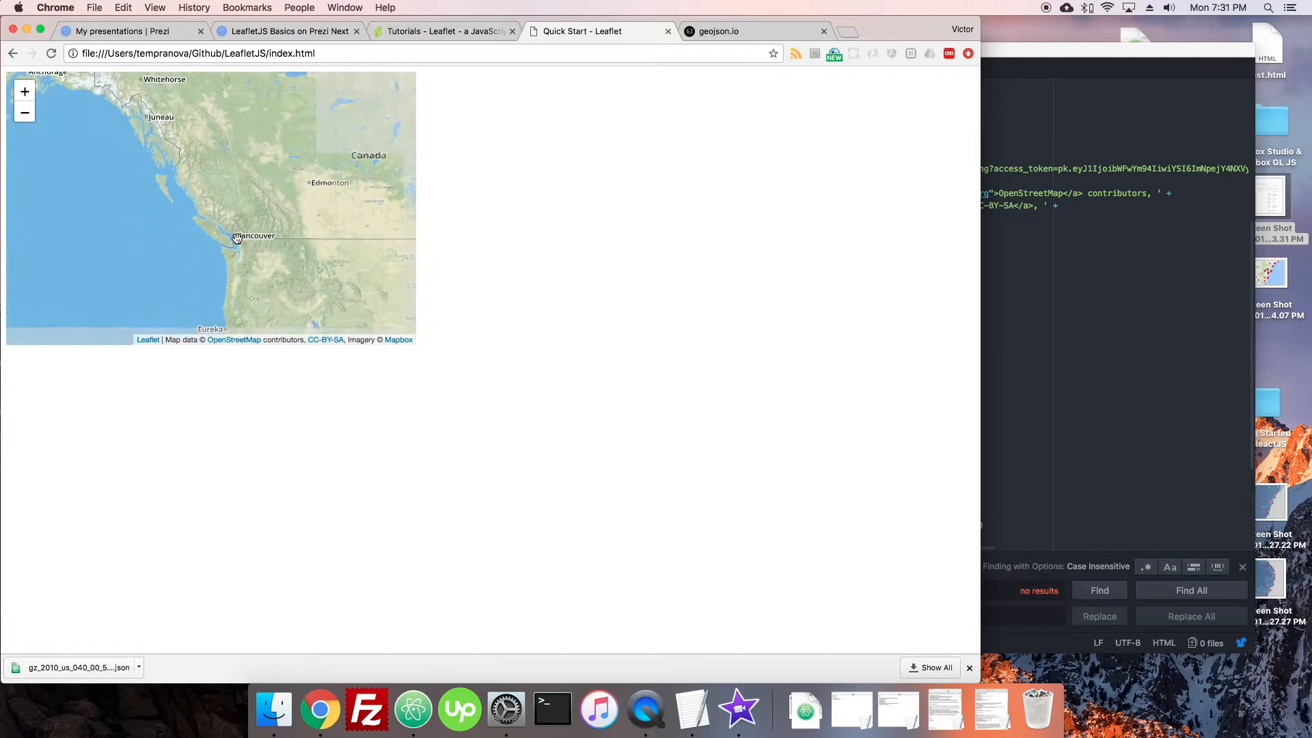
{"action": "double_click", "coordinate": [237, 238]}
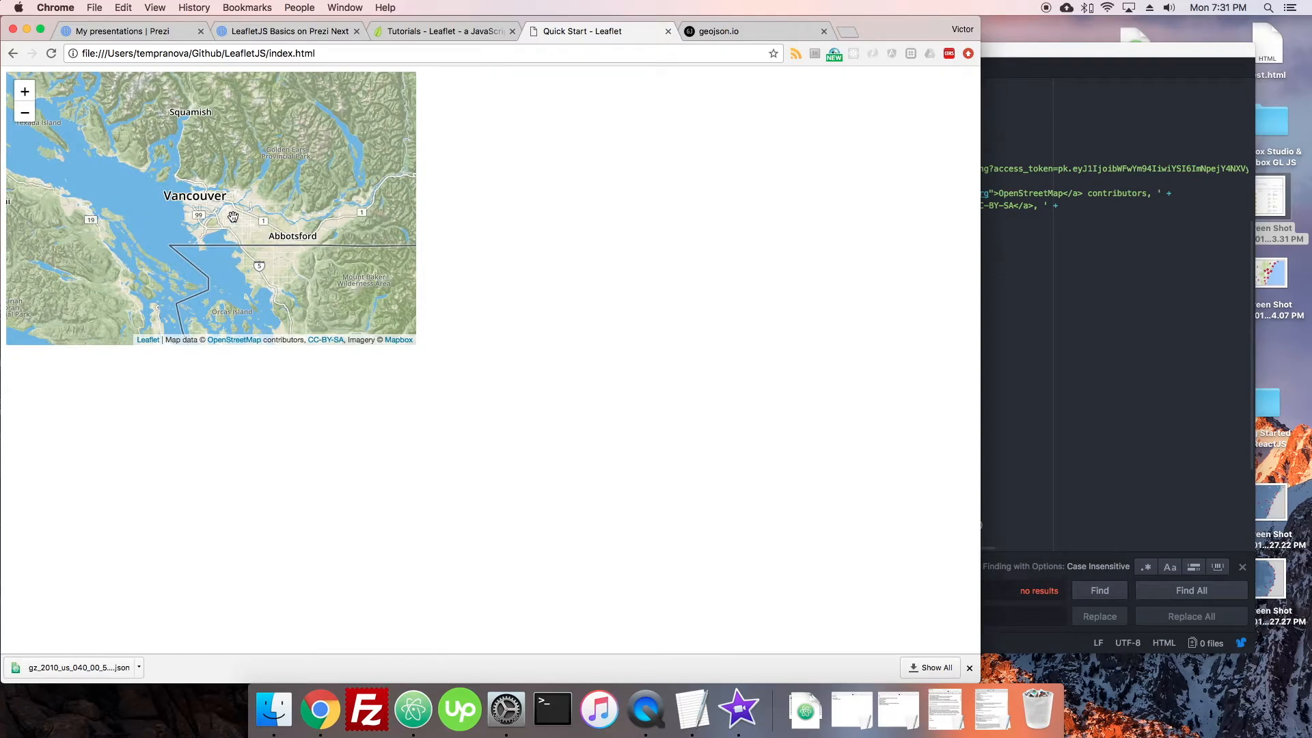
{"action": "mouse_move", "coordinate": [608, 158]}
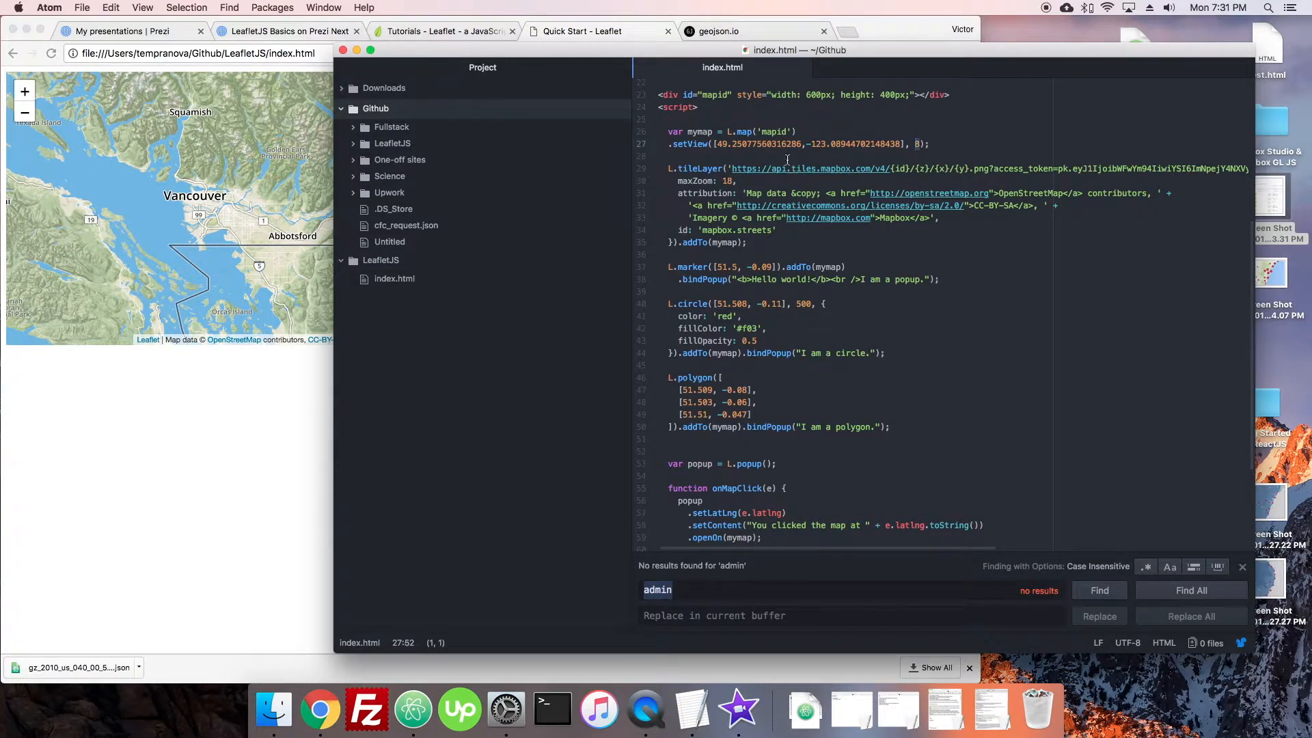
{"action": "mouse_move", "coordinate": [751, 129]}
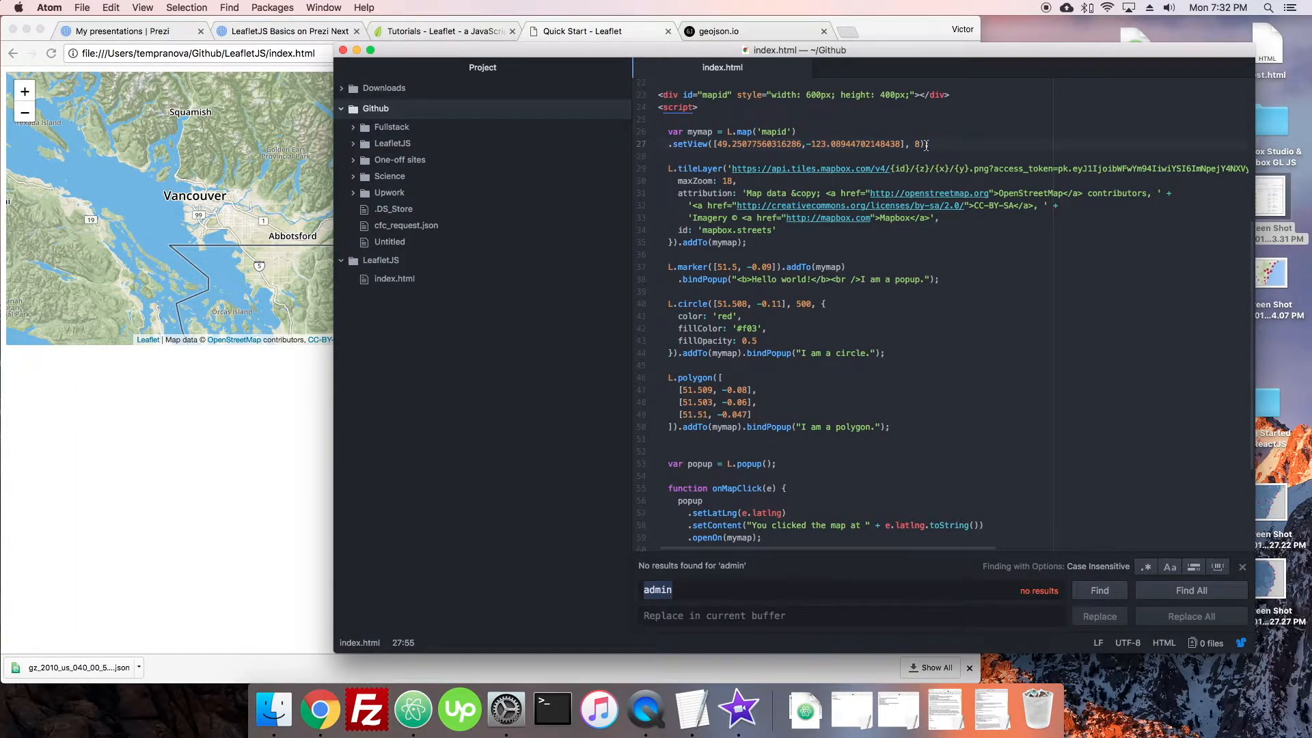
Add .setView([49.25077560316286,-123.08944702148438], 8) to the map in index.html.
{"action": "left_click", "coordinate": [669, 146]}
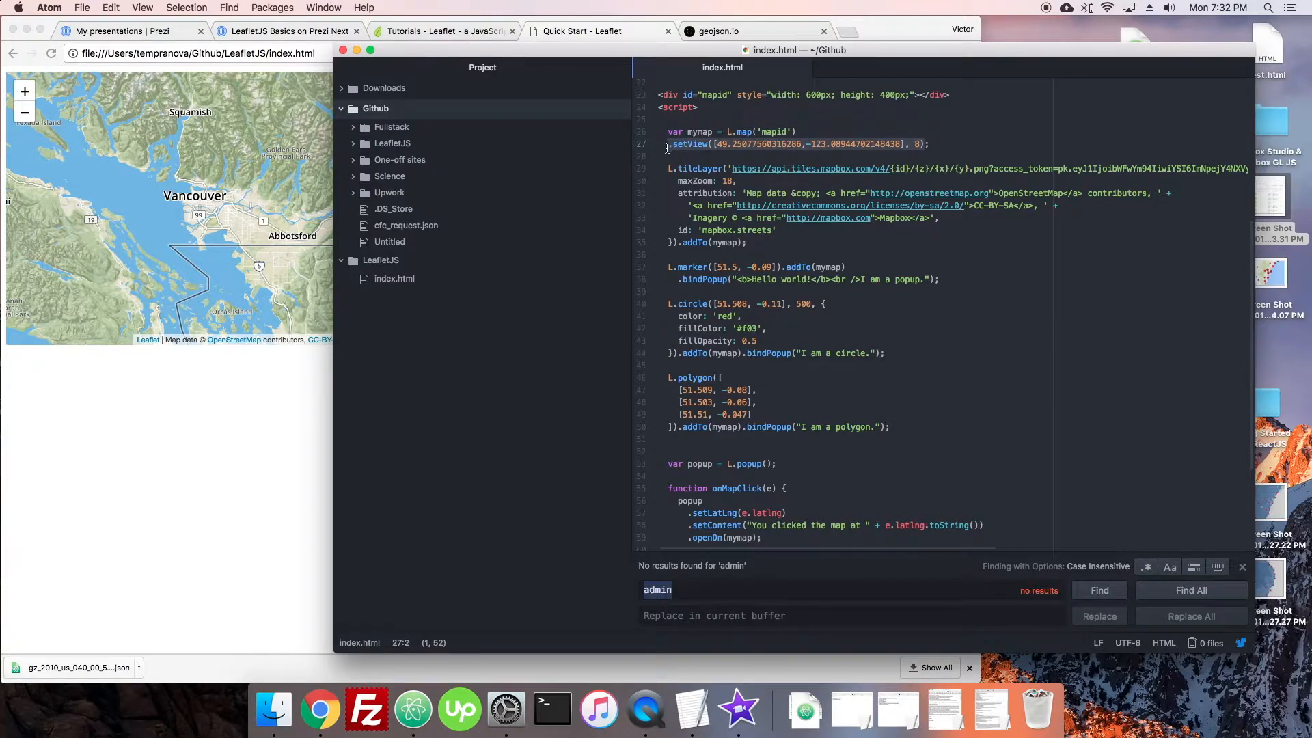
{"action": "scroll", "scroll_direction": "down", "scroll_amount": 3}
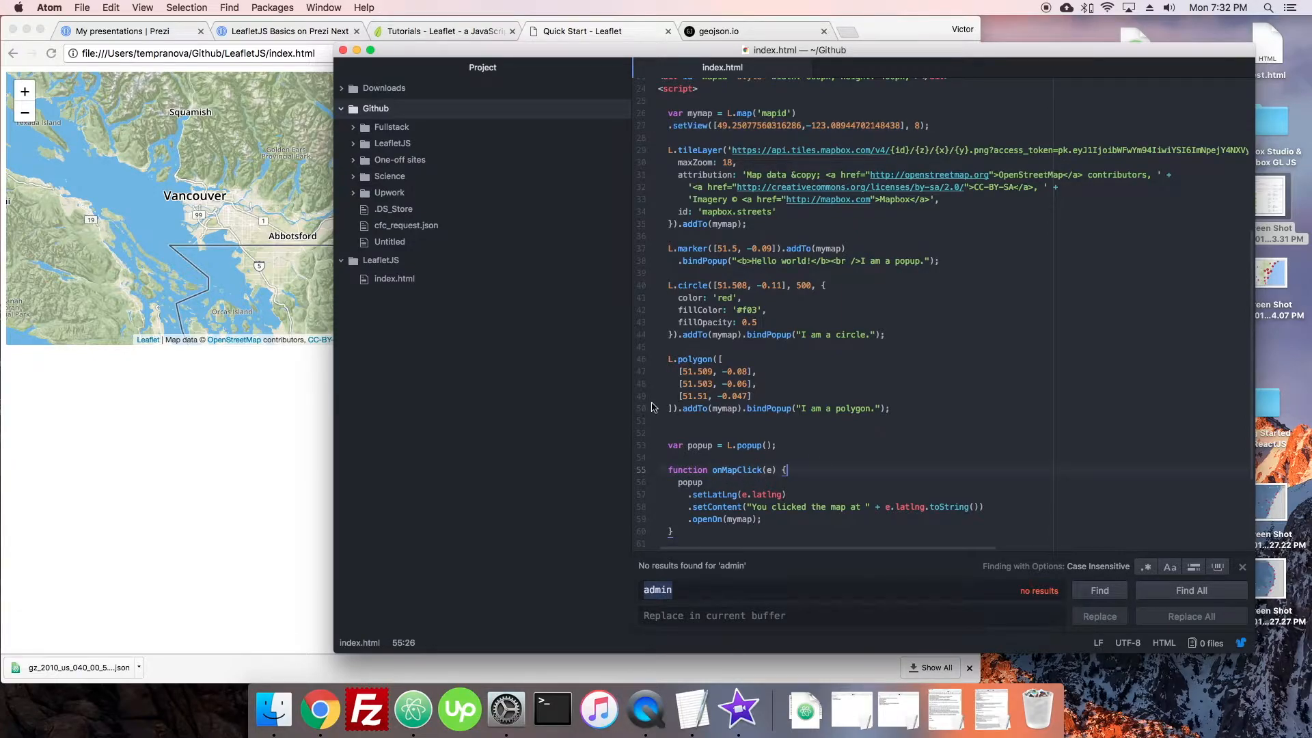
{"action": "left_click", "coordinate": [219, 164]}
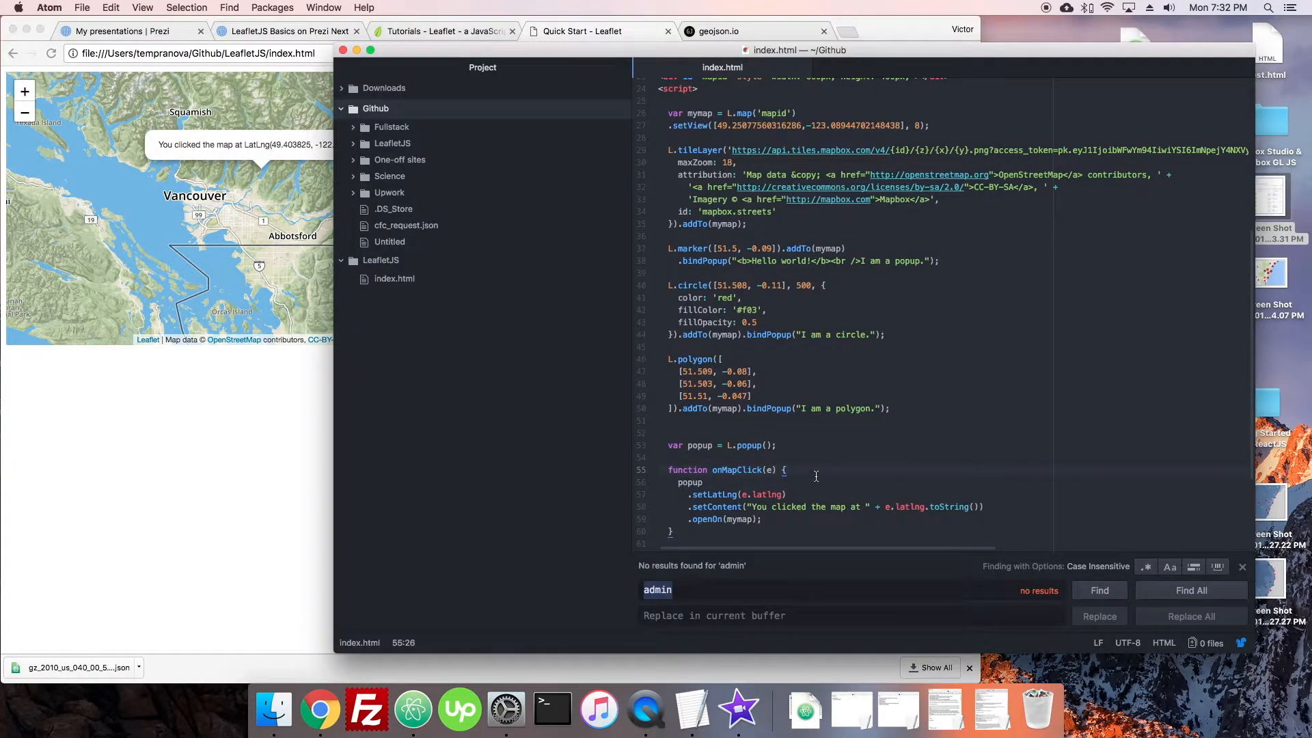
{"action": "type", "text": ".setView([49.25077560316286,-123.08944702148438], 8)"}
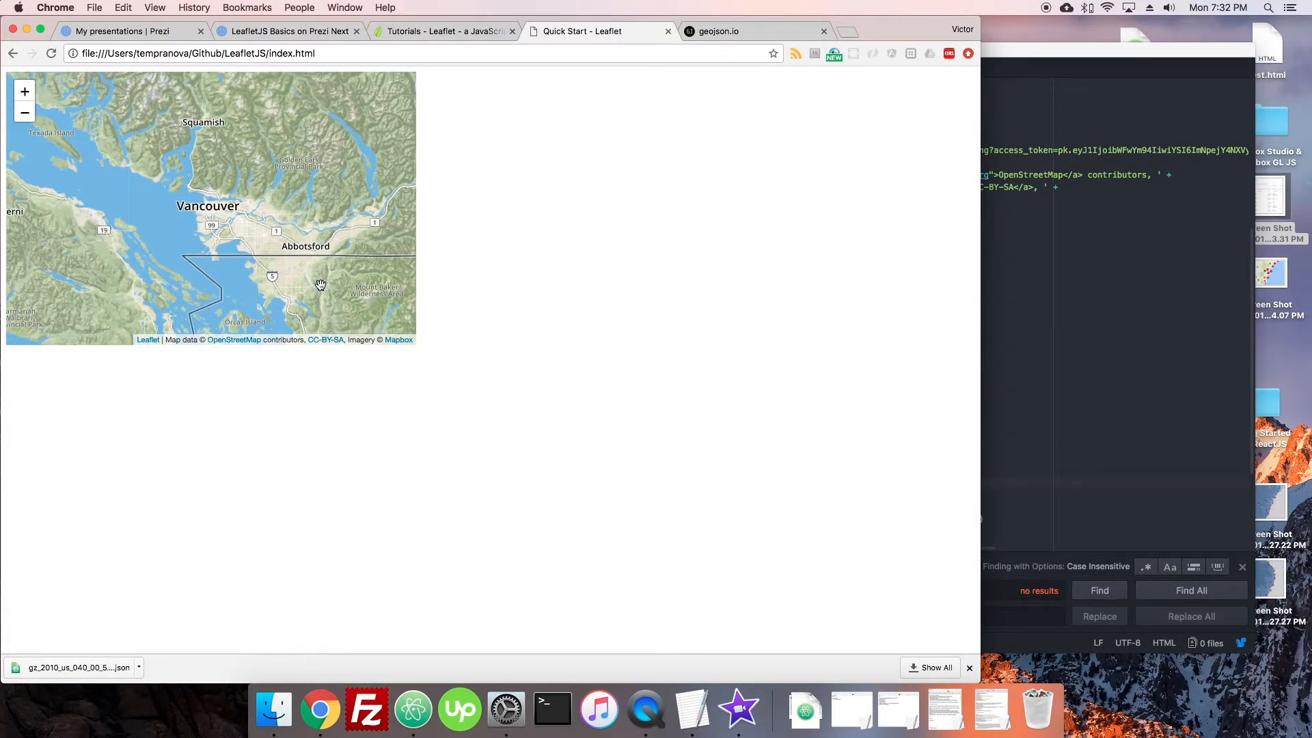
Click around the Vancouver map to show the clicked location's LatLng popup.
{"action": "left_click", "coordinate": [273, 238]}
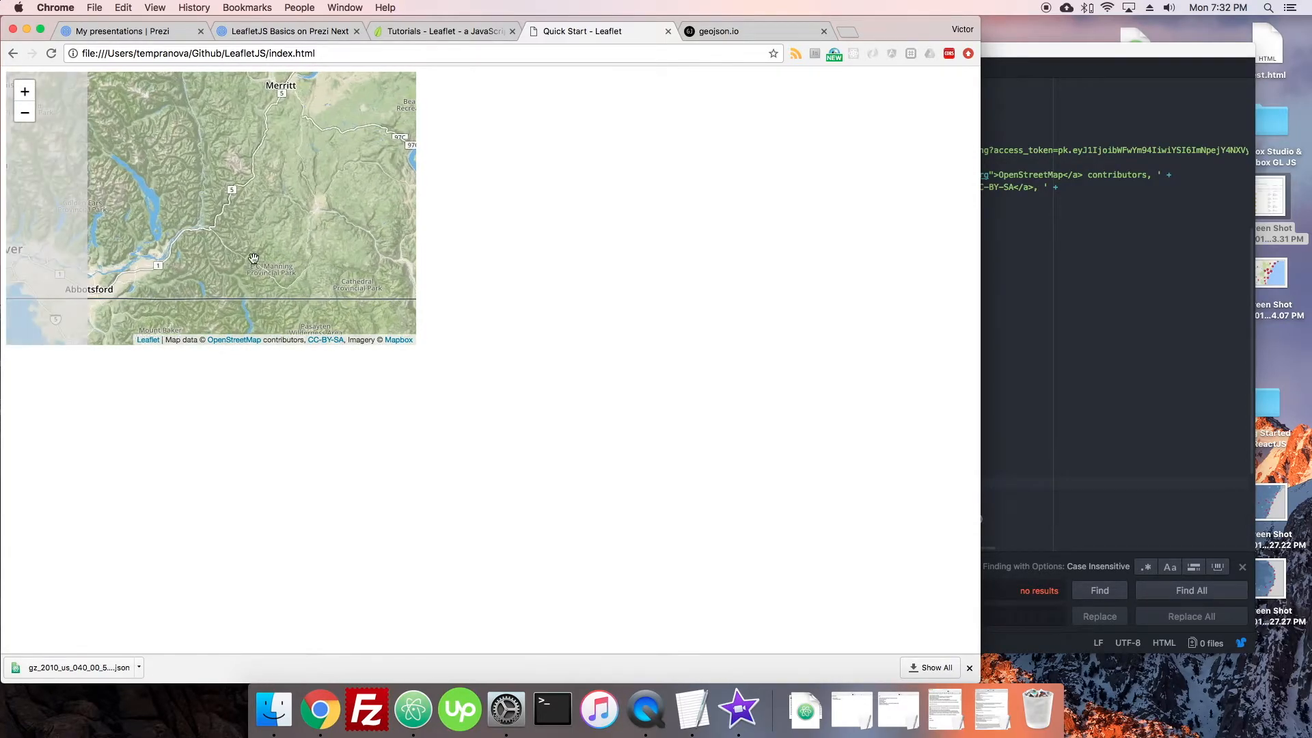
{"action": "left_click", "coordinate": [252, 258]}
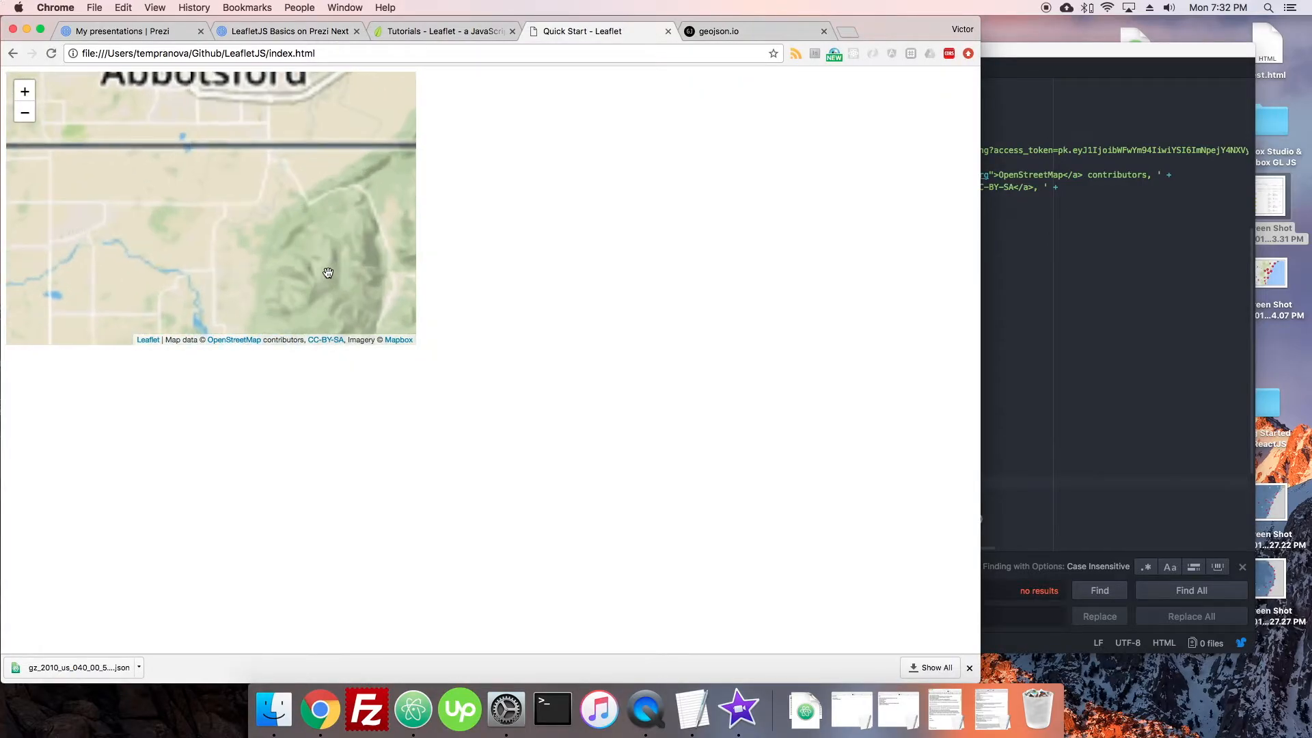
{"action": "left_click", "coordinate": [328, 274]}
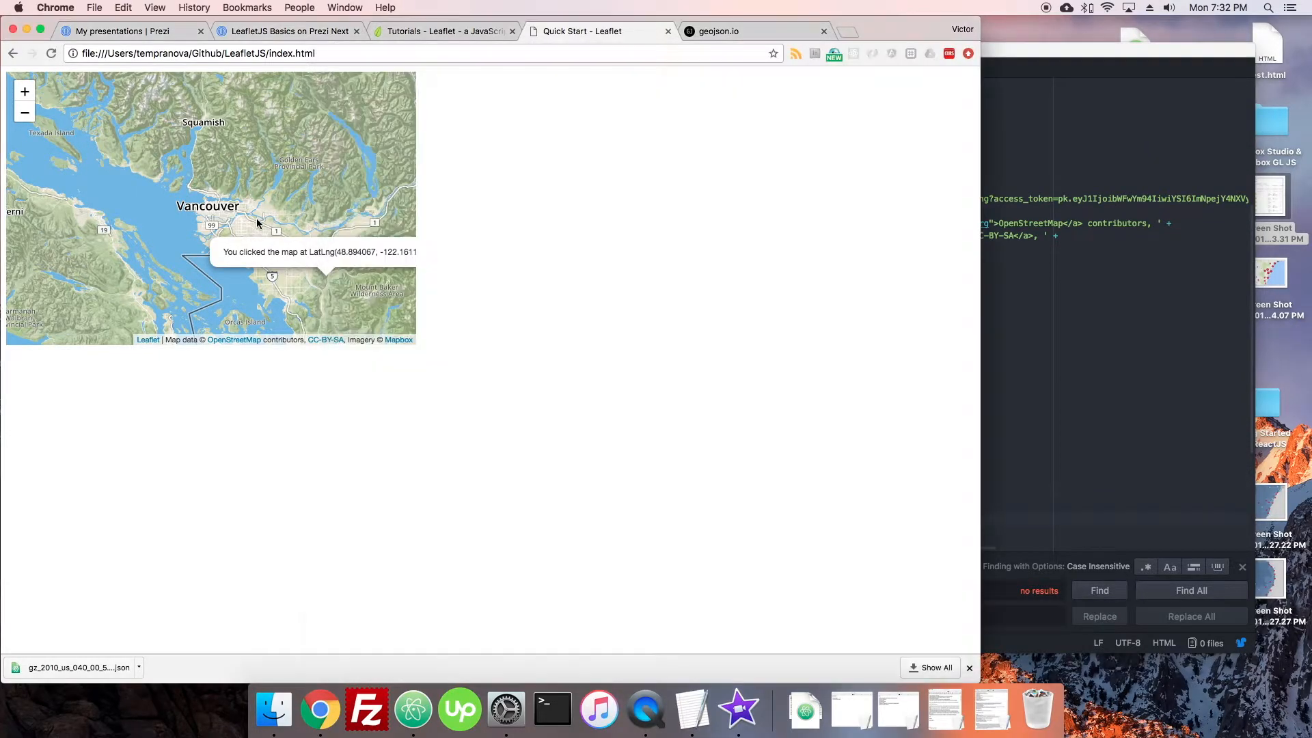
{"action": "mouse_move", "coordinate": [455, 399]}
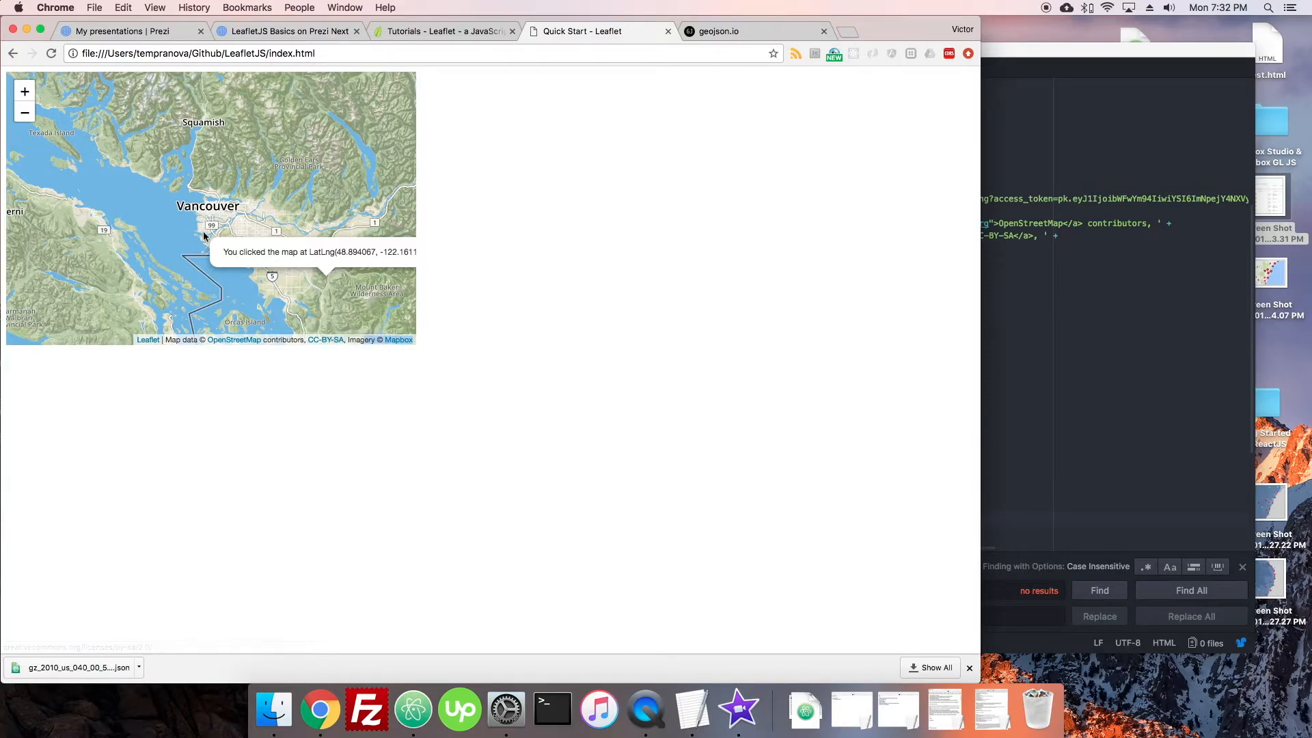
{"action": "mouse_move", "coordinate": [360, 226]}
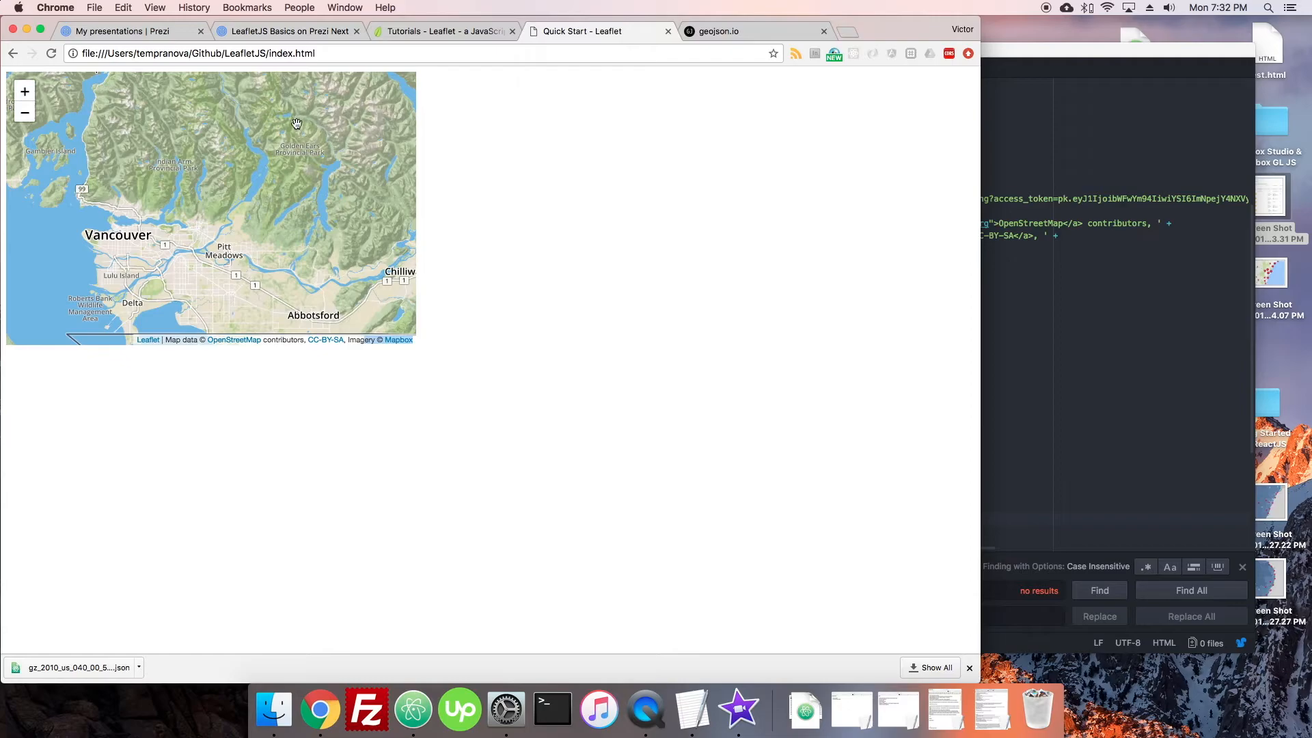
{"action": "mouse_move", "coordinate": [171, 130]}
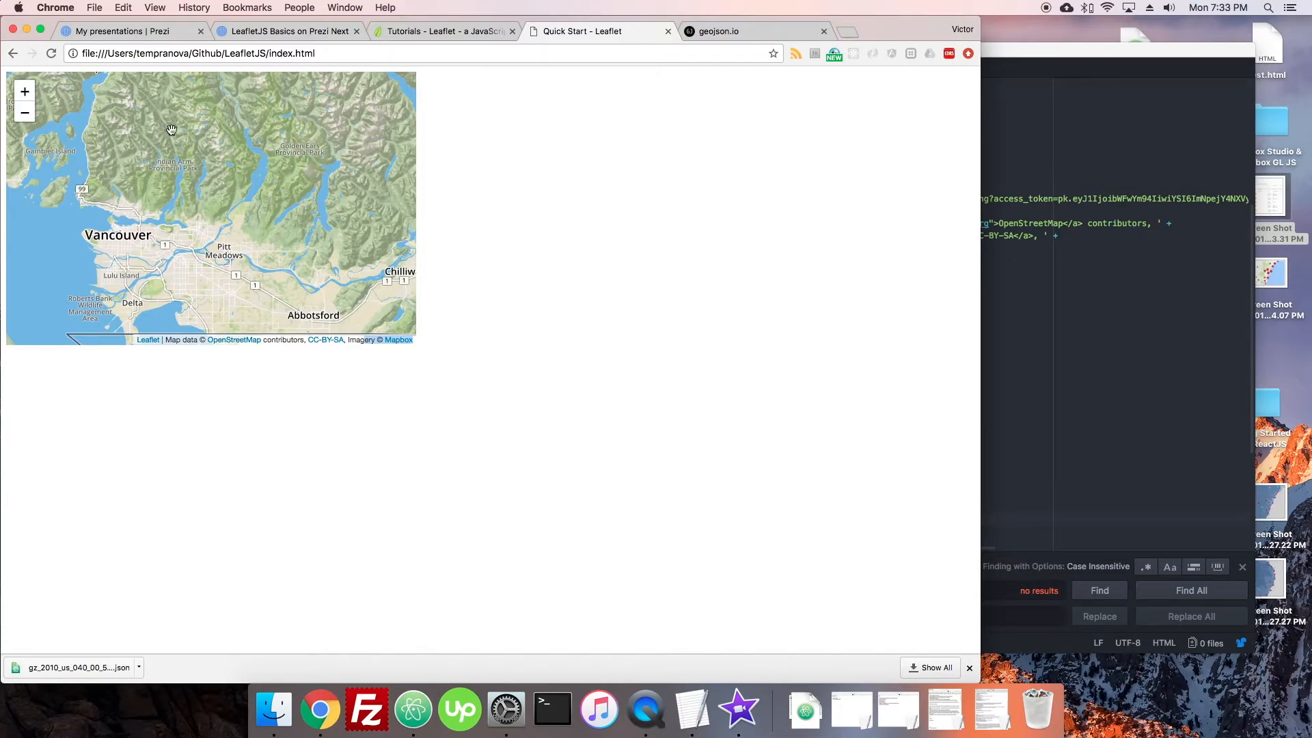
{"action": "mouse_move", "coordinate": [131, 137]}
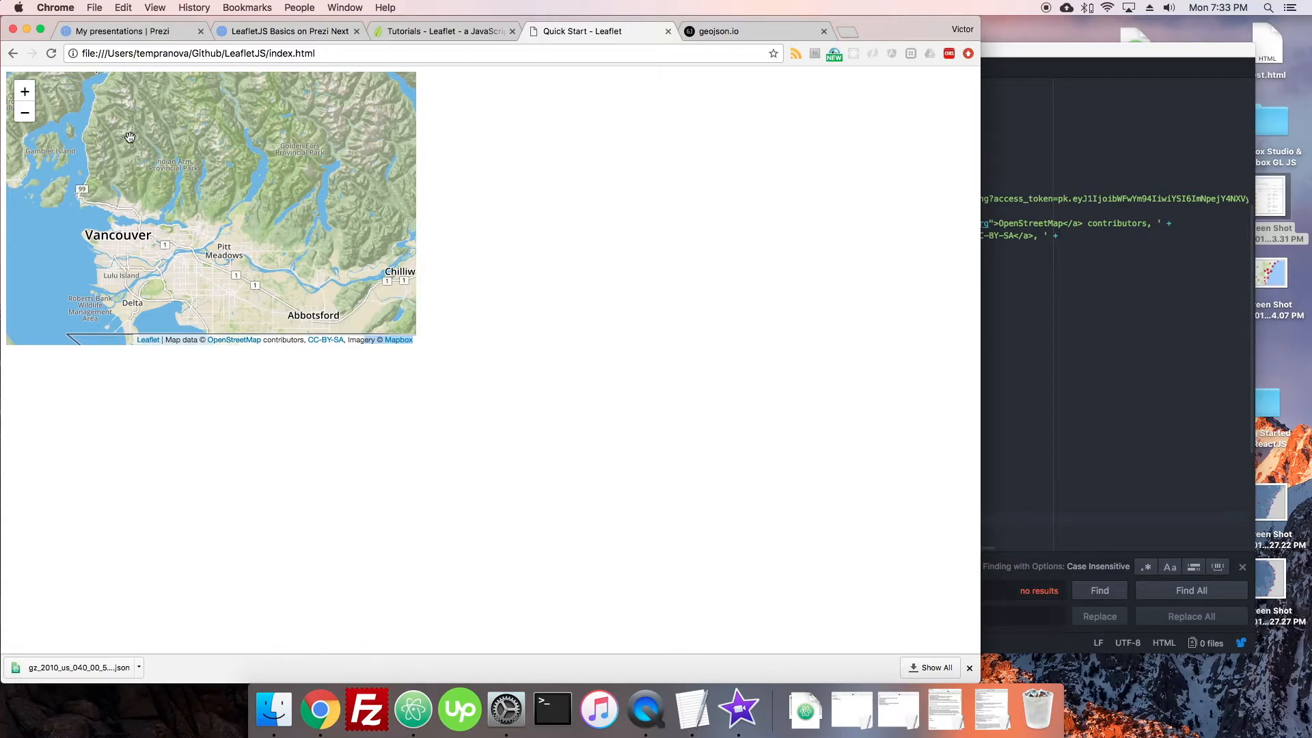
{"action": "left_click", "coordinate": [731, 30]}
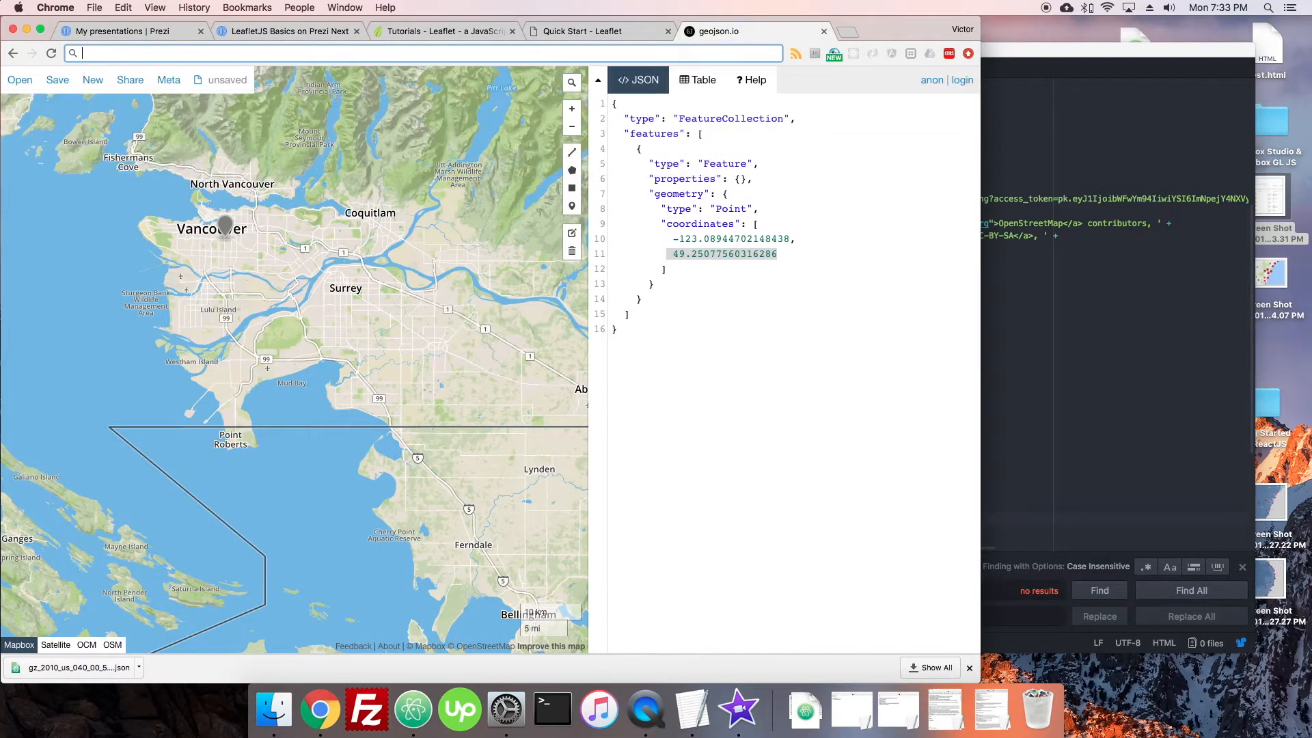
Search 'providers', open the leaflet-providers live preview and browse its tile layers.
{"action": "type", "text": "providers"}
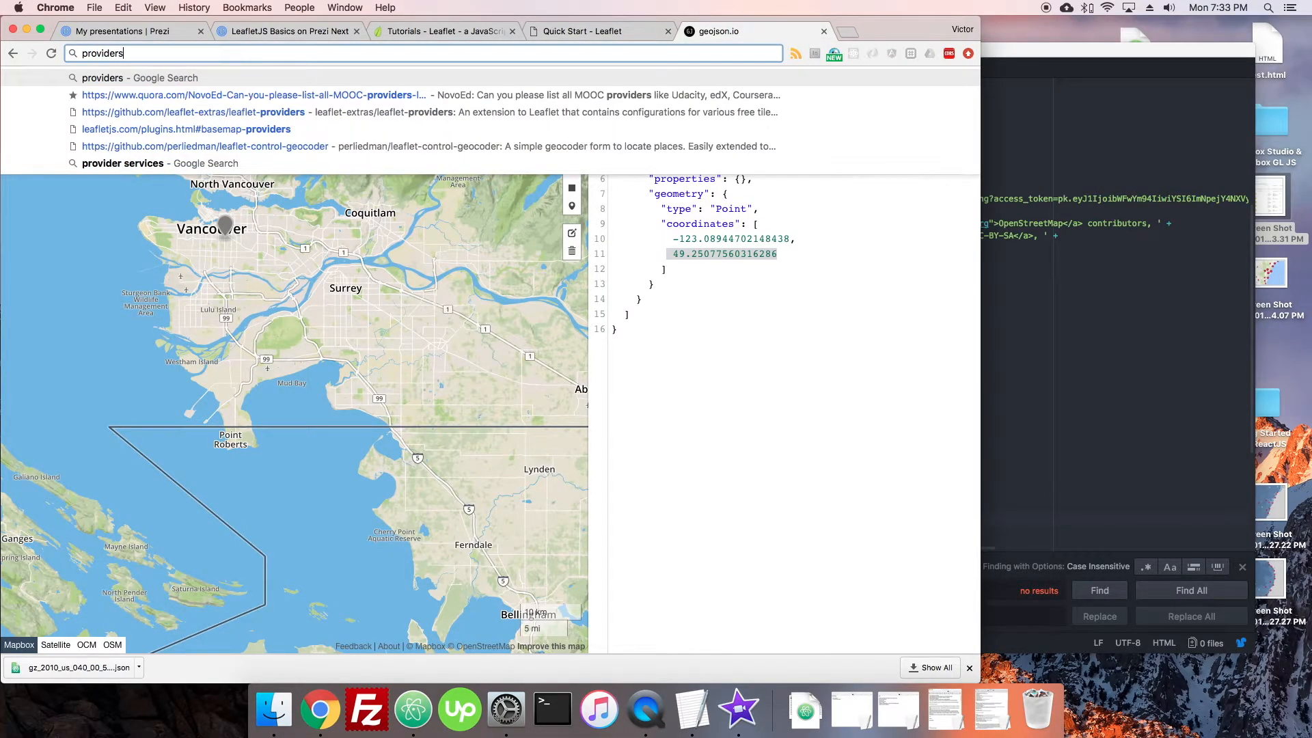
{"action": "left_click", "coordinate": [184, 130]}
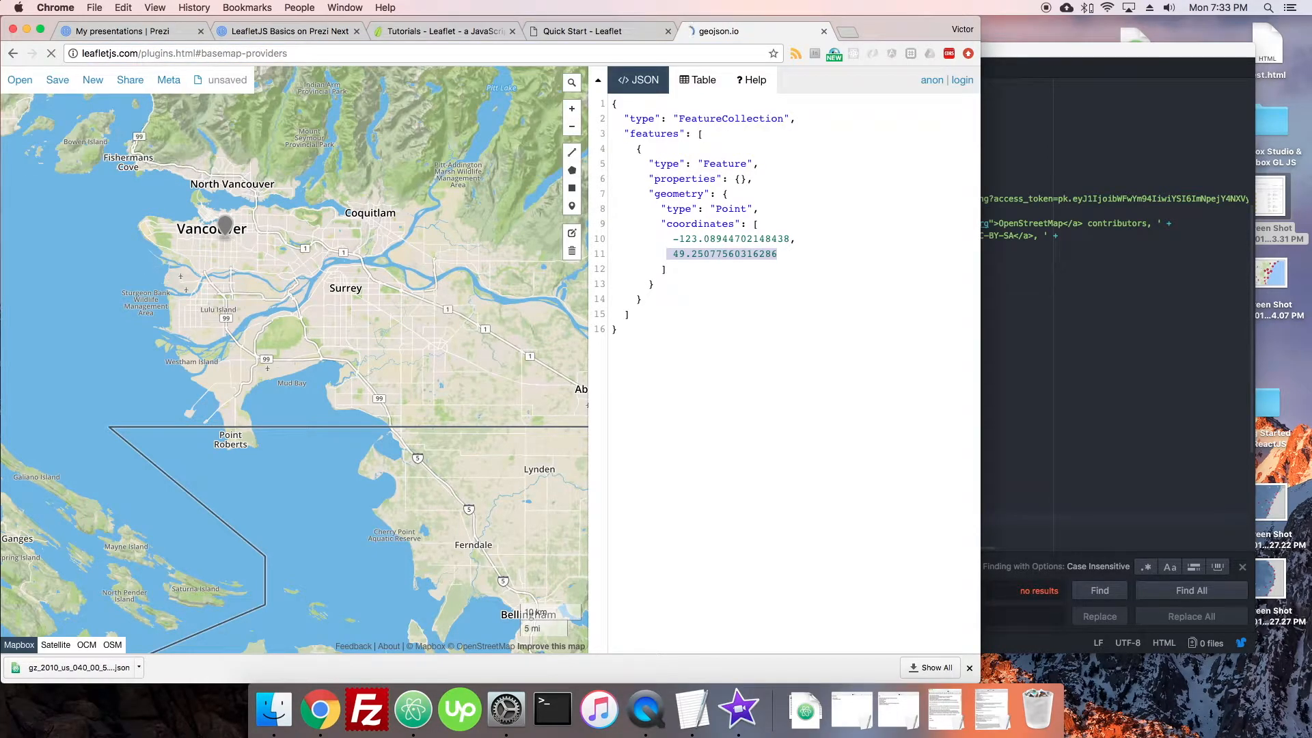
{"action": "left_click", "coordinate": [754, 31]}
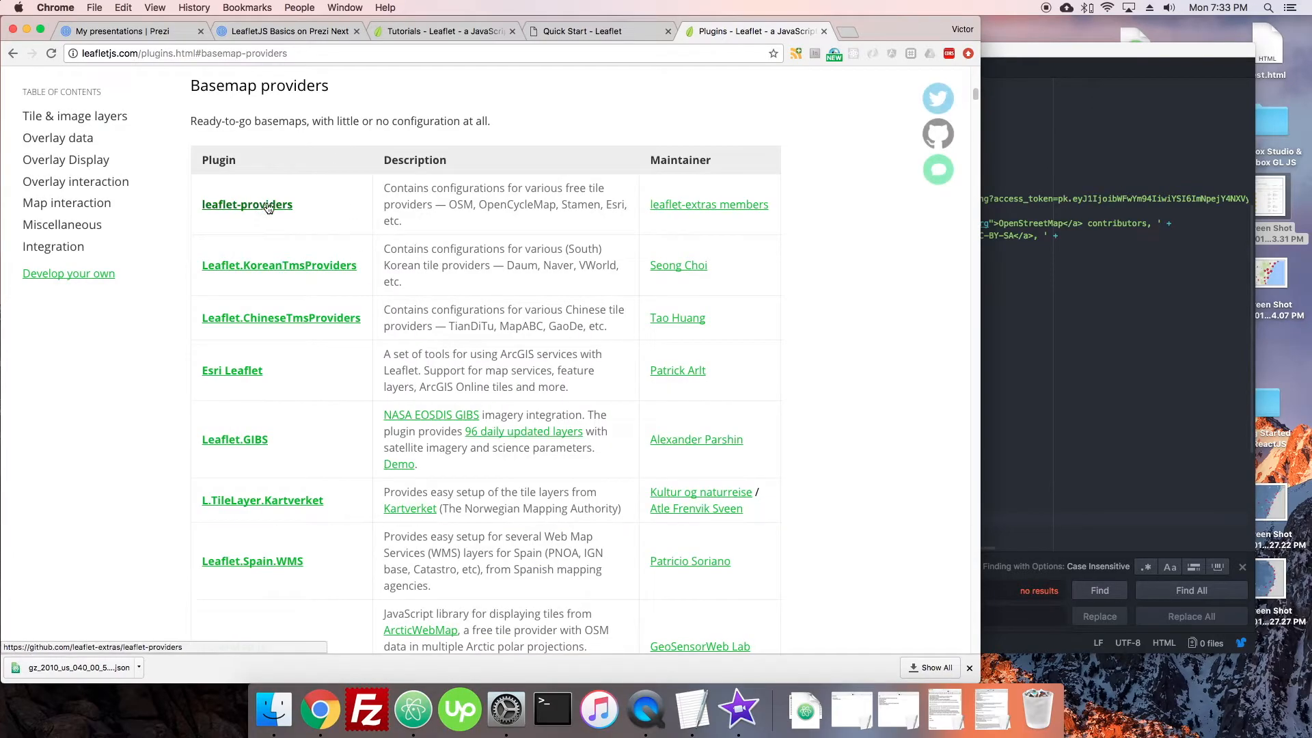
{"action": "left_click", "coordinate": [247, 205]}
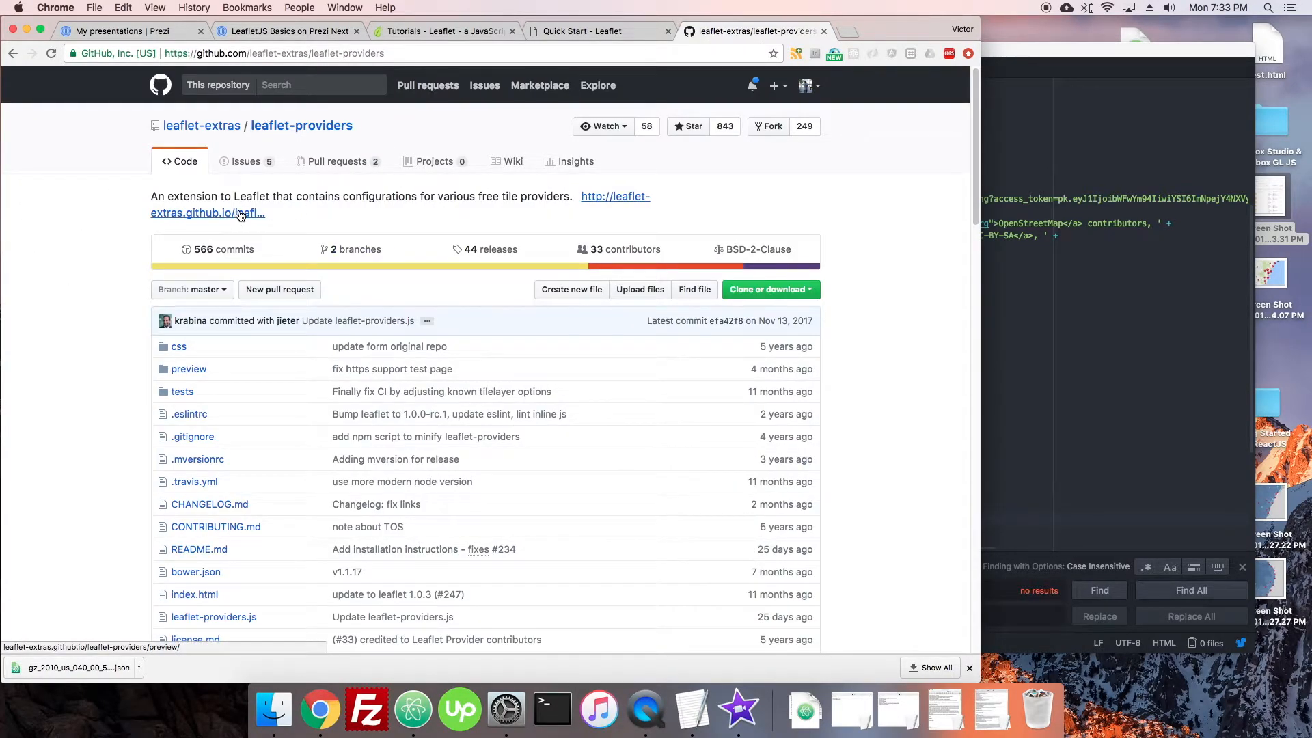
{"action": "left_click", "coordinate": [239, 213]}
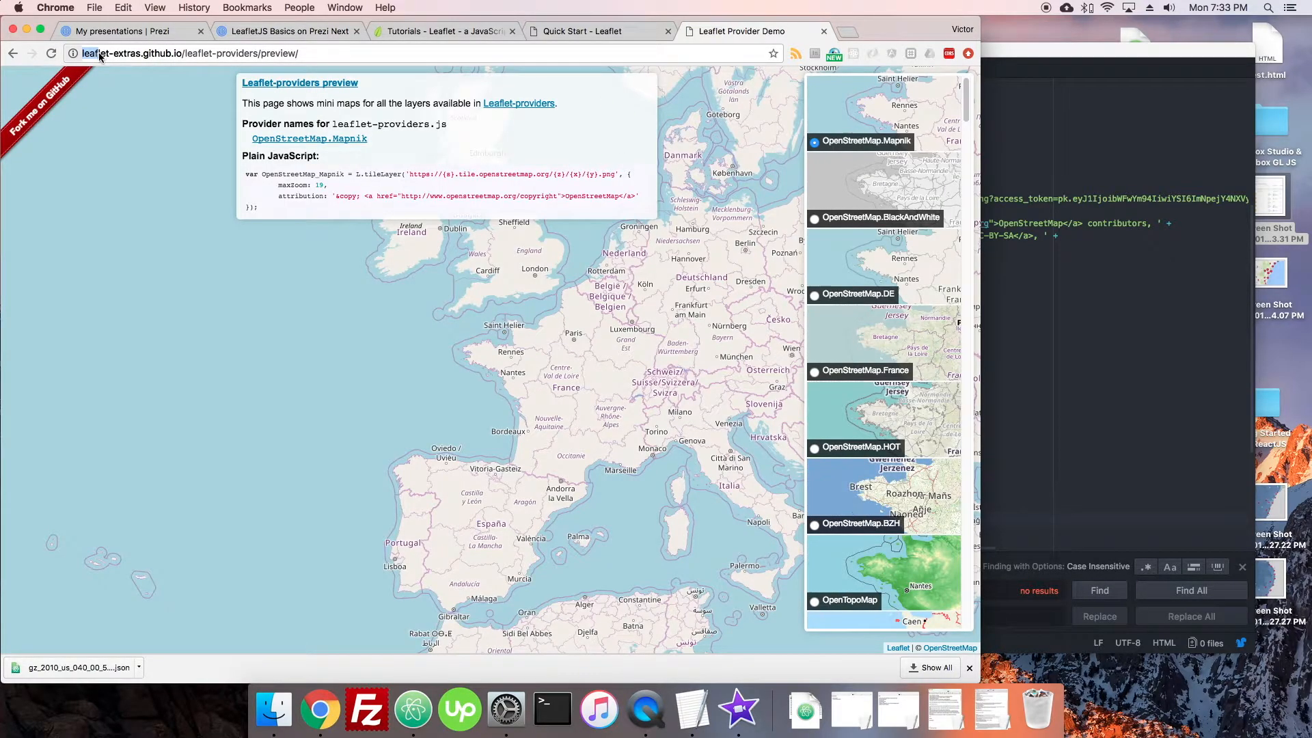
{"action": "mouse_move", "coordinate": [282, 87]}
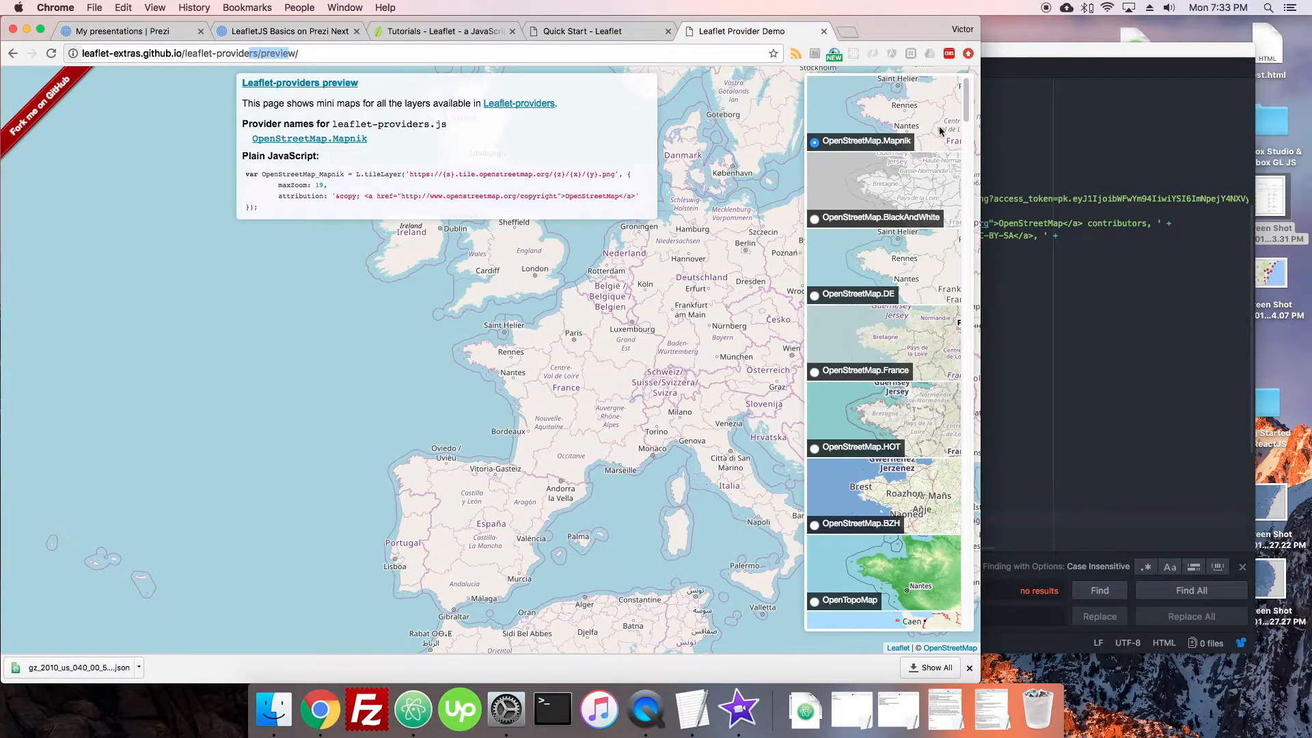
{"action": "scroll", "scroll_direction": "down", "scroll_amount": 3}
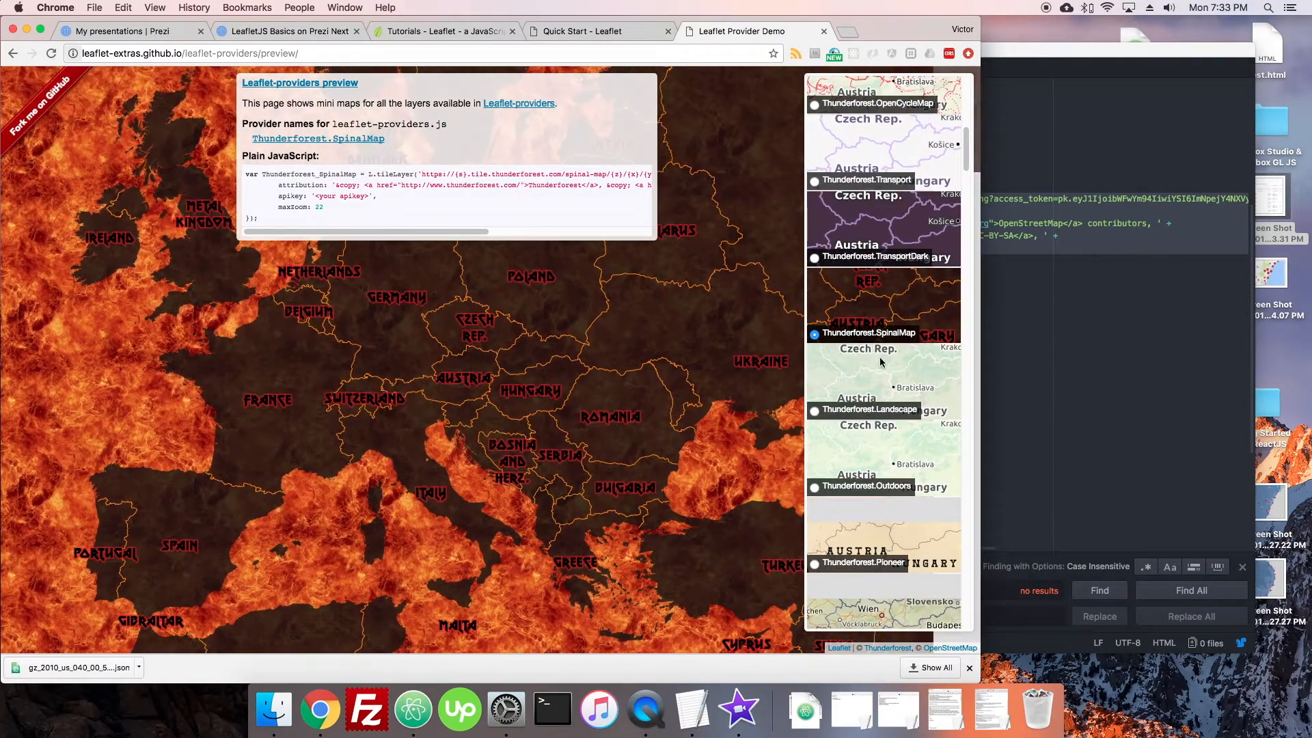
{"action": "scroll", "scroll_direction": "down", "scroll_amount": 3}
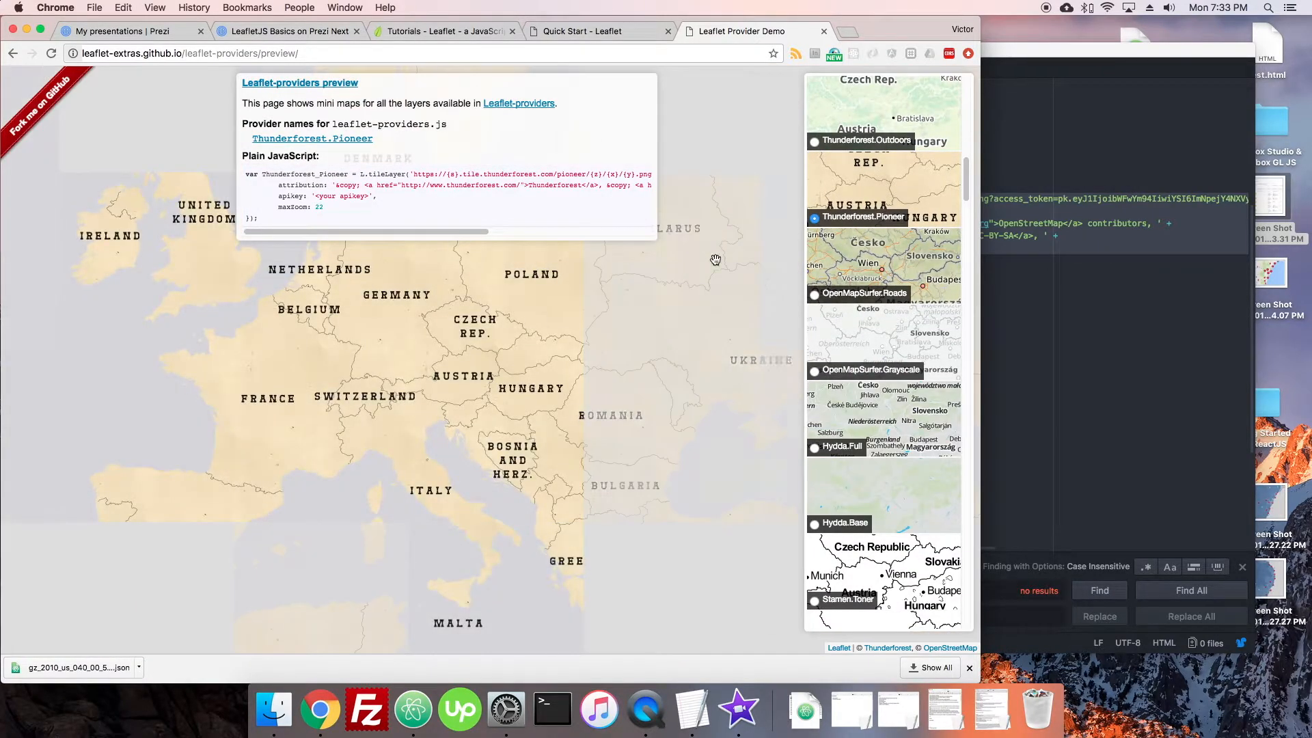
{"action": "left_click_drag", "start_coordinate": [716, 260], "coordinate": [809, 302]}
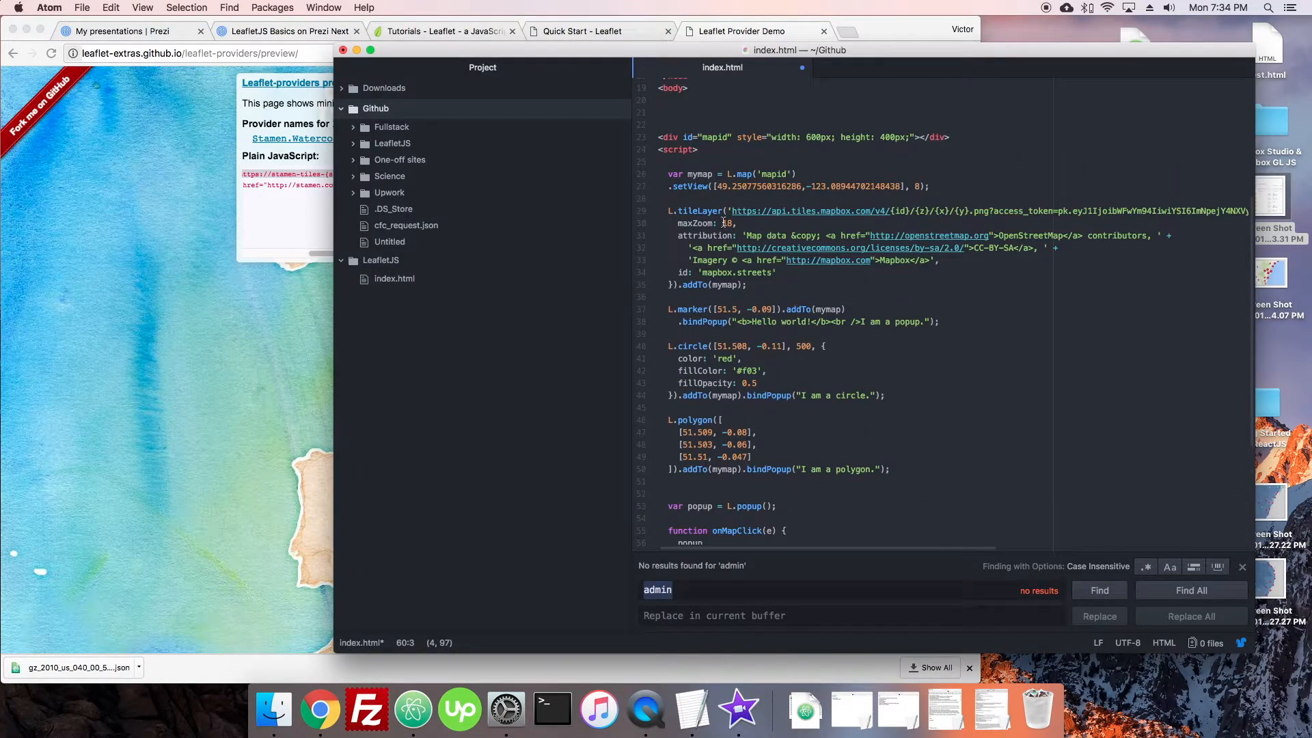
Scroll right through the Stamen.Watercolor L.tileLayer sample code.
{"action": "scroll", "scroll_direction": "right", "scroll_amount": 3}
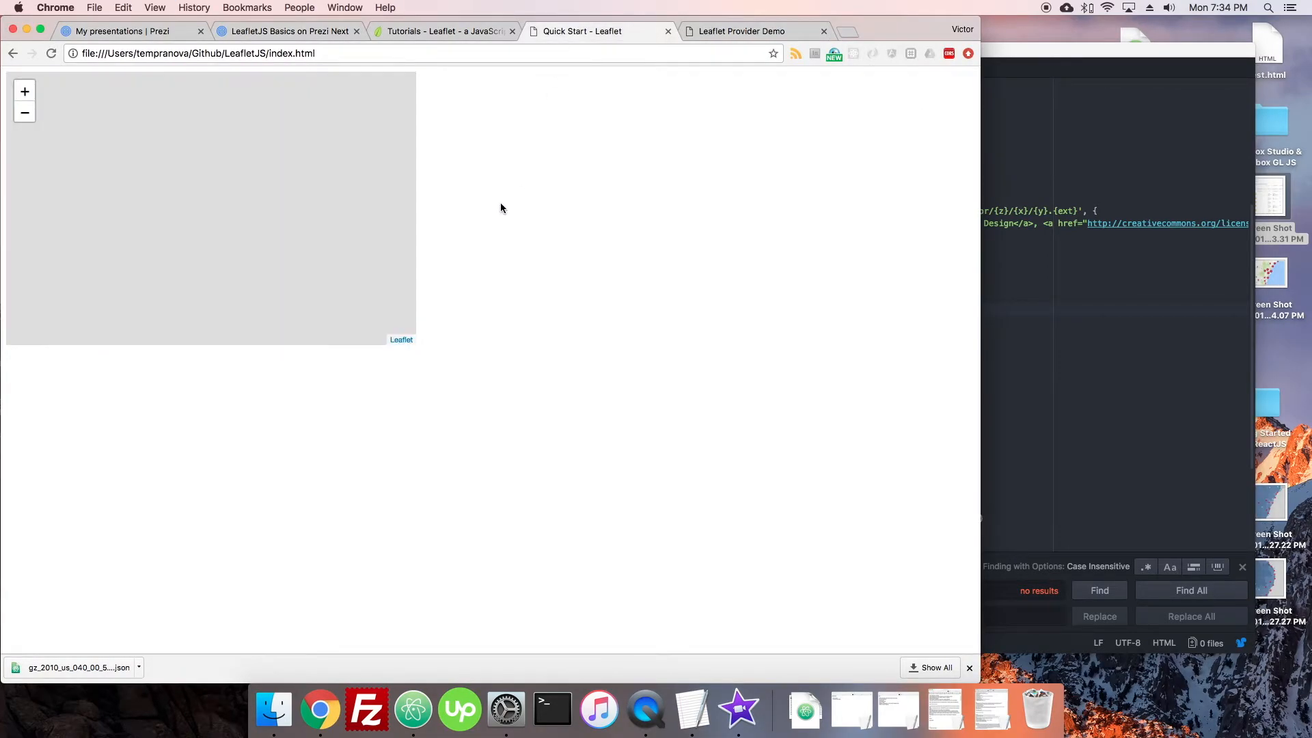
Recheck the Stamen watercolor sample code and select its ext value 'png'.
{"action": "left_click", "coordinate": [139, 7]}
{"action": "type", "text": "png"}
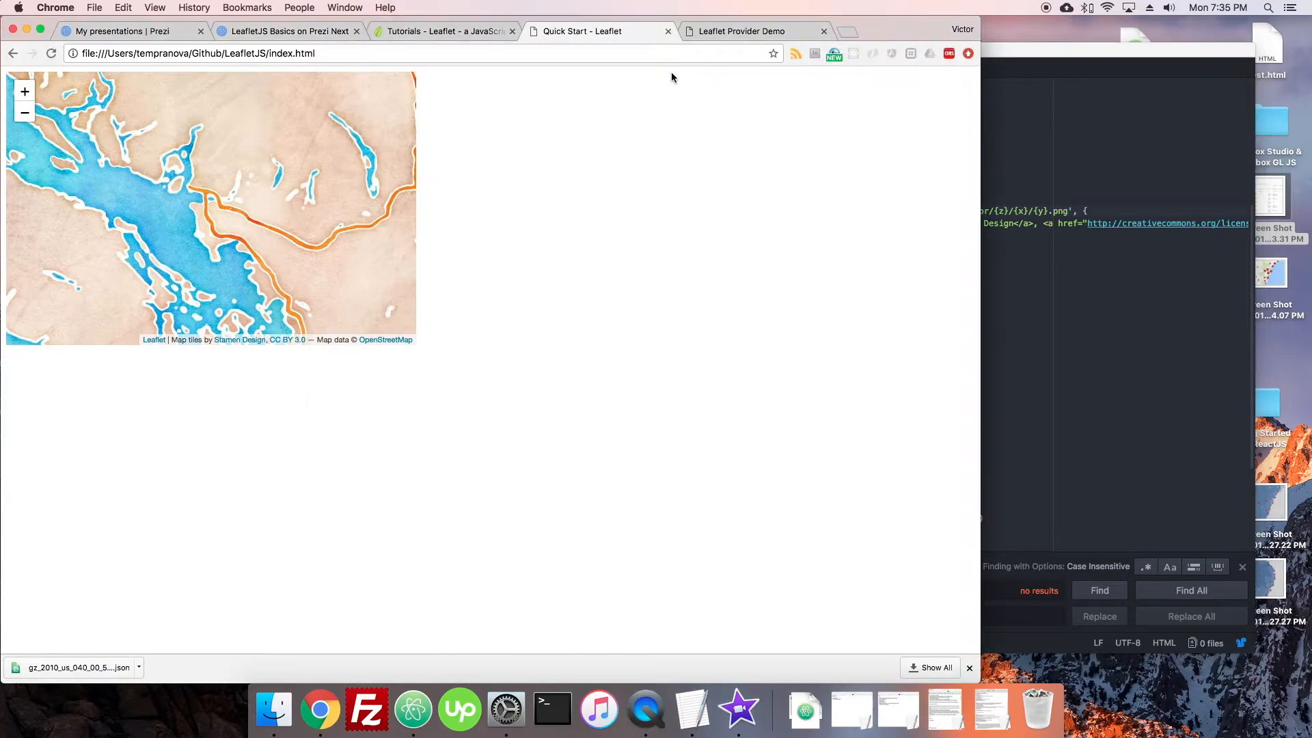
{"action": "left_click", "coordinate": [747, 30]}
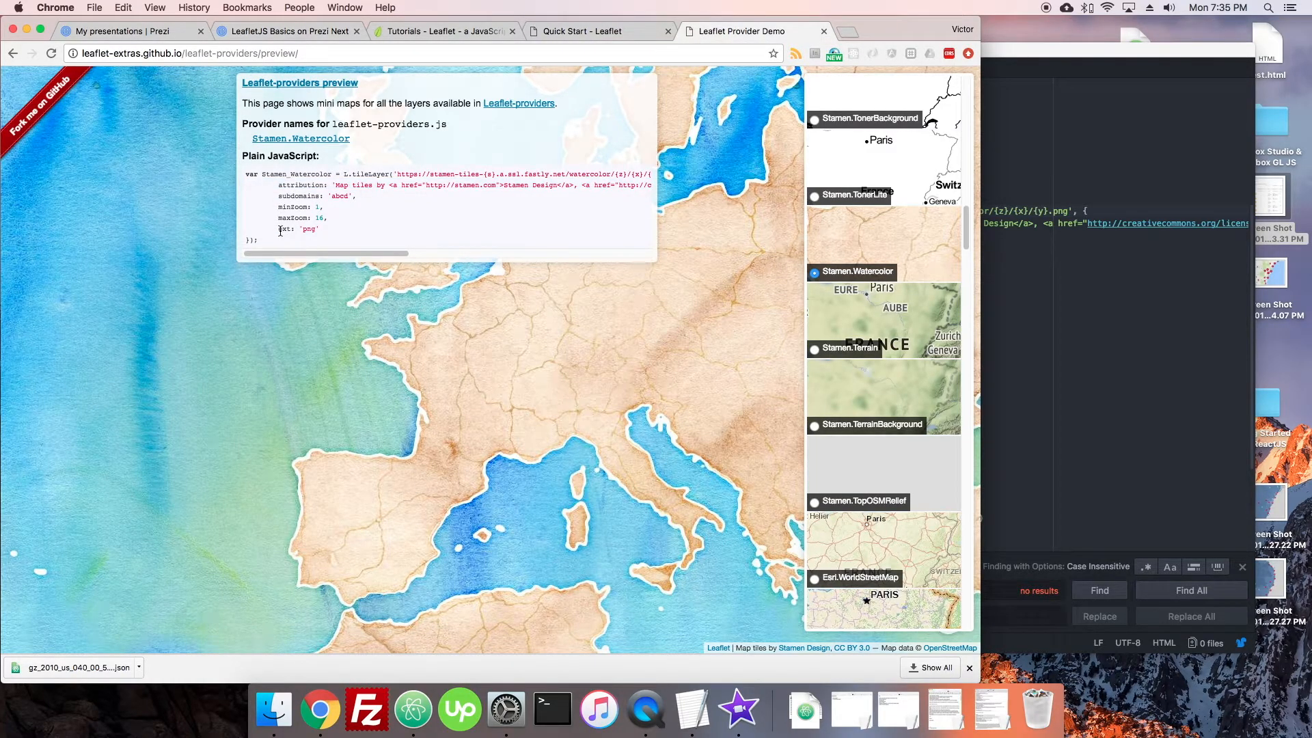
{"action": "double_click", "coordinate": [309, 228]}
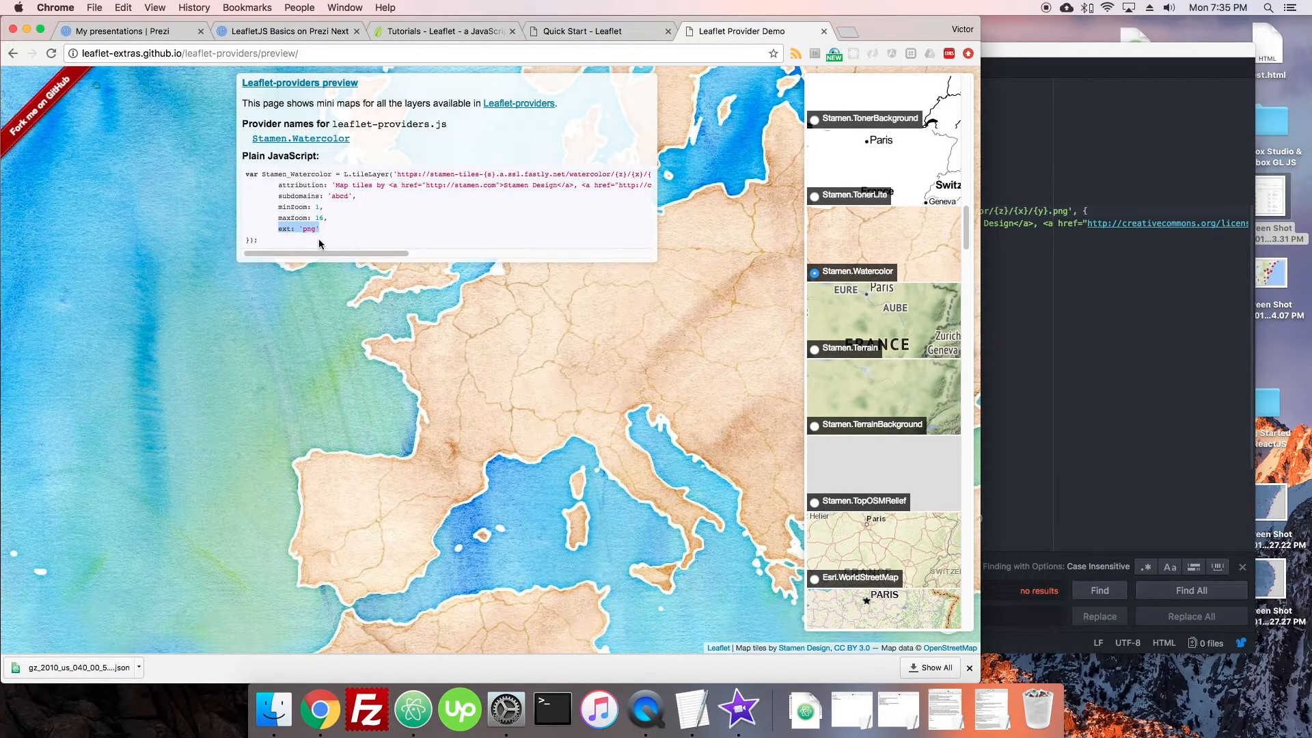
{"action": "left_click_drag", "start_coordinate": [335, 253], "coordinate": [494, 253]}
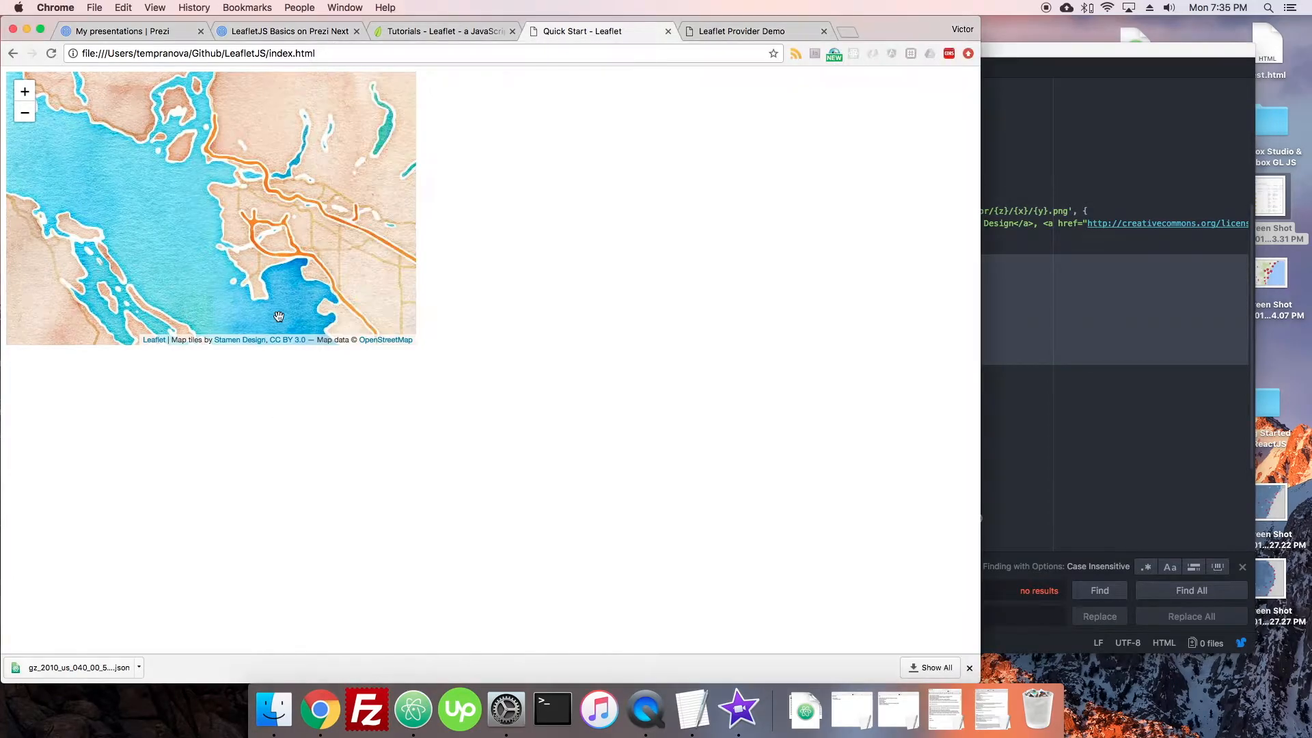
Pan the Stamen watercolor map around Vancouver.
{"action": "left_click_drag", "start_coordinate": [279, 317], "coordinate": [333, 268]}
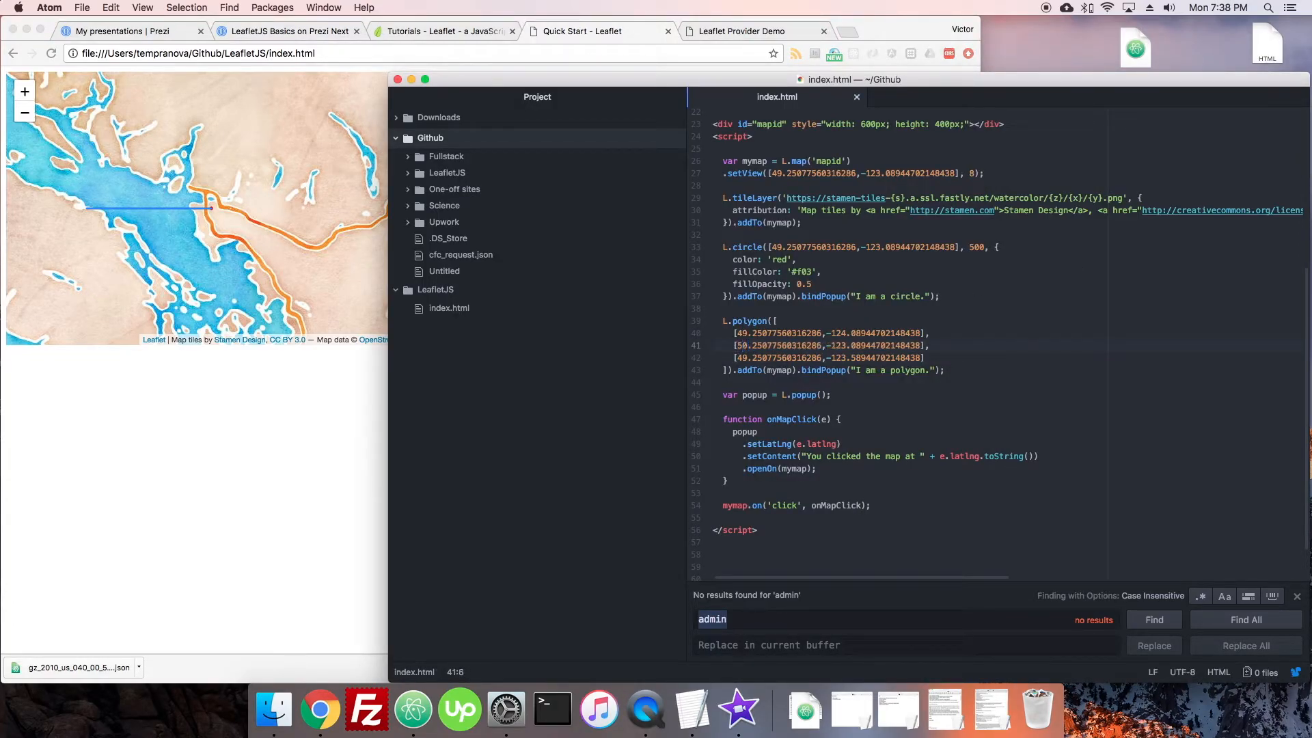
Remove the map-click popup code, then click the polygon to show 'I am a polygon.'.
{"action": "left_click", "coordinate": [321, 708]}
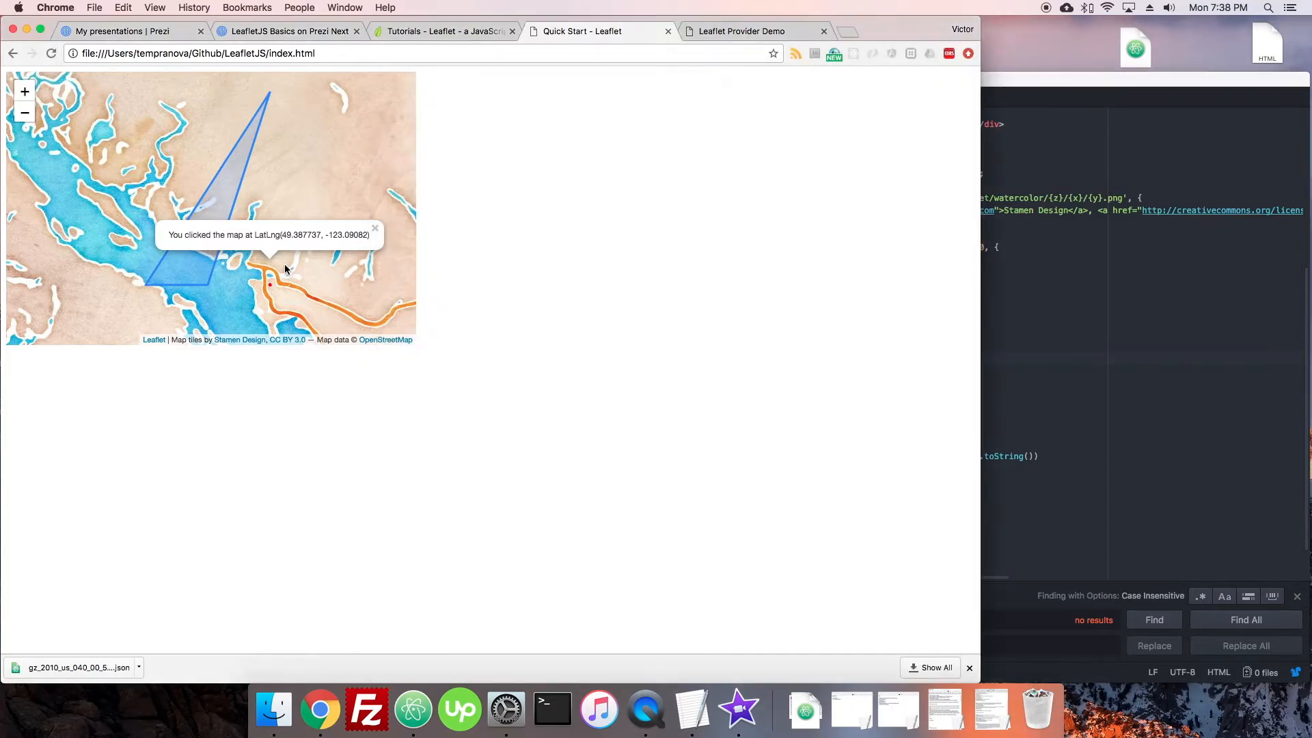
{"action": "left_click", "coordinate": [413, 709]}
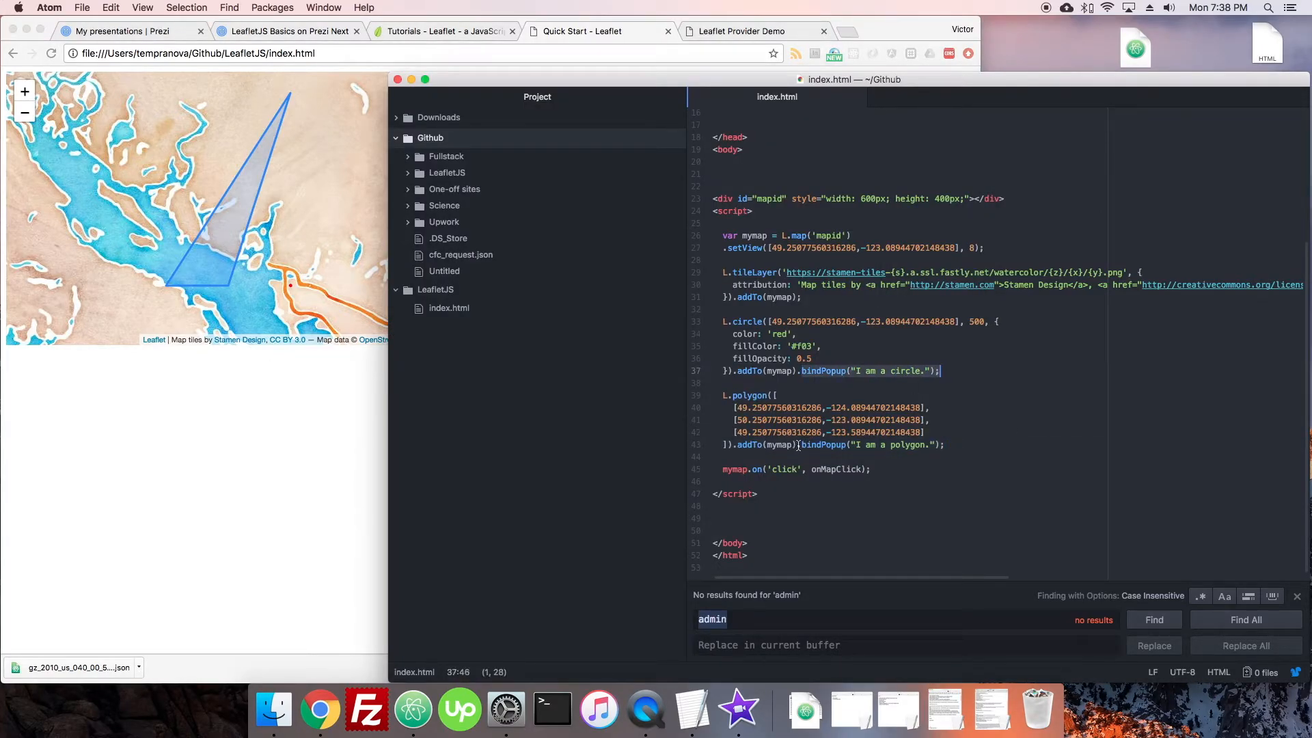
{"action": "left_click", "coordinate": [235, 199]}
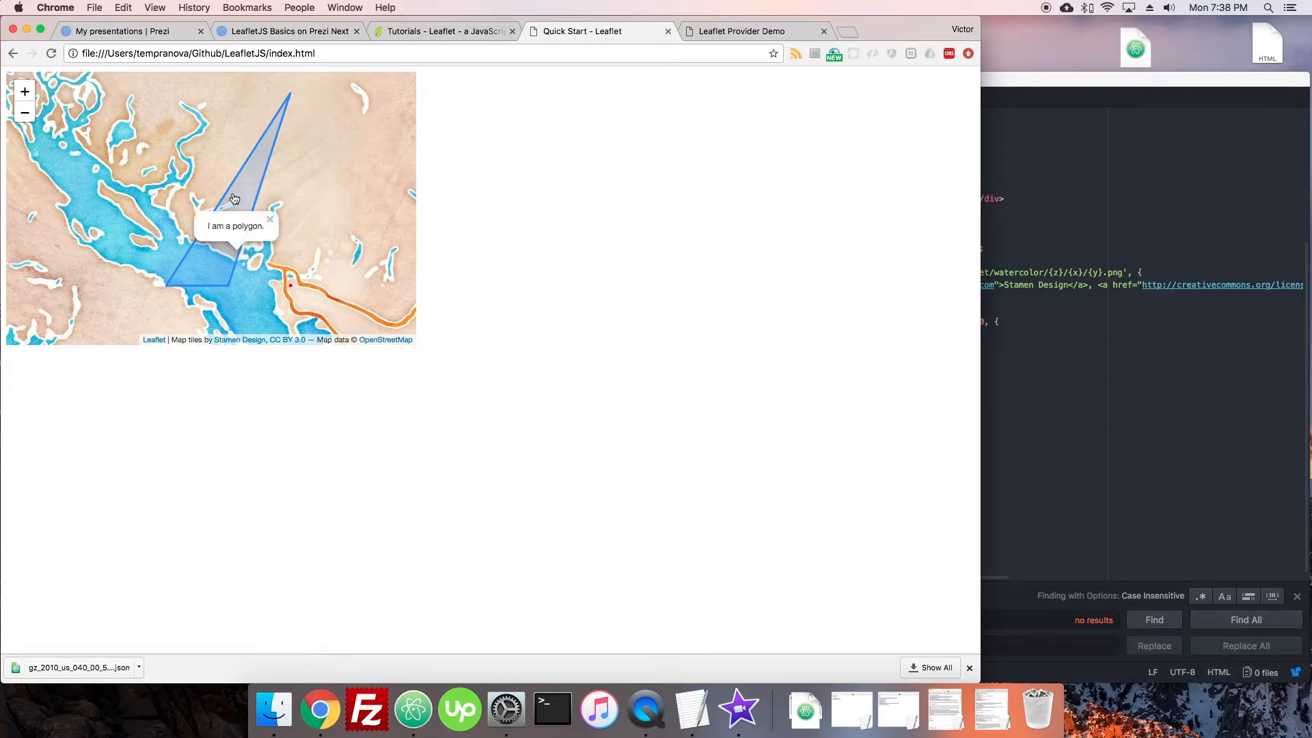
{"action": "left_click", "coordinate": [290, 284]}
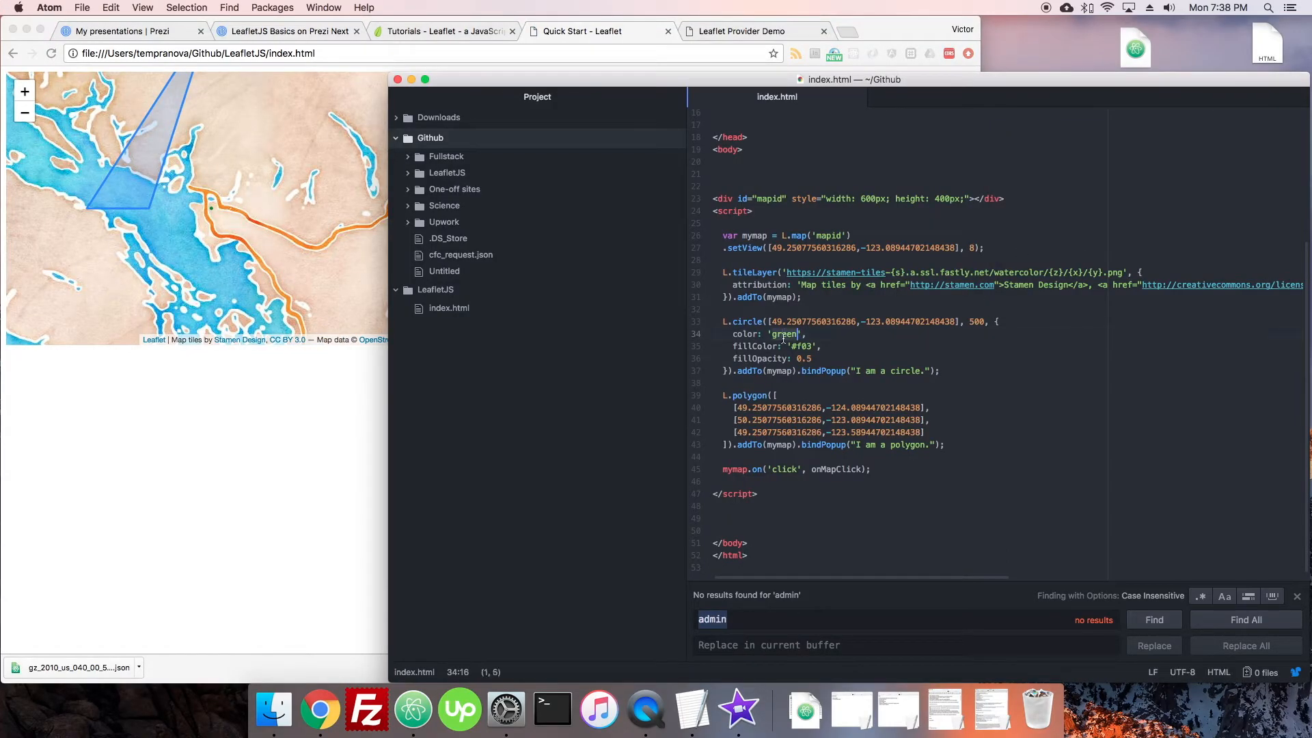
Set the circle's color to '#FFF' and add a new strokeWidth option line.
{"action": "type", "text": "#FFF"}
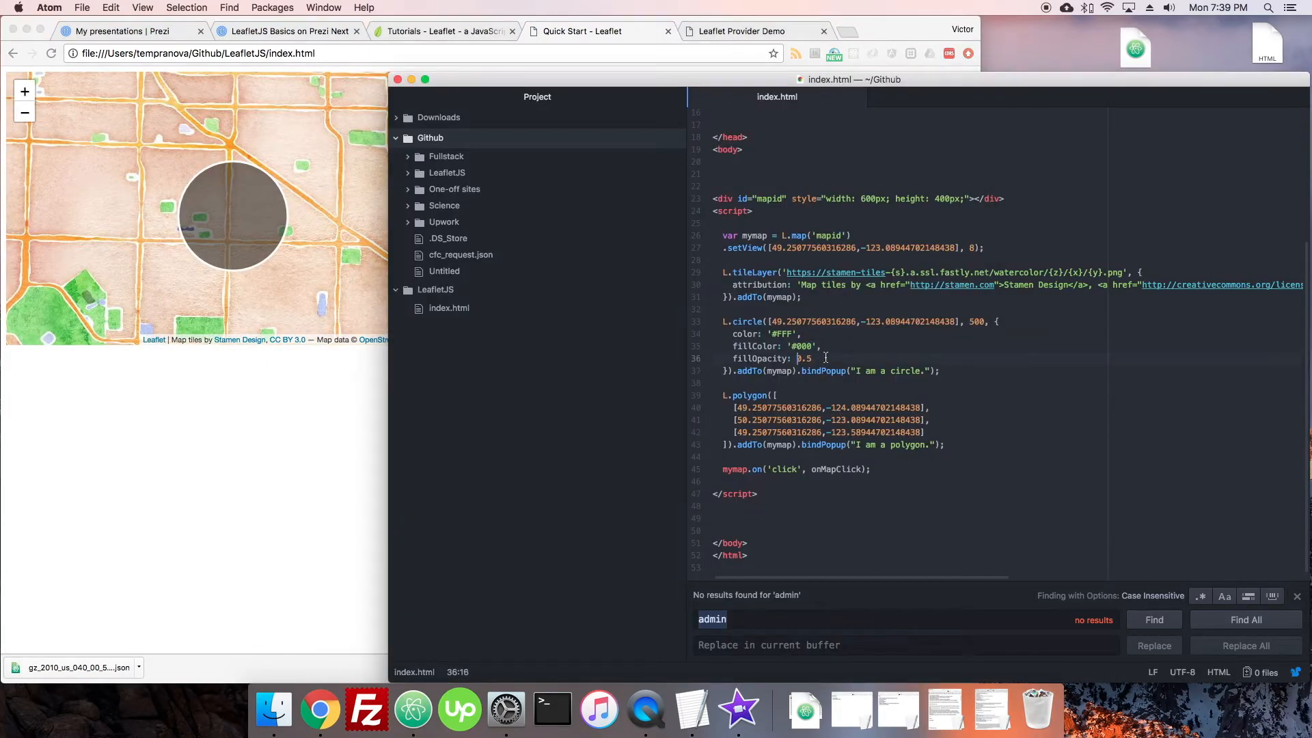
{"action": "key", "text": "Enter"}
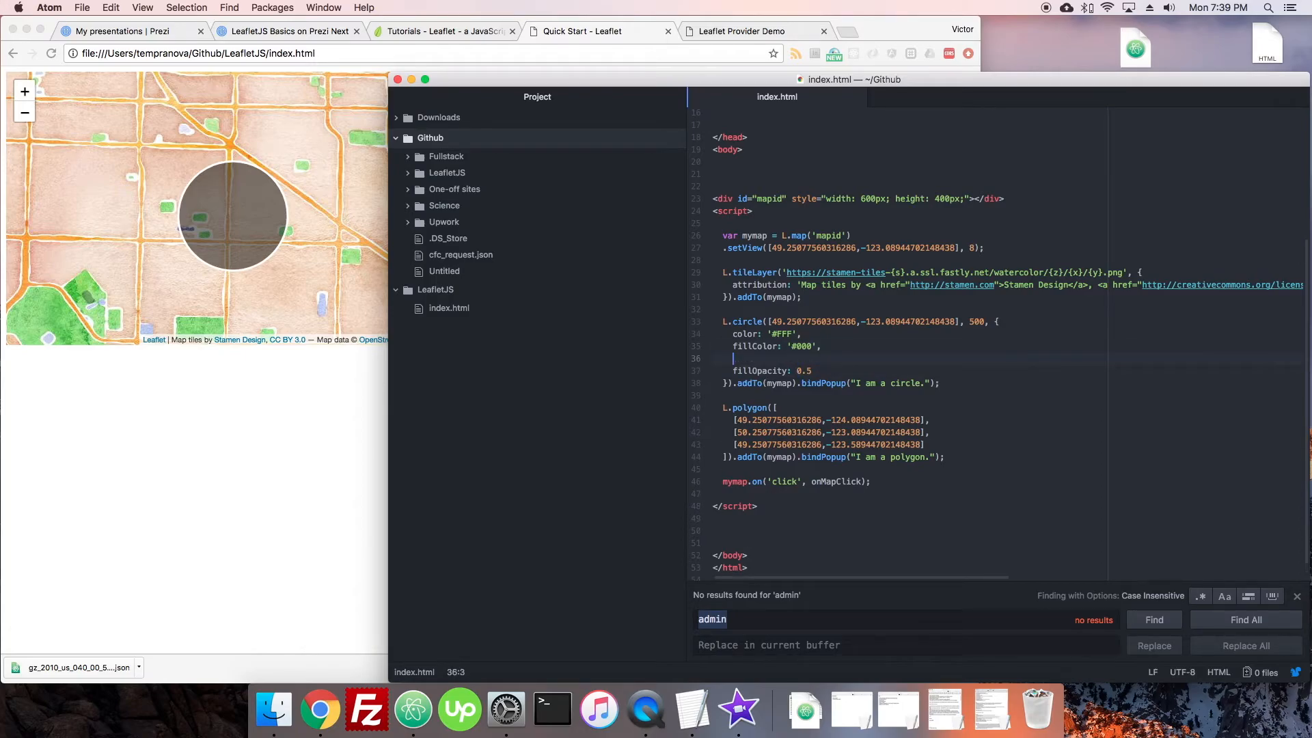
{"action": "type", "text": "strokeWidth:"}
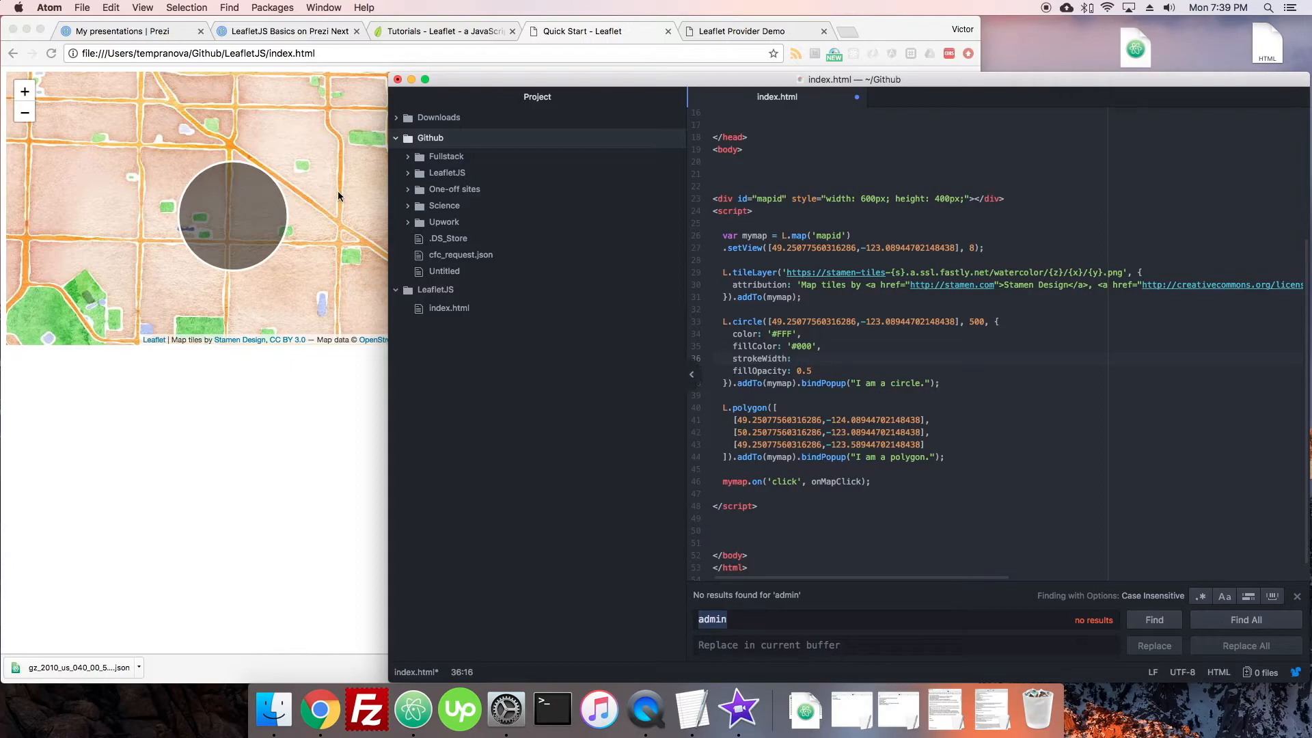
{"action": "type", "text": "05"}
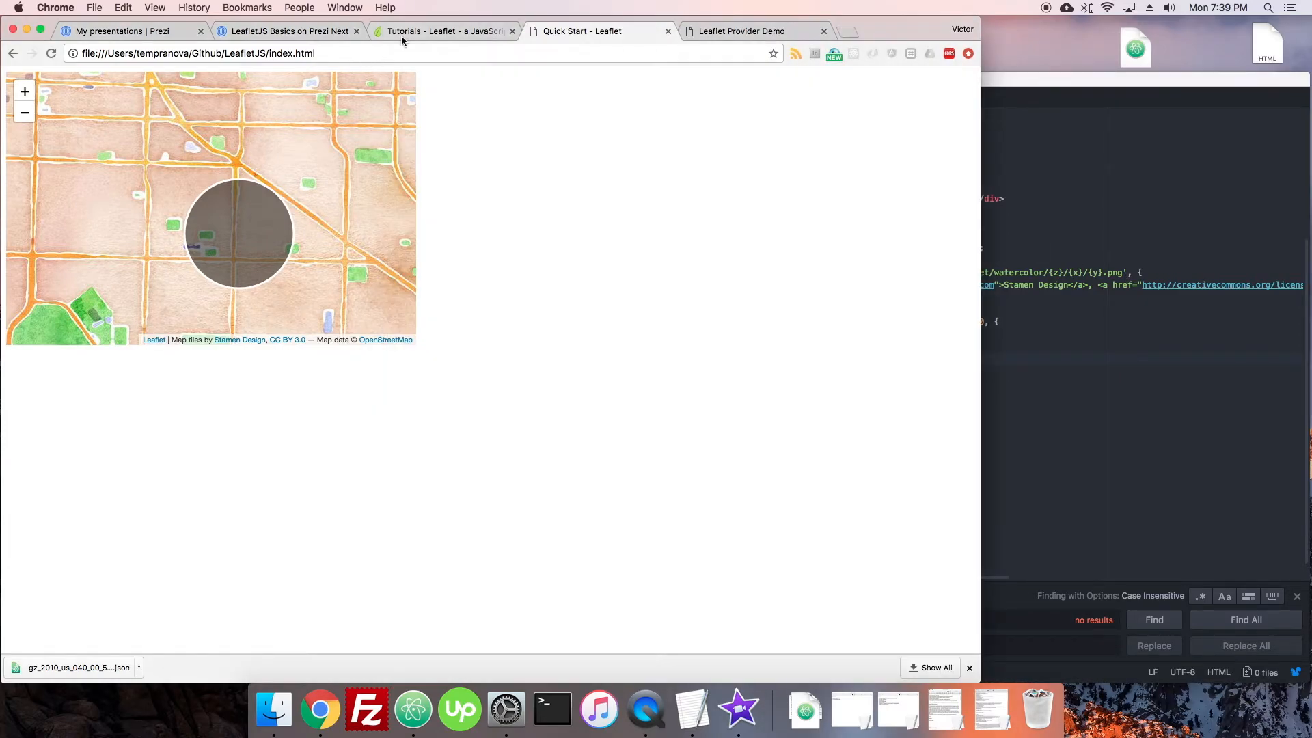
Navigate the Leaflet reference to the Circle options section.
{"action": "left_click", "coordinate": [441, 31]}
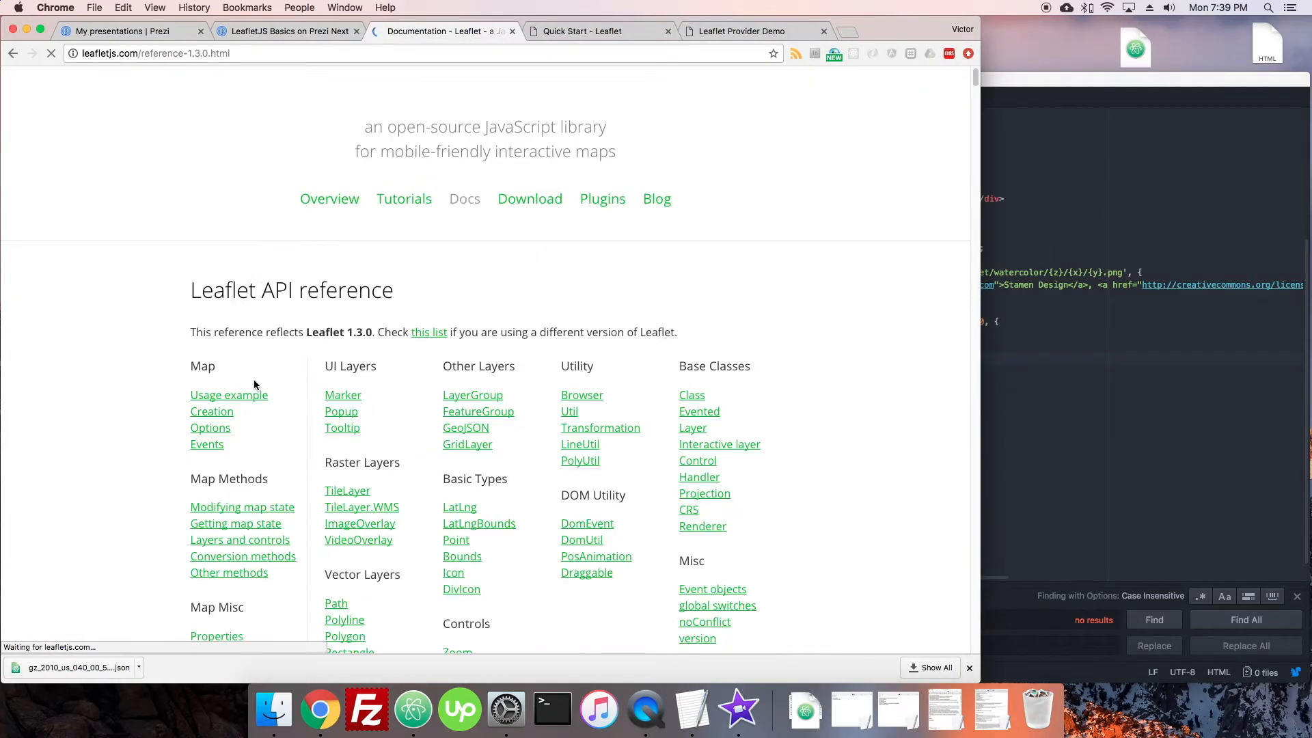
{"action": "left_click", "coordinate": [337, 525]}
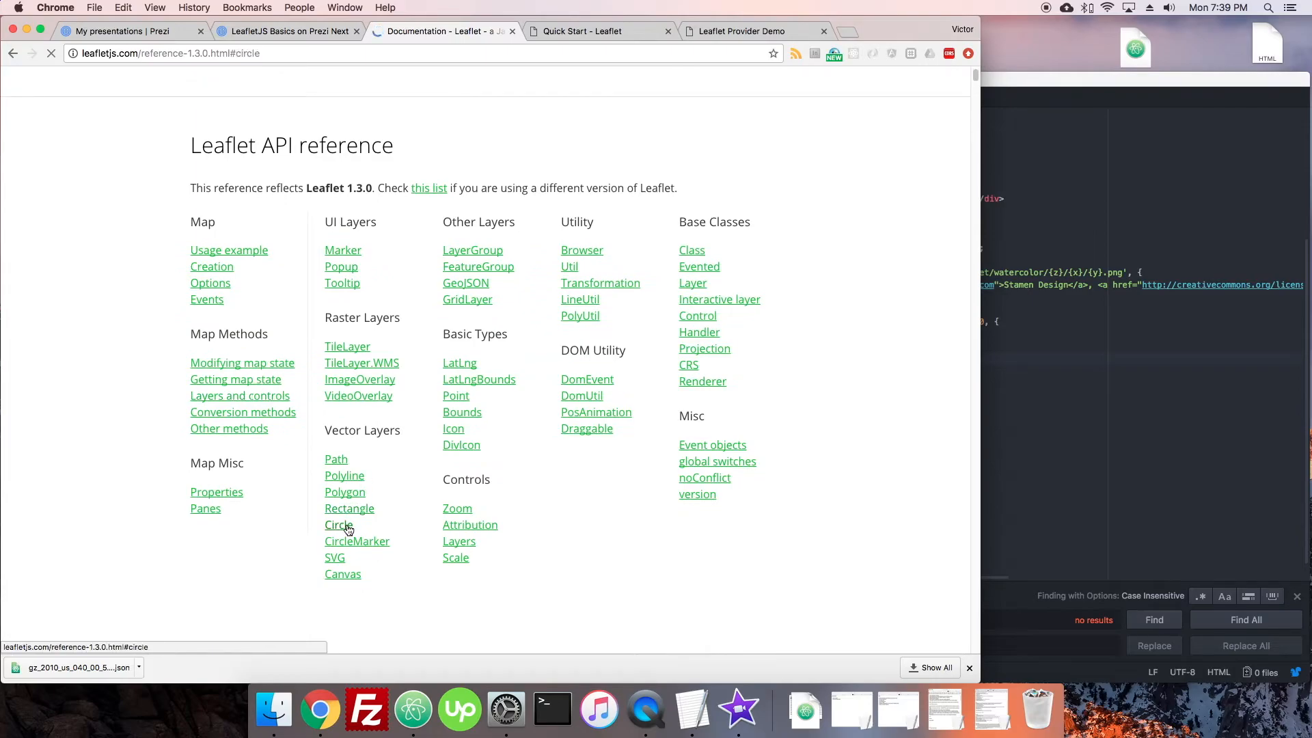
{"action": "left_click", "coordinate": [339, 525]}
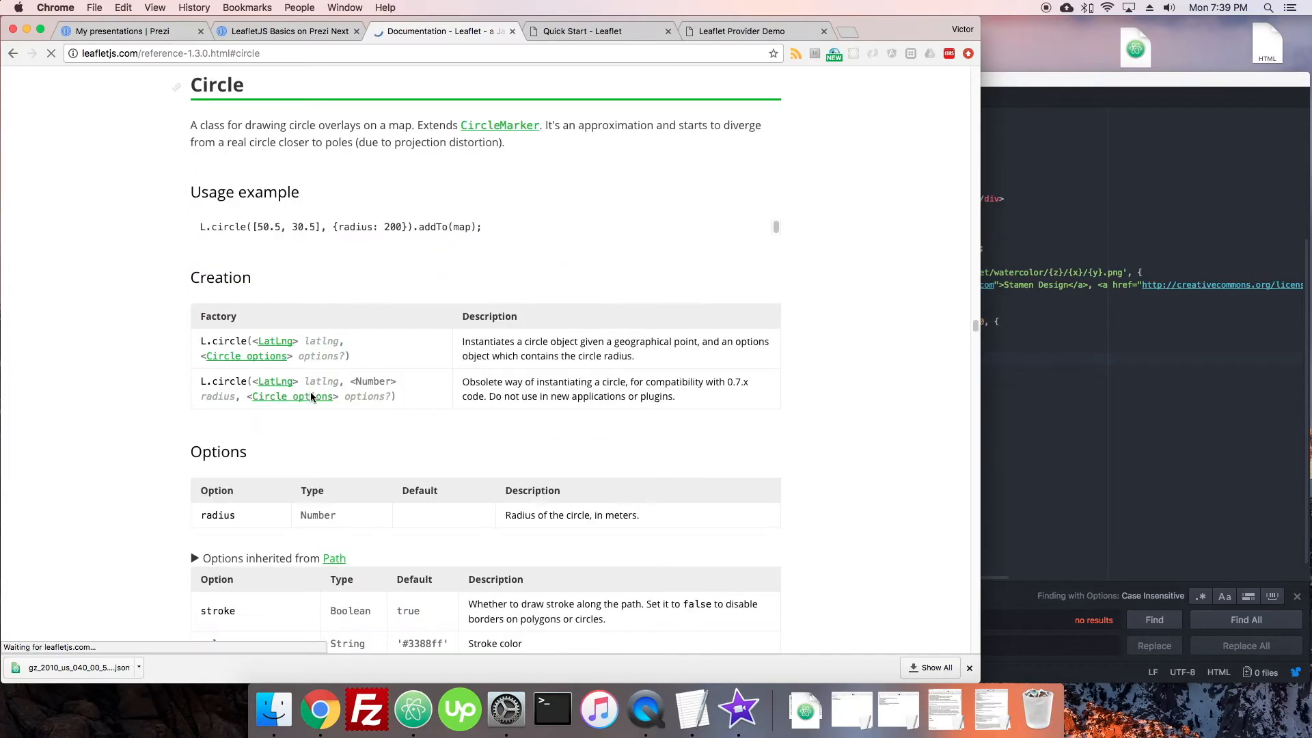
{"action": "scroll", "scroll_direction": "down", "scroll_amount": 3}
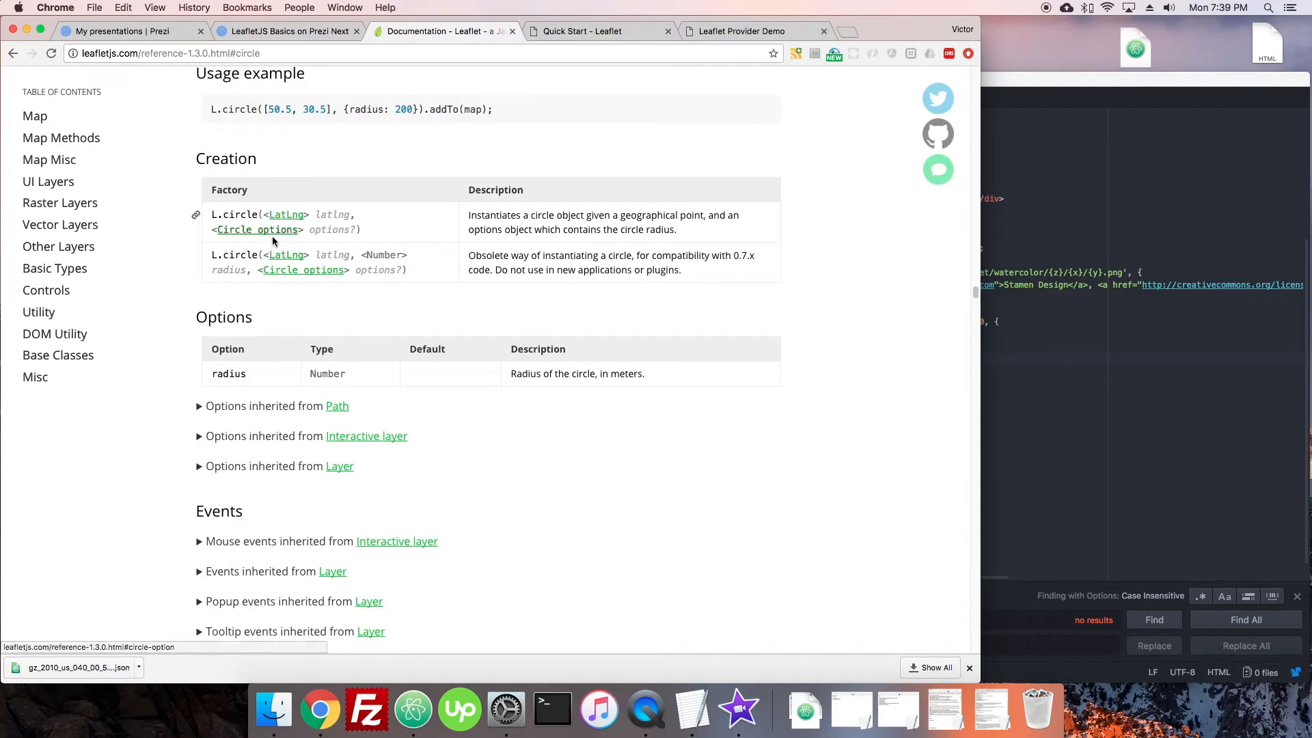
{"action": "left_click", "coordinate": [257, 230]}
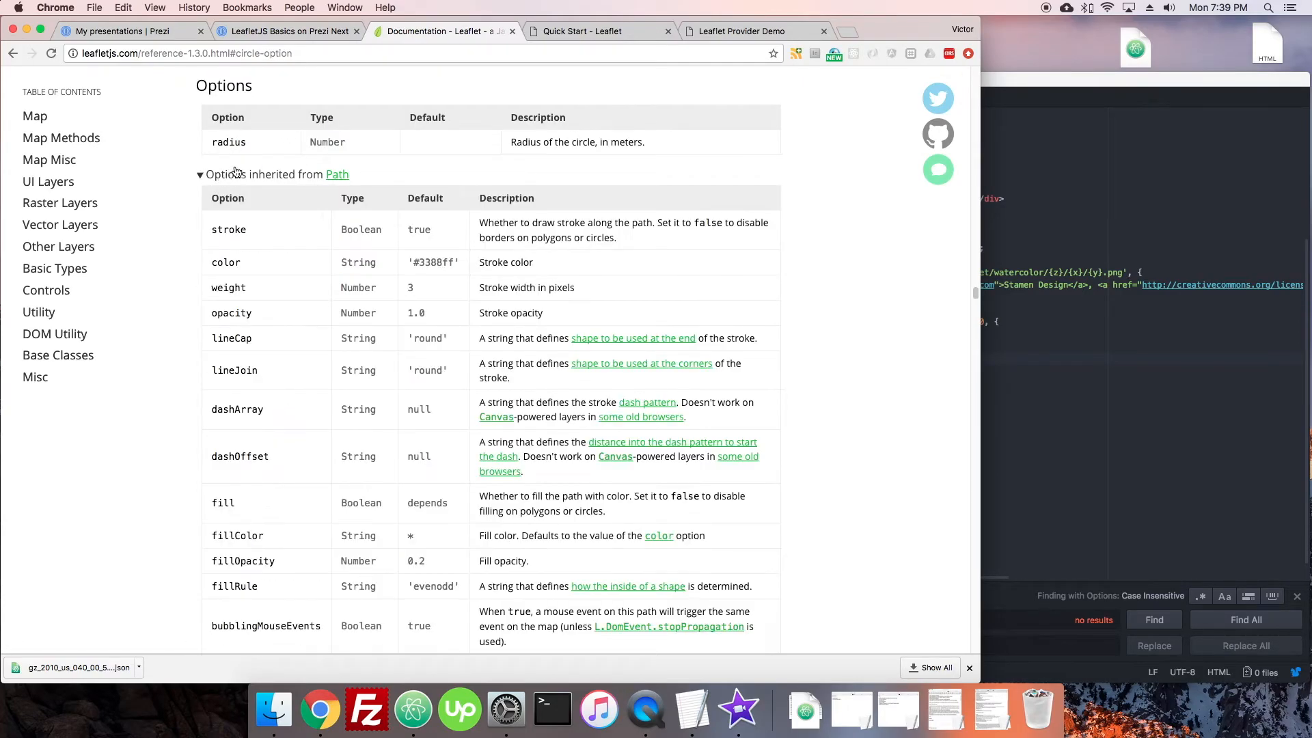
Re-expand 'Options inherited from Path' and scroll through its styling options.
{"action": "left_click", "coordinate": [198, 174]}
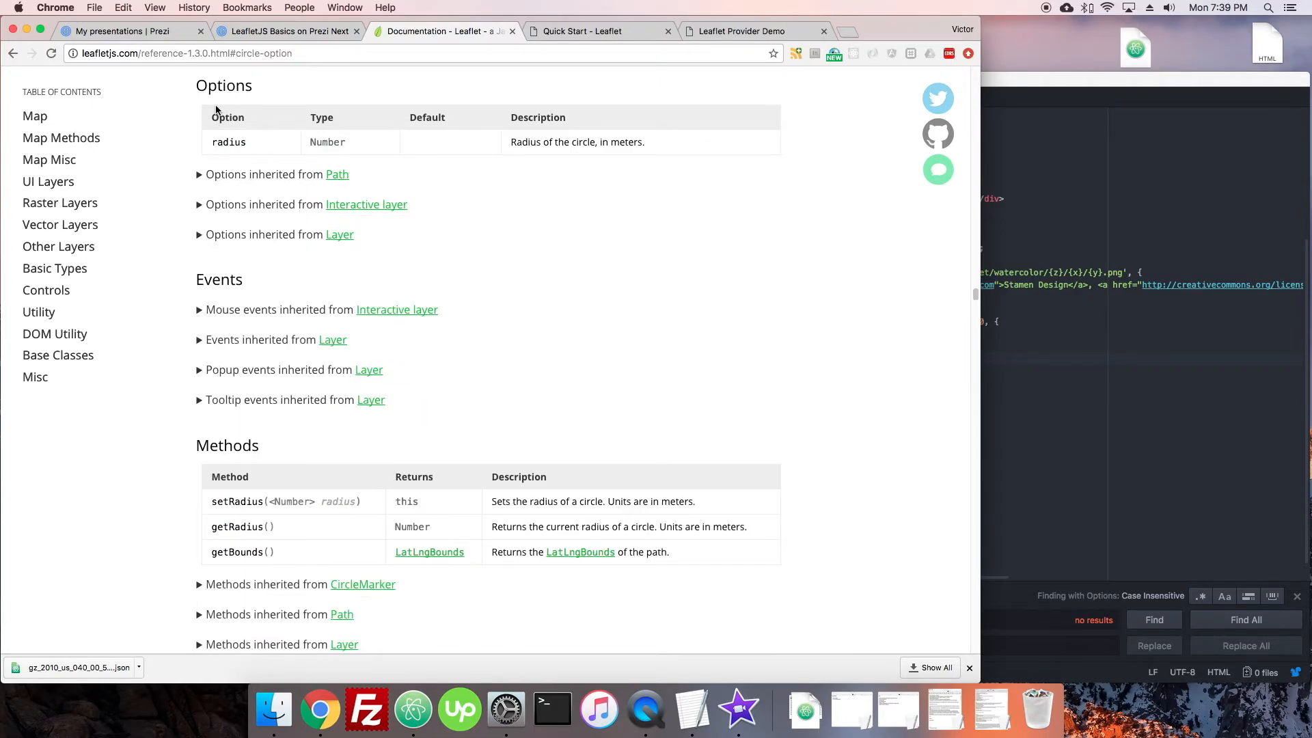
{"action": "mouse_move", "coordinate": [290, 183]}
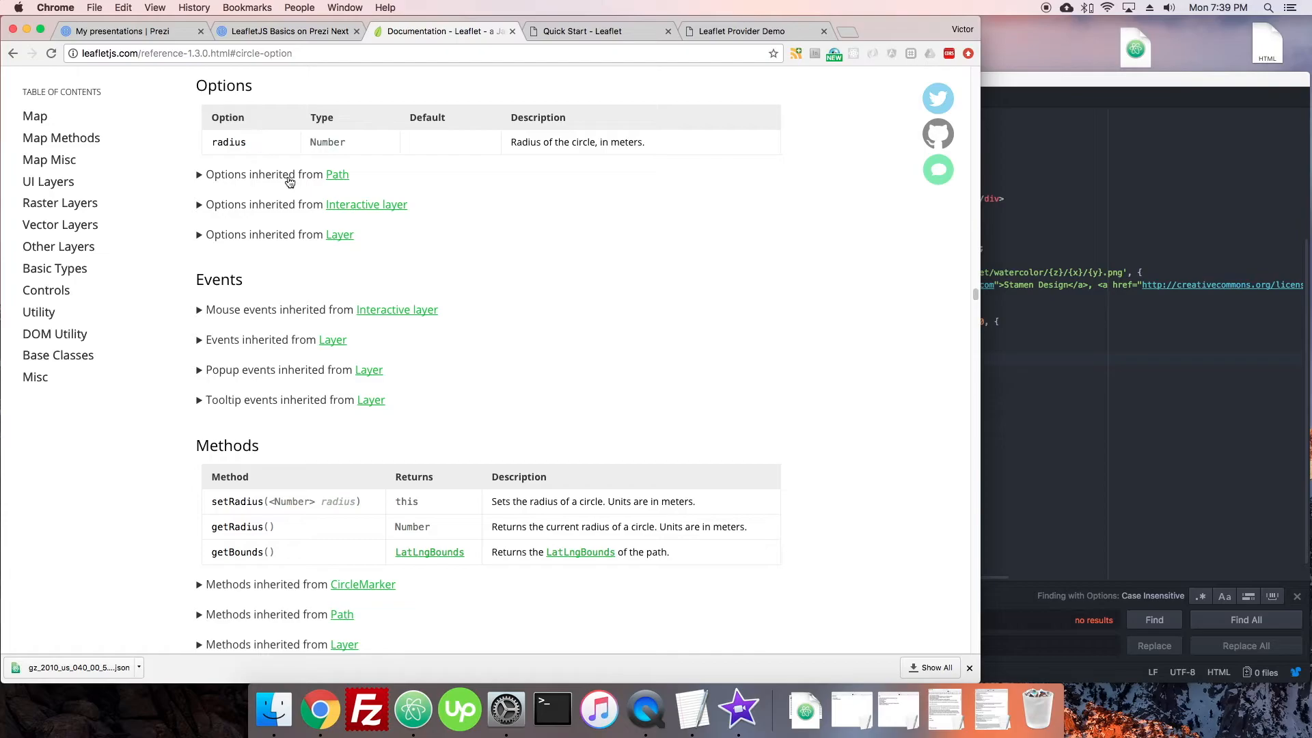
{"action": "mouse_move", "coordinate": [673, 247]}
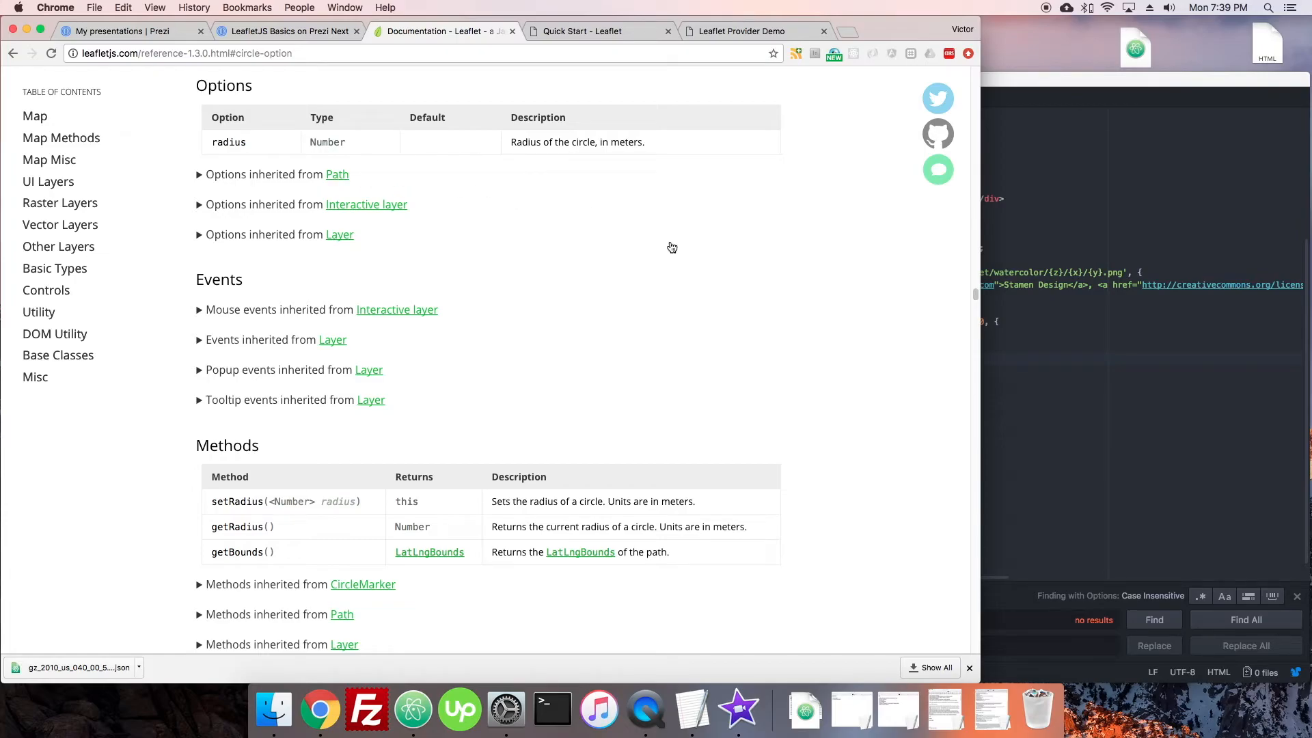
{"action": "mouse_move", "coordinate": [265, 168]}
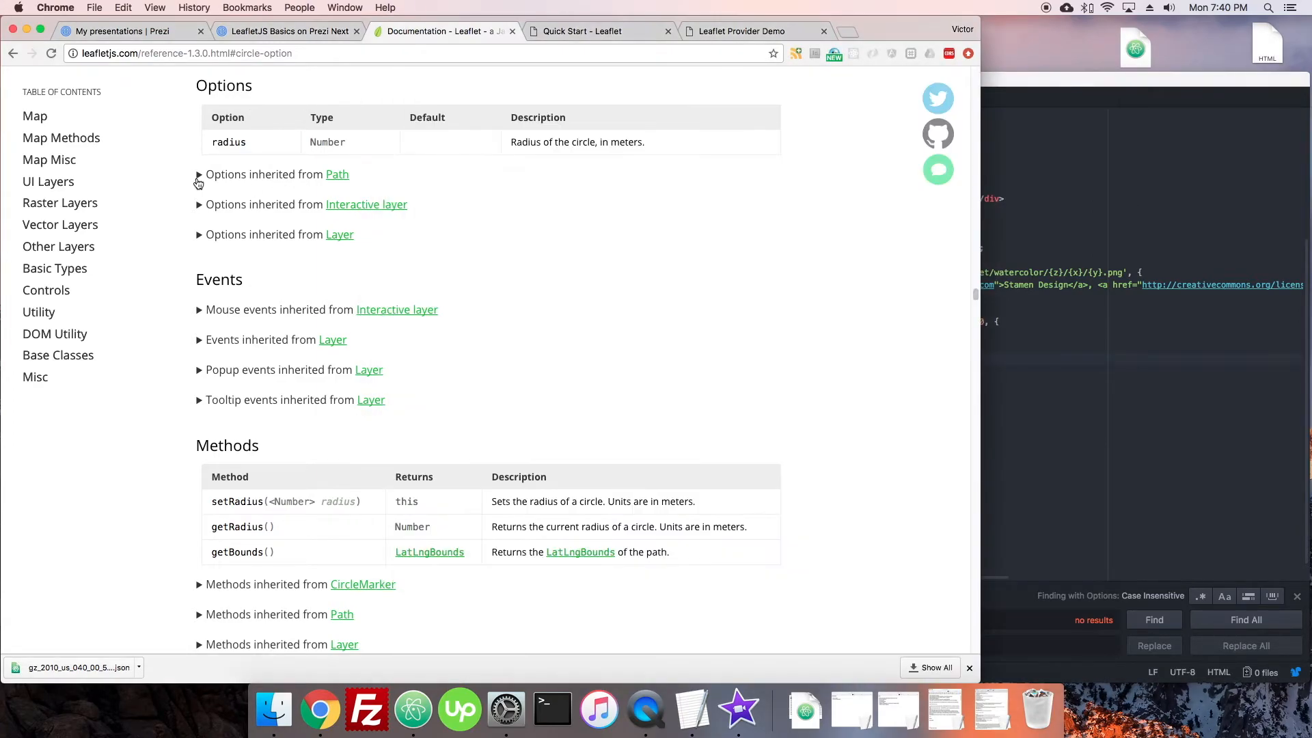
{"action": "left_click", "coordinate": [199, 174]}
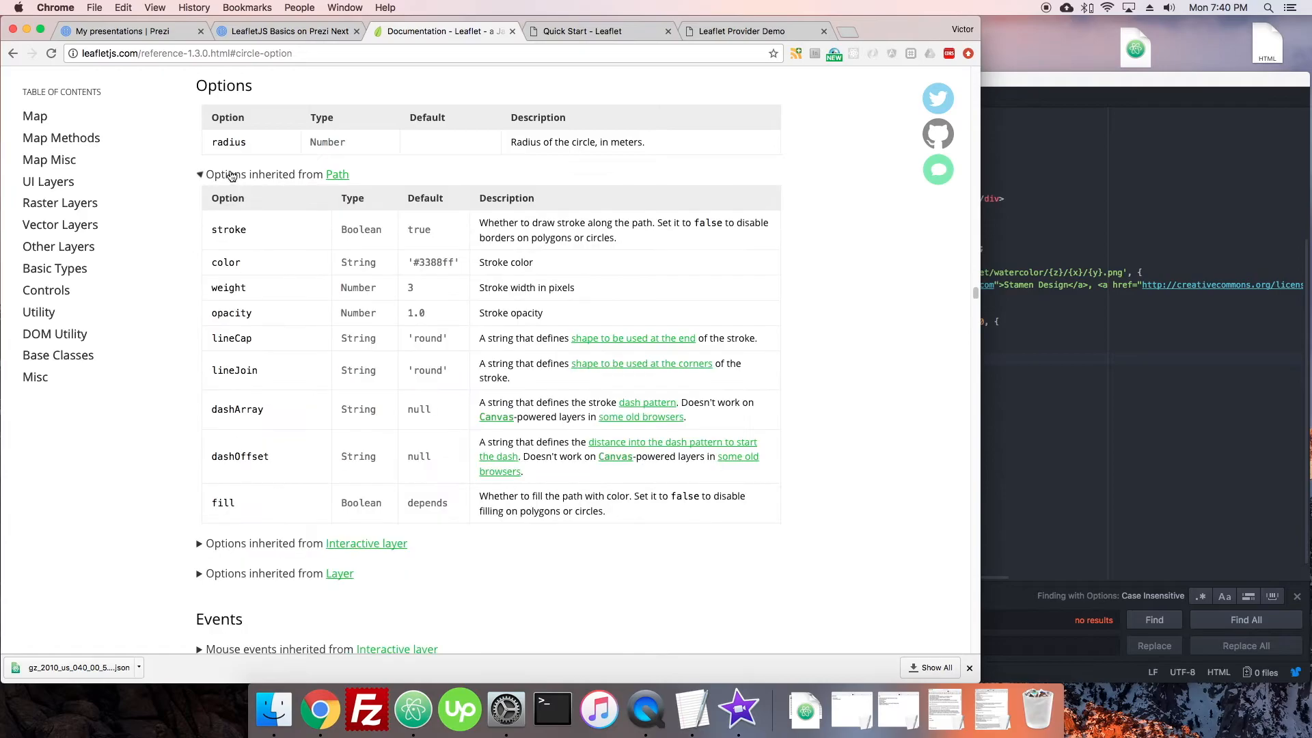
{"action": "scroll", "scroll_direction": "down", "scroll_amount": 3}
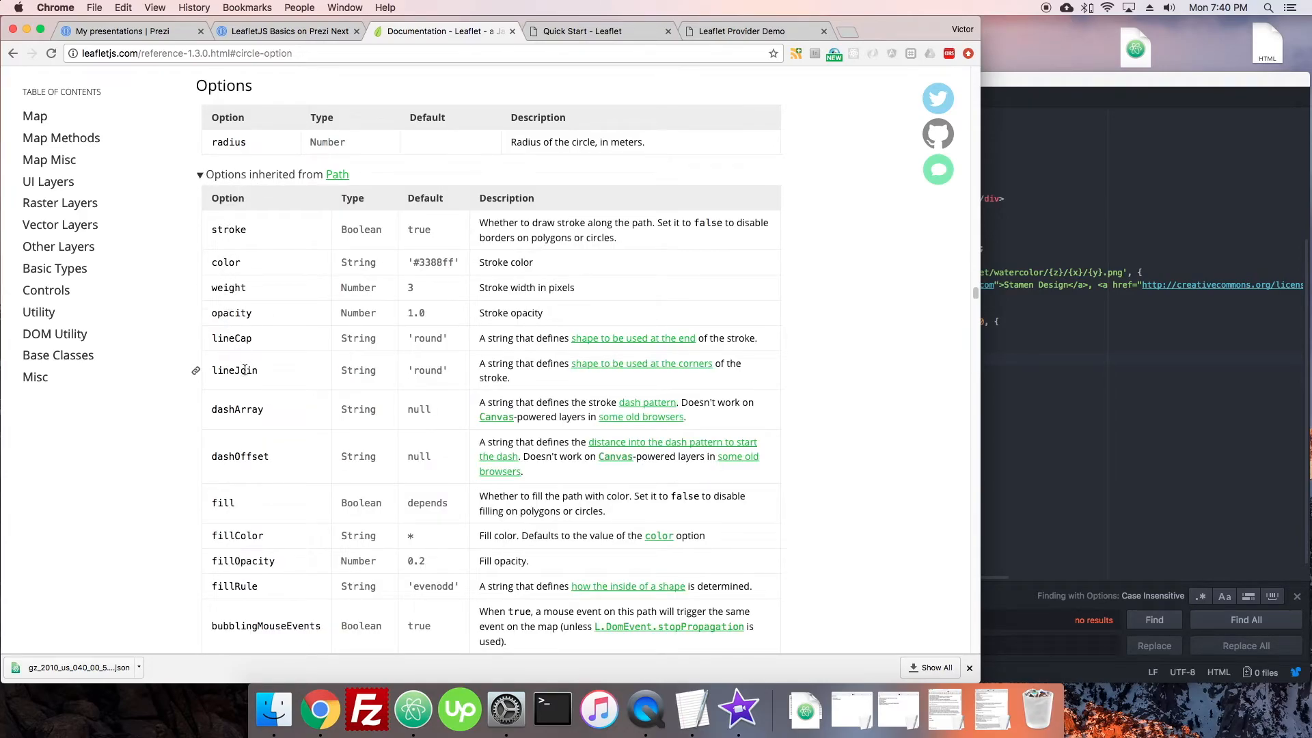
{"action": "scroll", "scroll_direction": "down", "scroll_amount": 3}
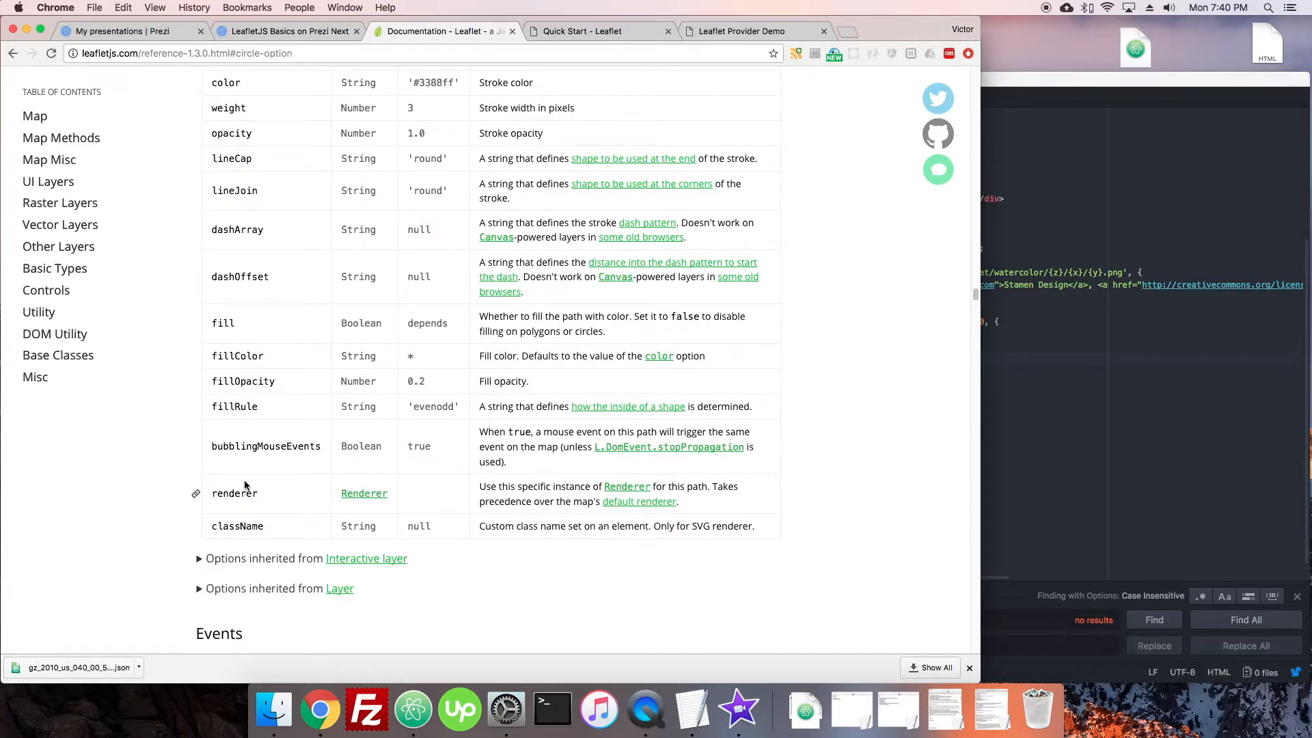
Browse the Path and Interactive layer options tables available to circles.
{"action": "left_click", "coordinate": [413, 709]}
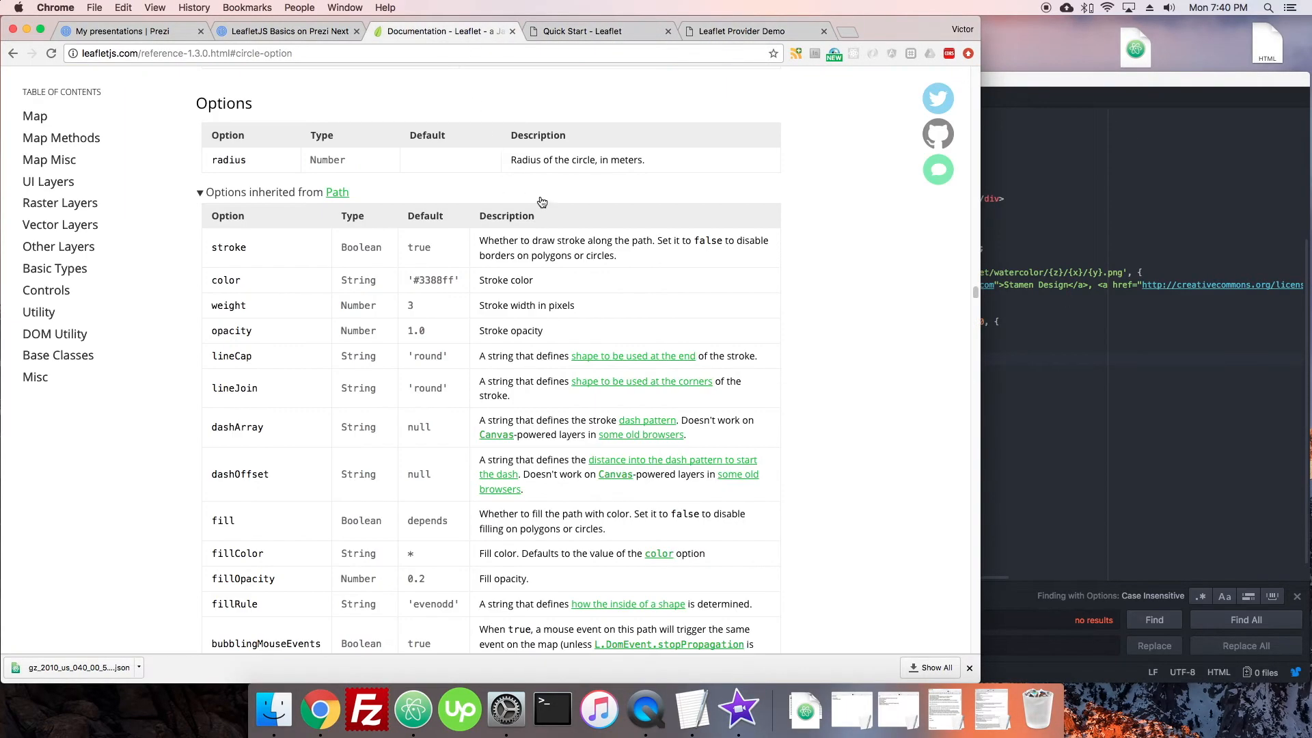
{"action": "scroll", "scroll_direction": "down", "scroll_amount": 3}
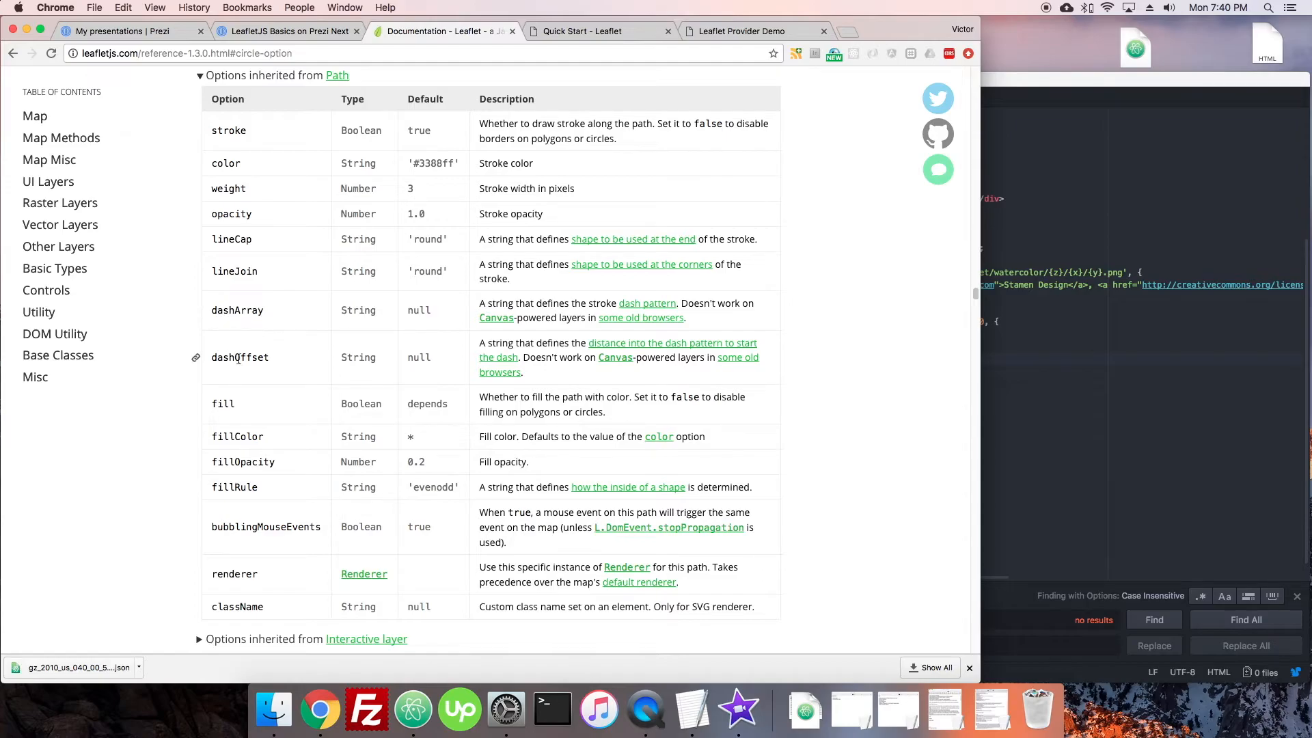
{"action": "mouse_move", "coordinate": [366, 639]}
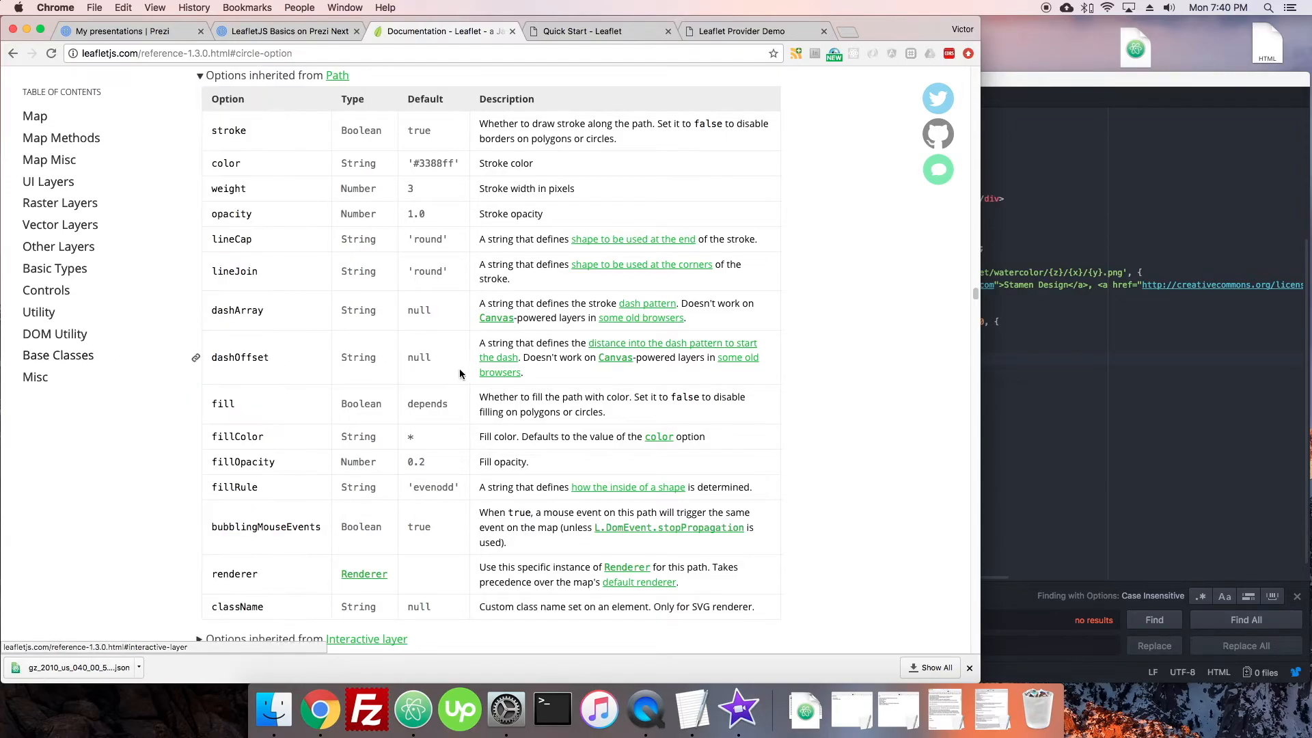
{"action": "scroll", "scroll_direction": "down", "scroll_amount": 3}
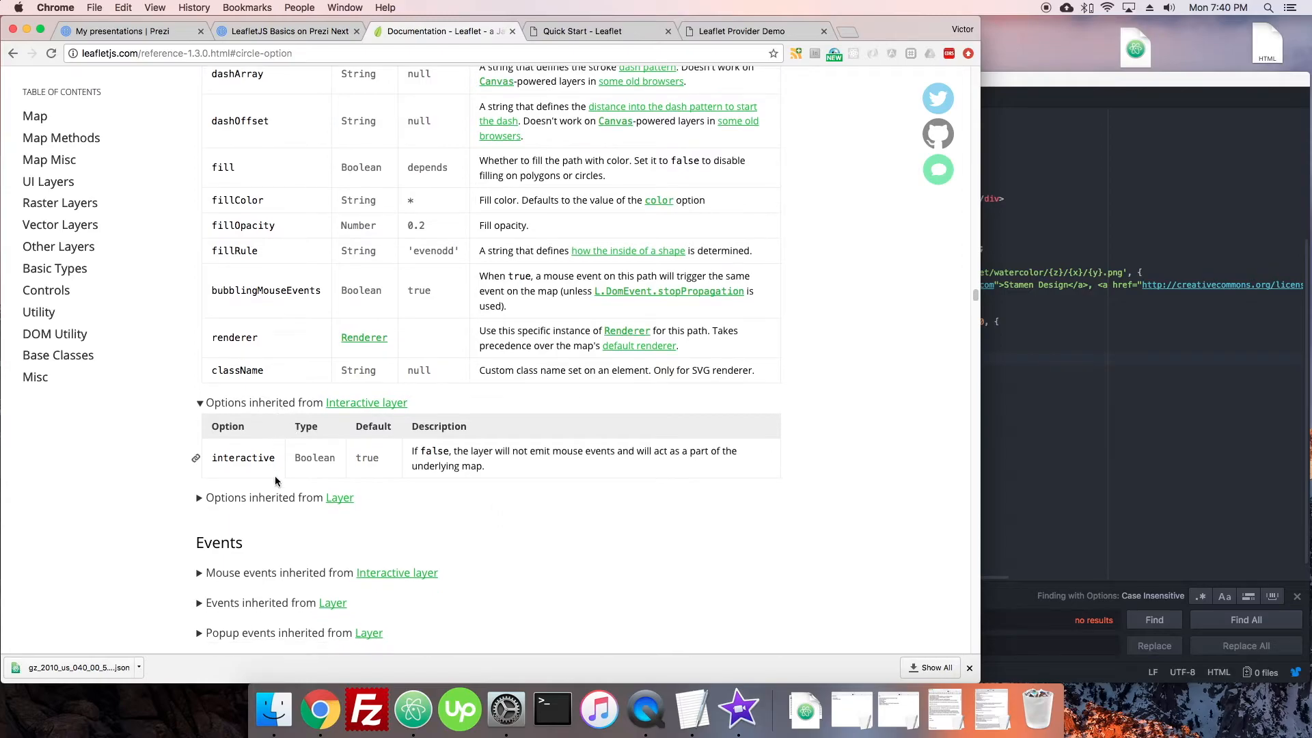
{"action": "scroll", "scroll_direction": "up", "scroll_amount": 3}
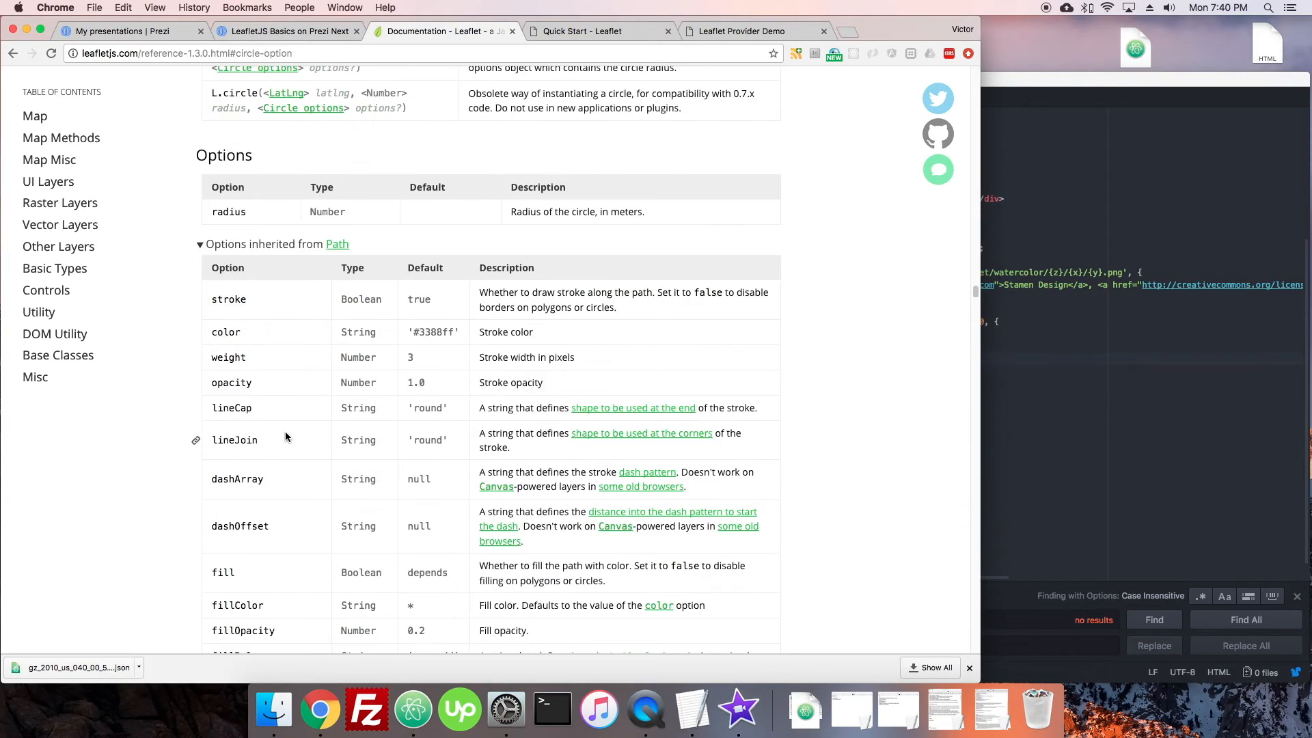
{"action": "scroll", "scroll_direction": "down", "scroll_amount": 3}
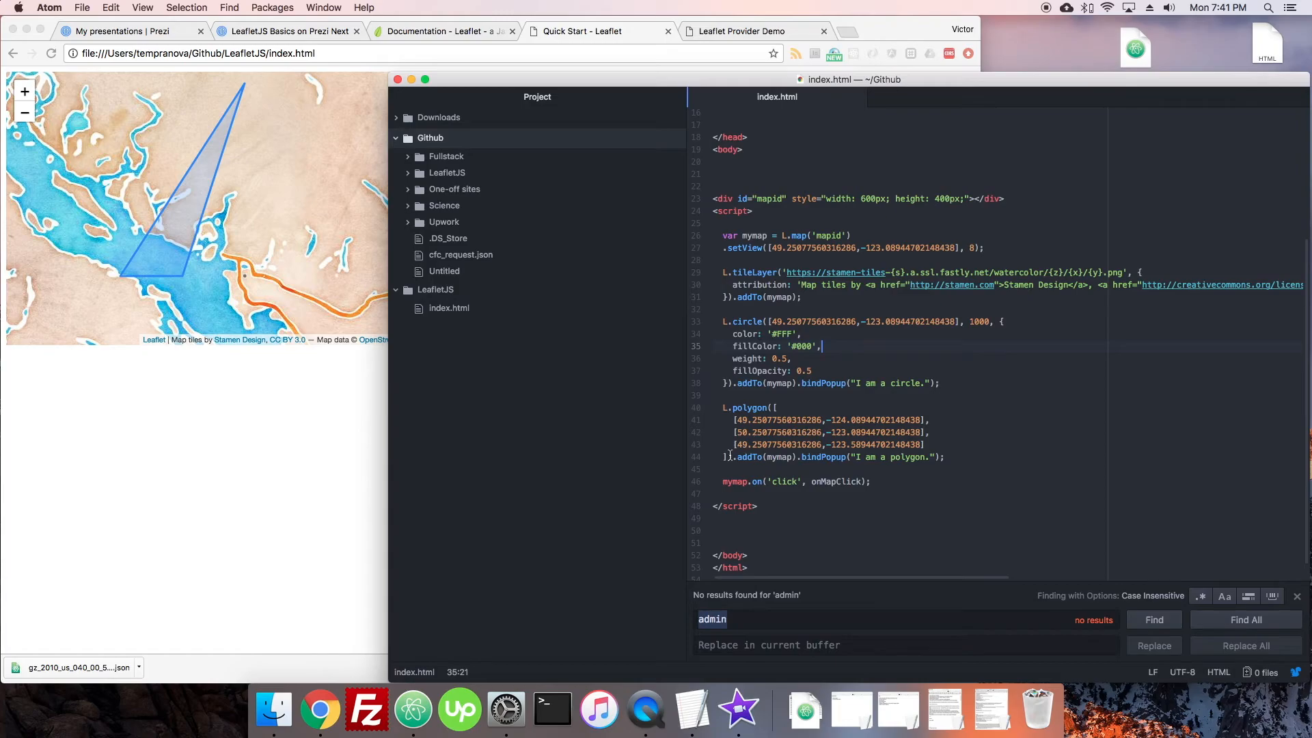
Begin a ', {' options object right after the polygon's coordinate array.
{"action": "left_click", "coordinate": [733, 457]}
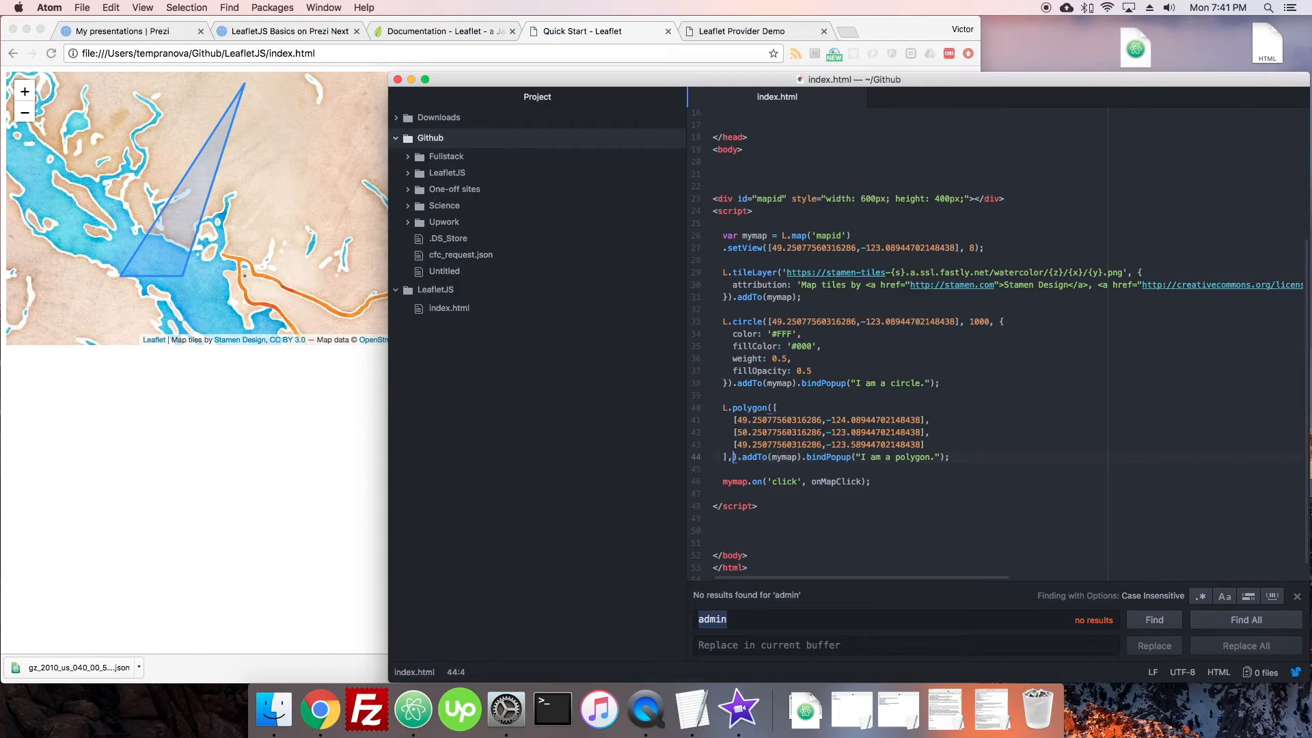
{"action": "type", "text": ",{"}
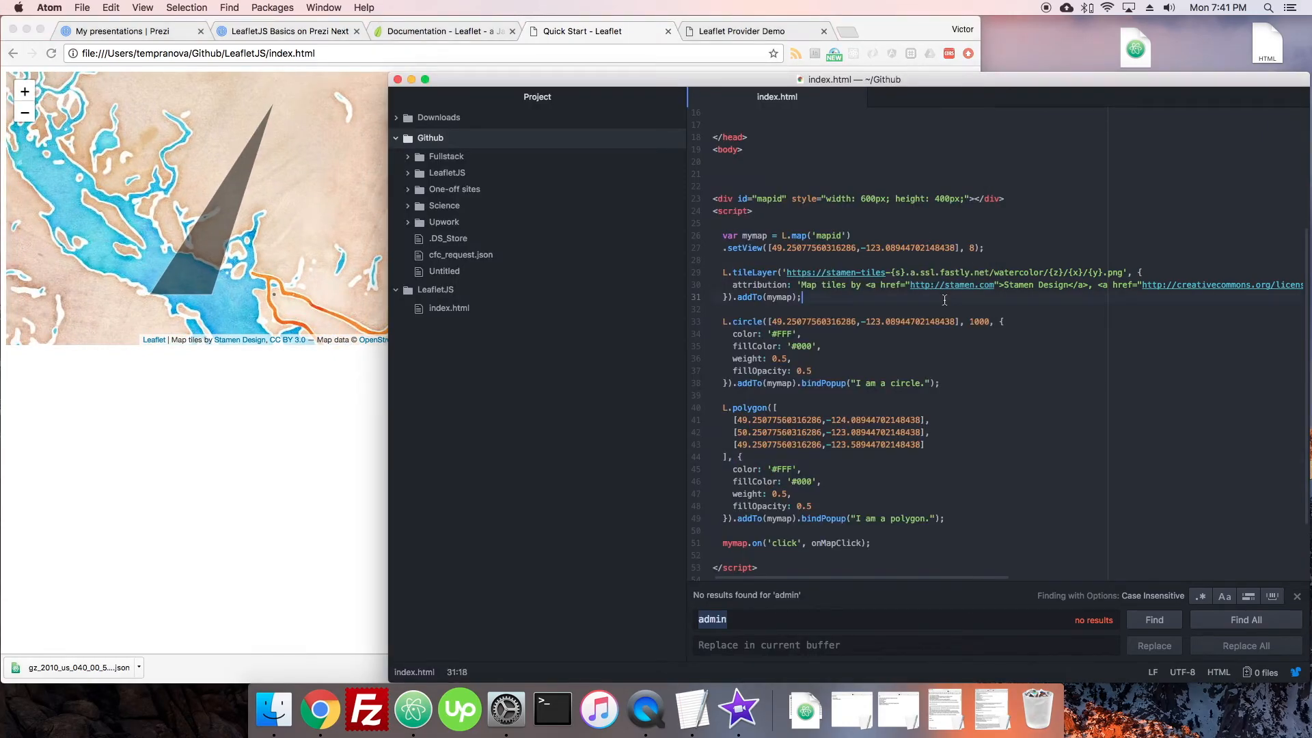
Declare 'var shapeStyle =' with the style options and pass shapeStyle to the circle.
{"action": "type", "text": "var"}
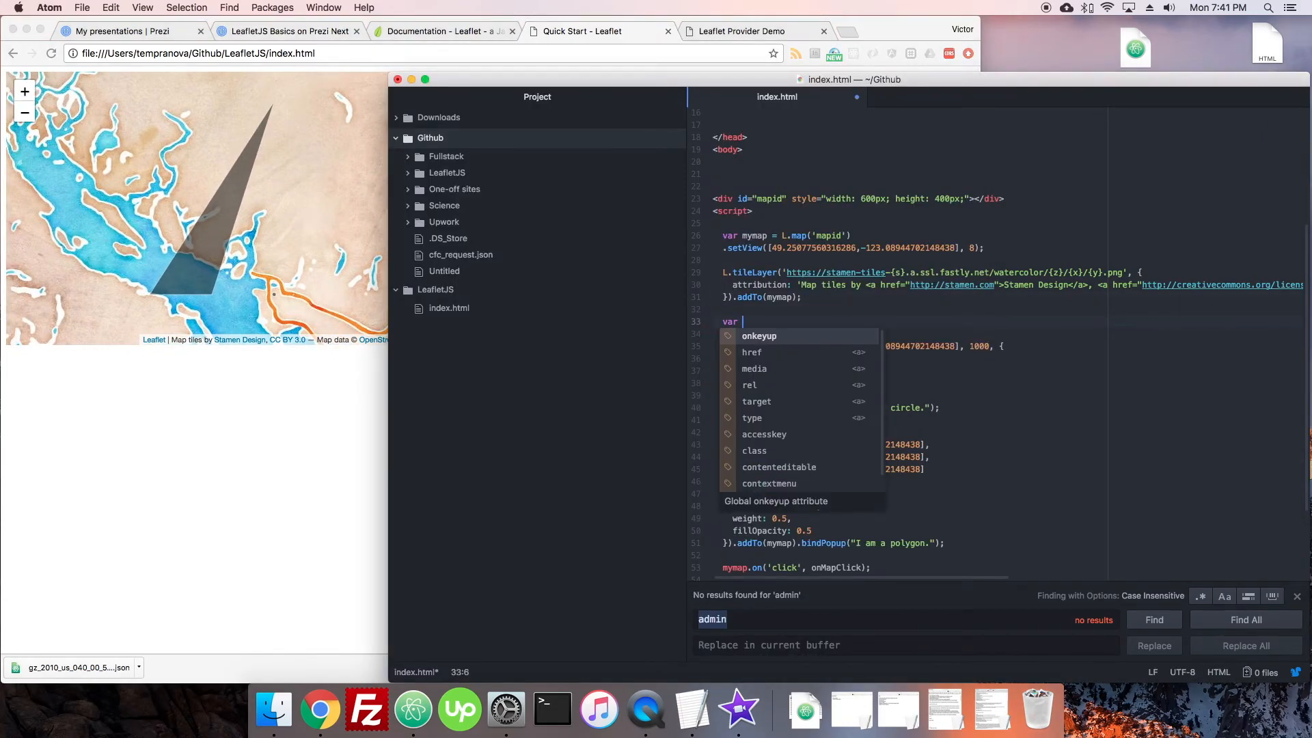
{"action": "type", "text": "polygonStyle \\"}
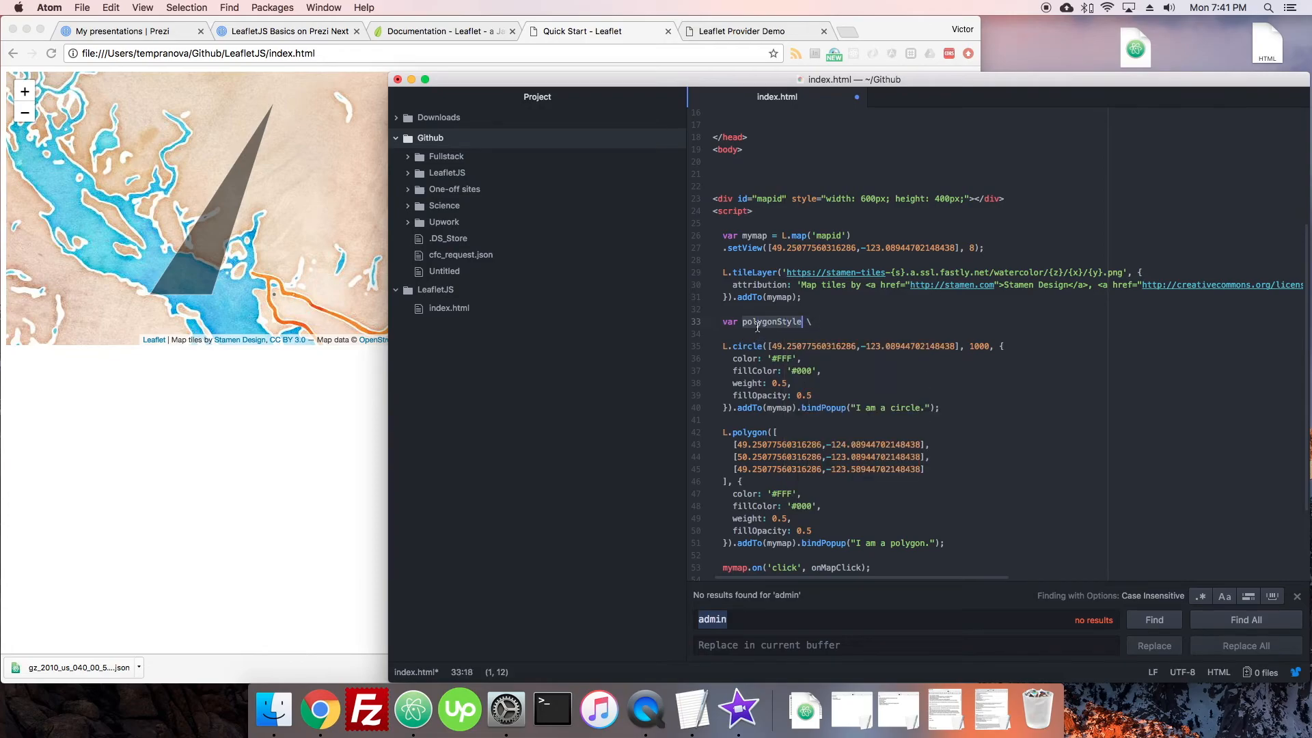
{"action": "type", "text": "shapeStyle"}
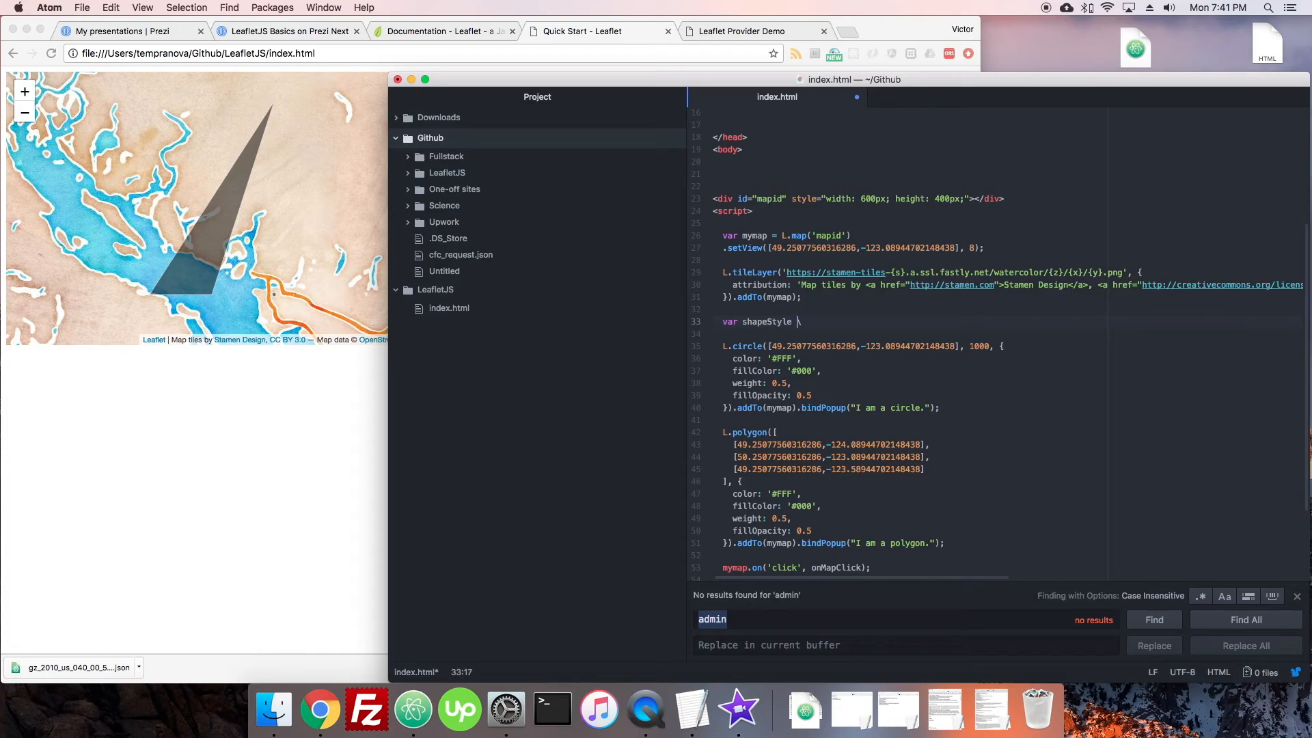
{"action": "type", "text": "=  {"}
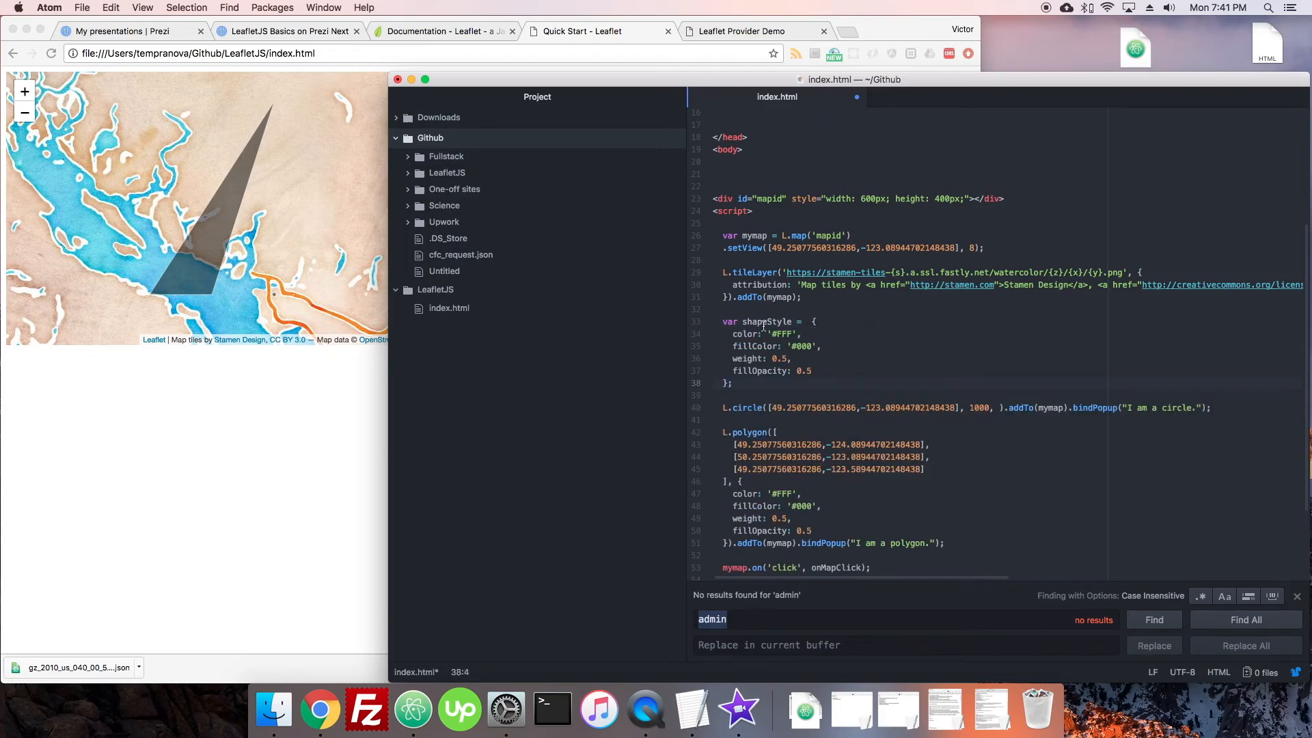
{"action": "type", "text": "shapeStyle).addTo(mymap).bindPopup(\"I am a circle.\");"}
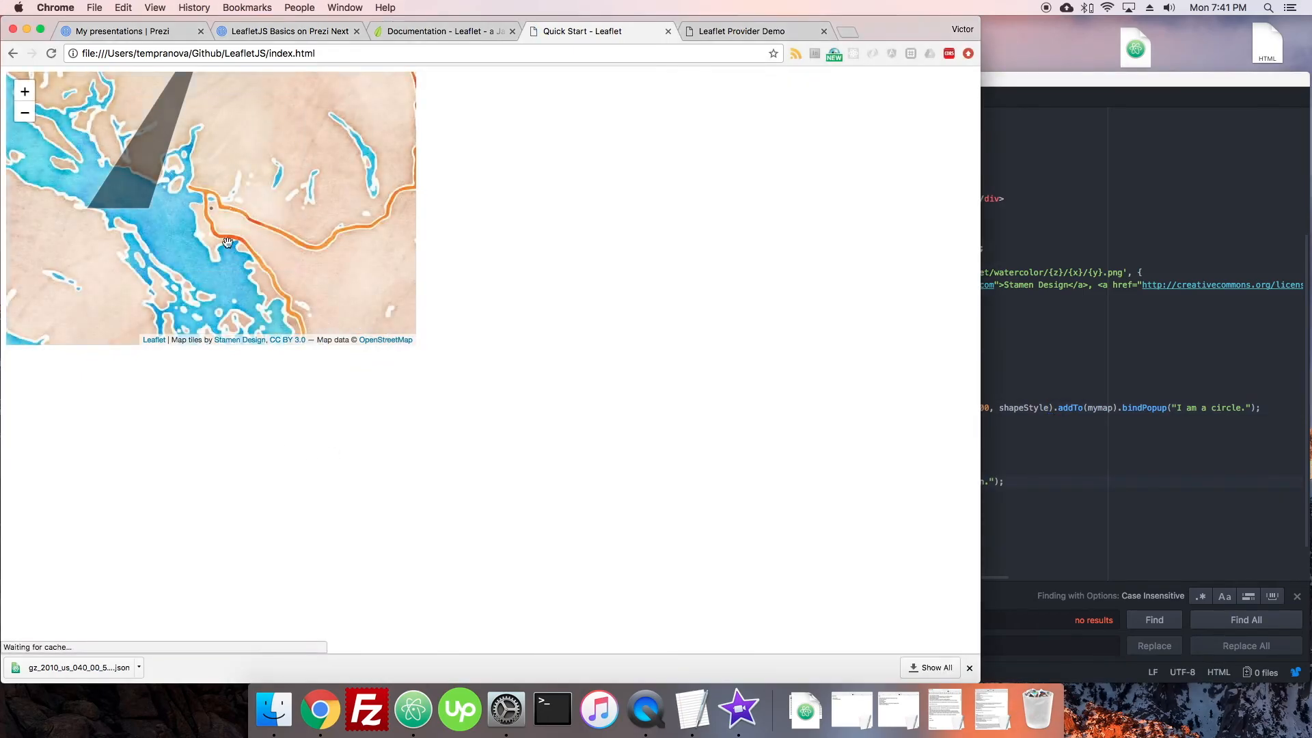
Check the Leaflet providers preview, then scroll the circle's Path options reference.
{"action": "left_click", "coordinate": [226, 244]}
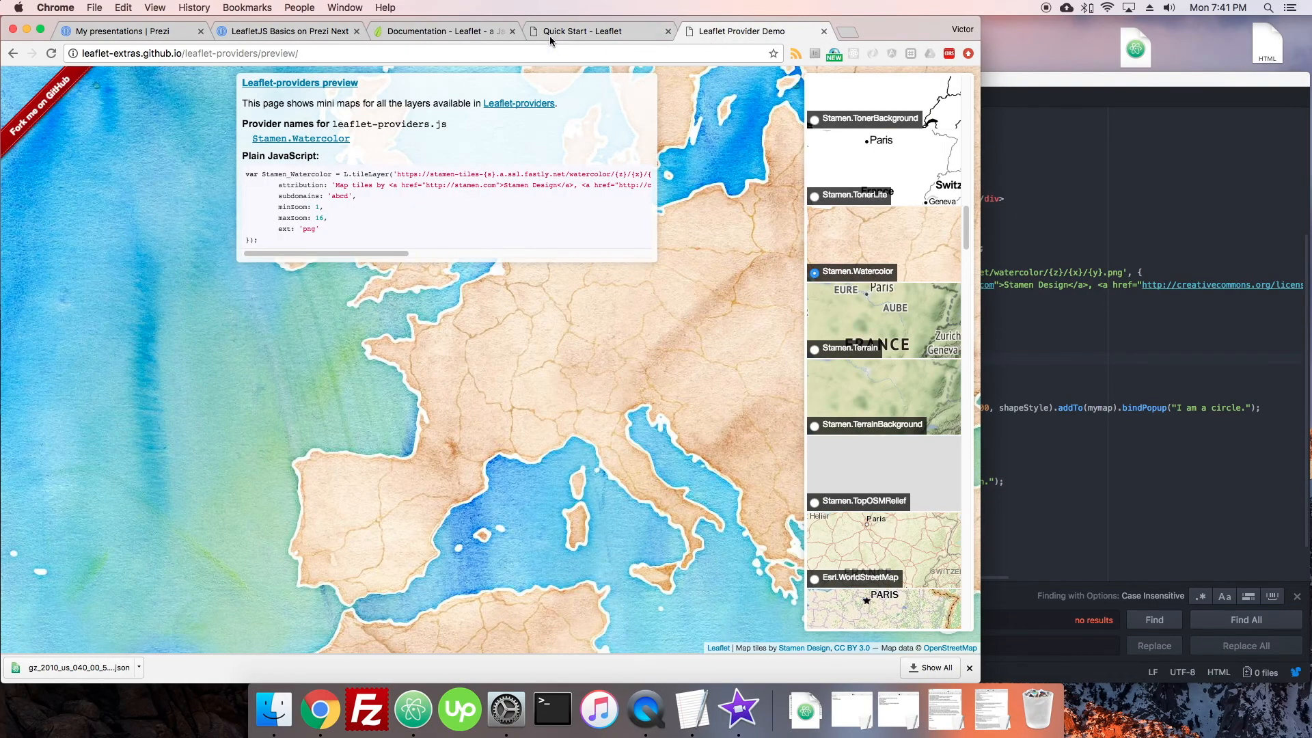
{"action": "left_click", "coordinate": [449, 32]}
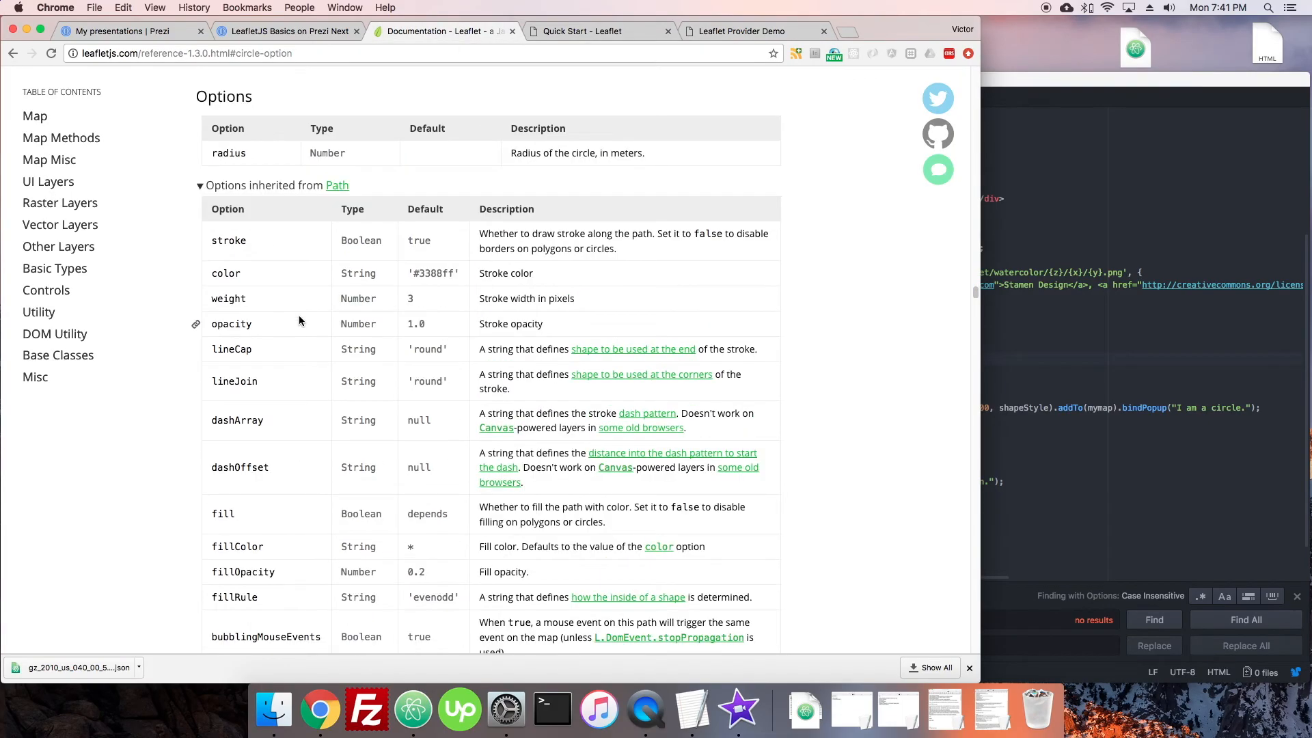
{"action": "scroll", "scroll_direction": "down", "scroll_amount": 3}
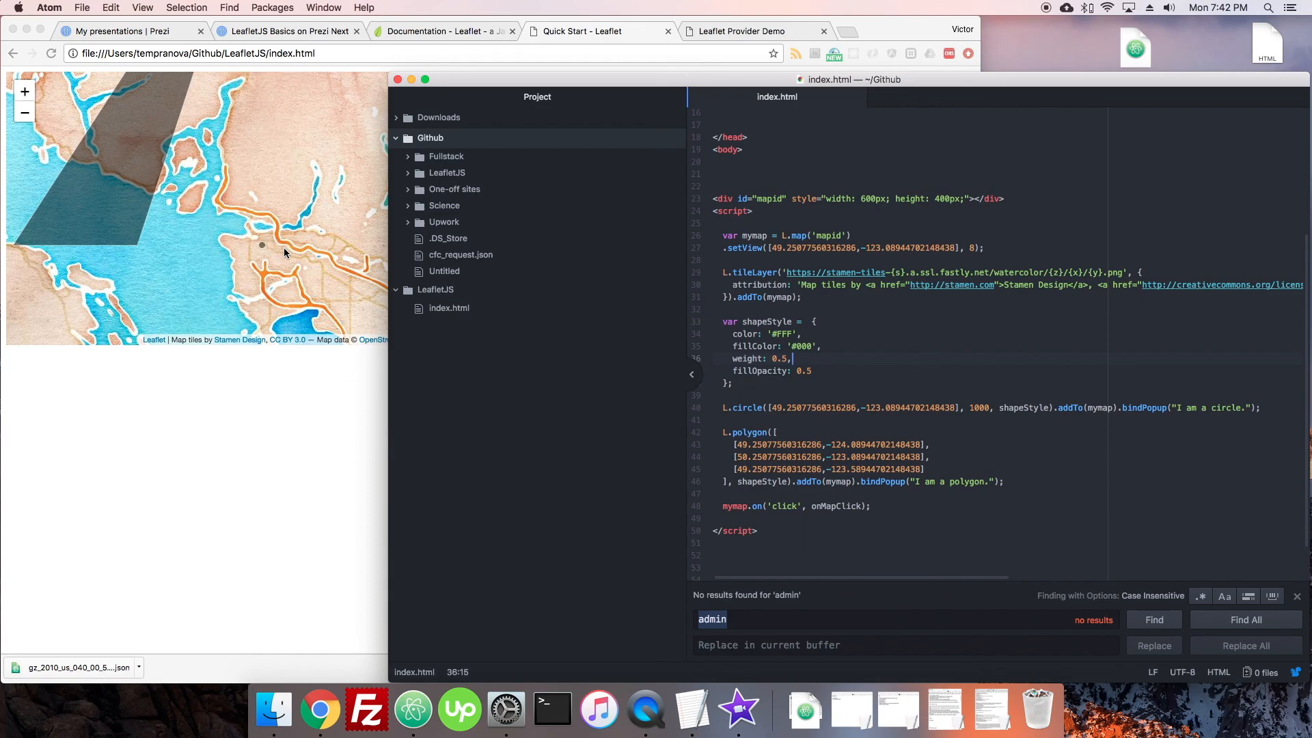
{"action": "mouse_move", "coordinate": [306, 276]}
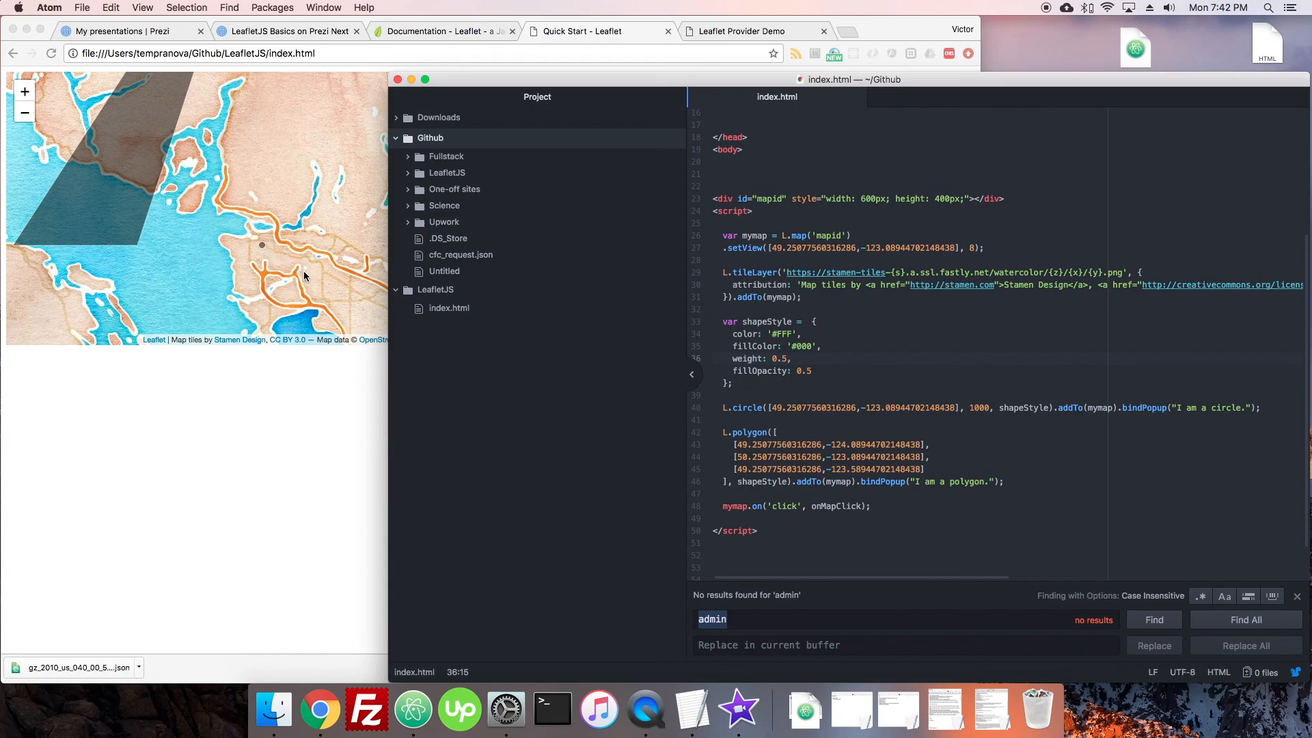